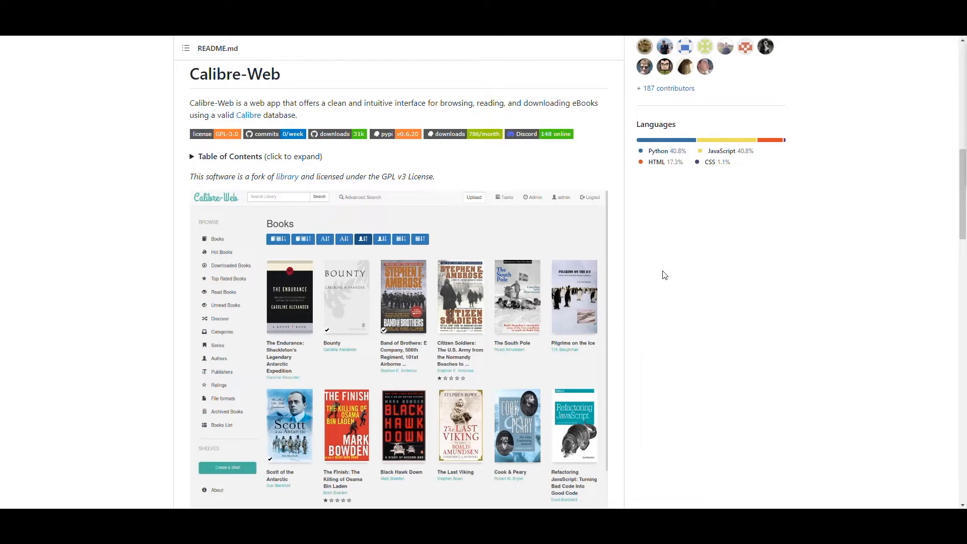
{"action": "mouse_move", "coordinate": [142, 246]}
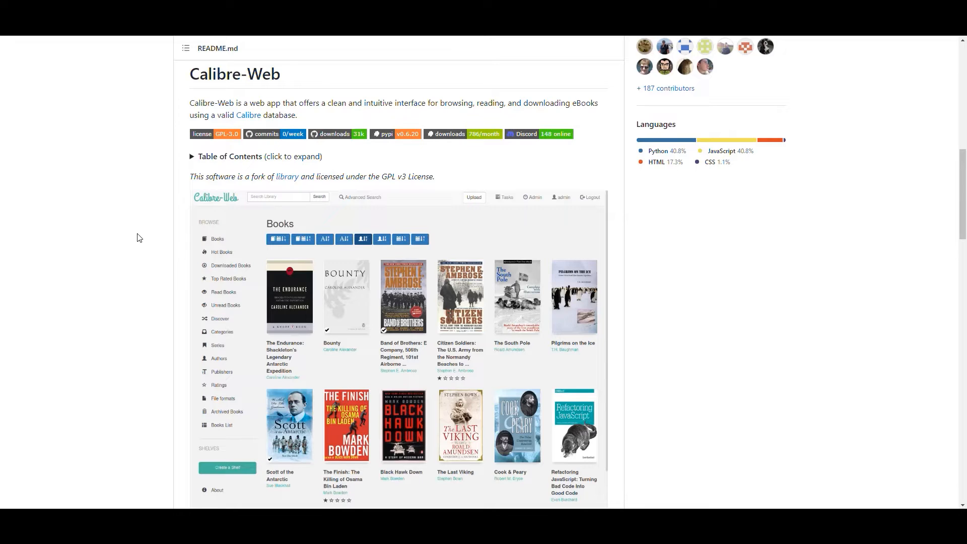
{"action": "mouse_move", "coordinate": [139, 226]}
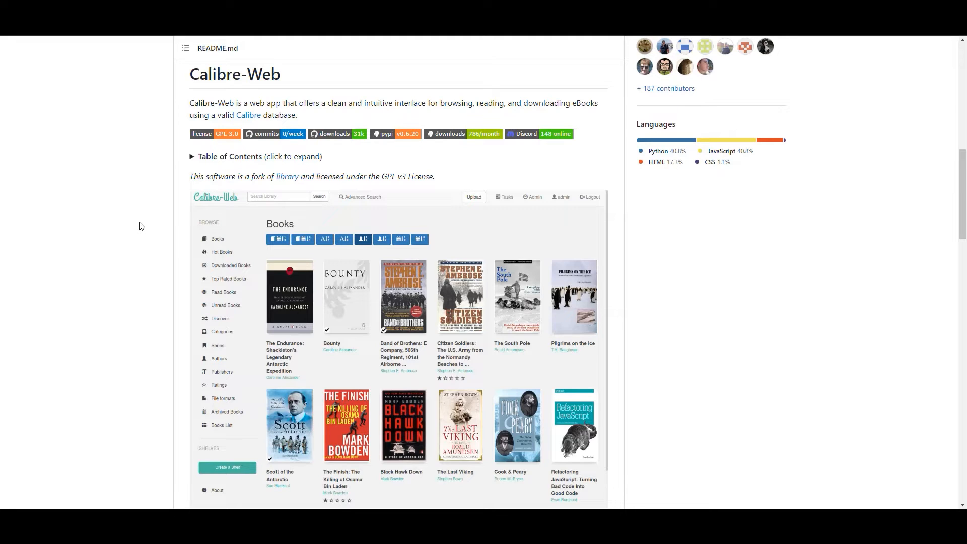
{"action": "mouse_move", "coordinate": [355, 125]}
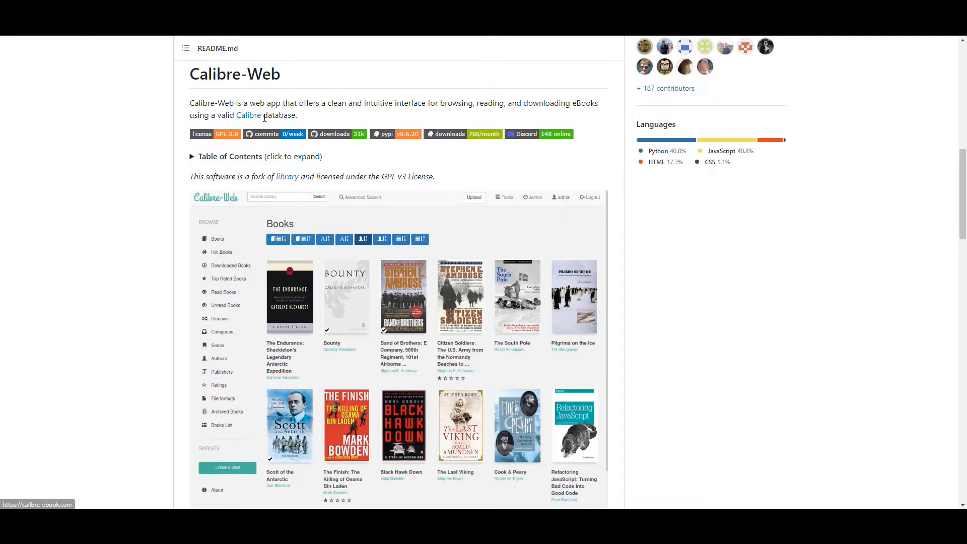
{"action": "mouse_move", "coordinate": [401, 165]}
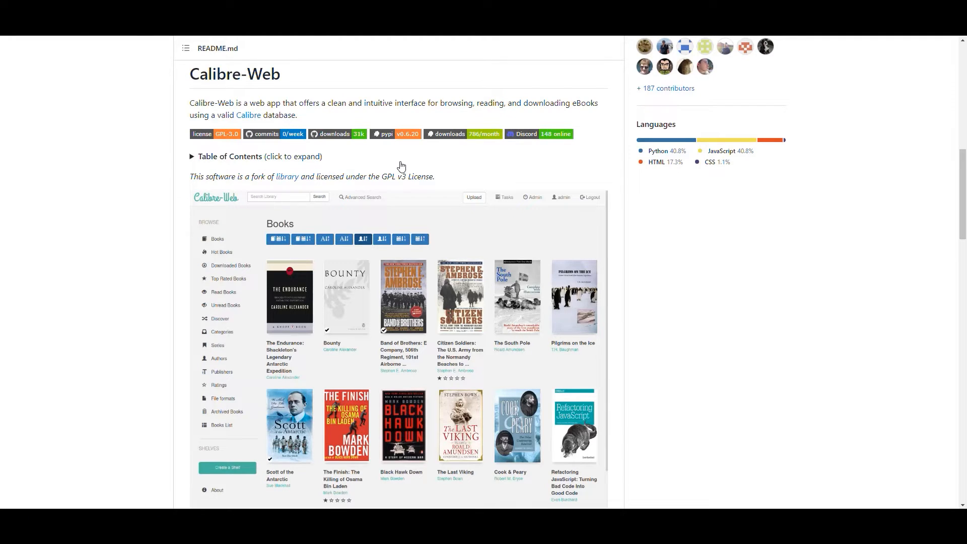
{"action": "mouse_move", "coordinate": [420, 248]}
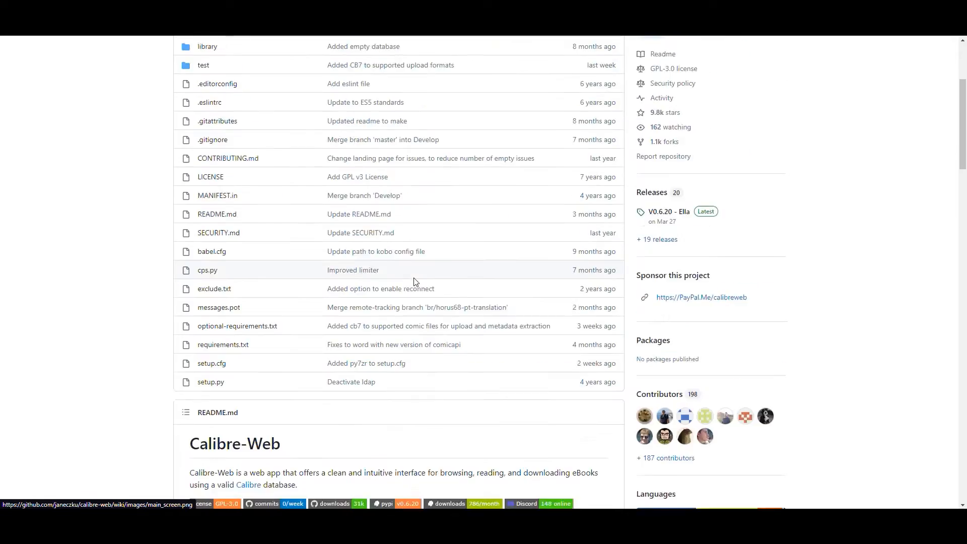
Scroll through the Calibre-Web README Features list on GitHub.
{"action": "scroll", "scroll_direction": "up", "scroll_amount": 3}
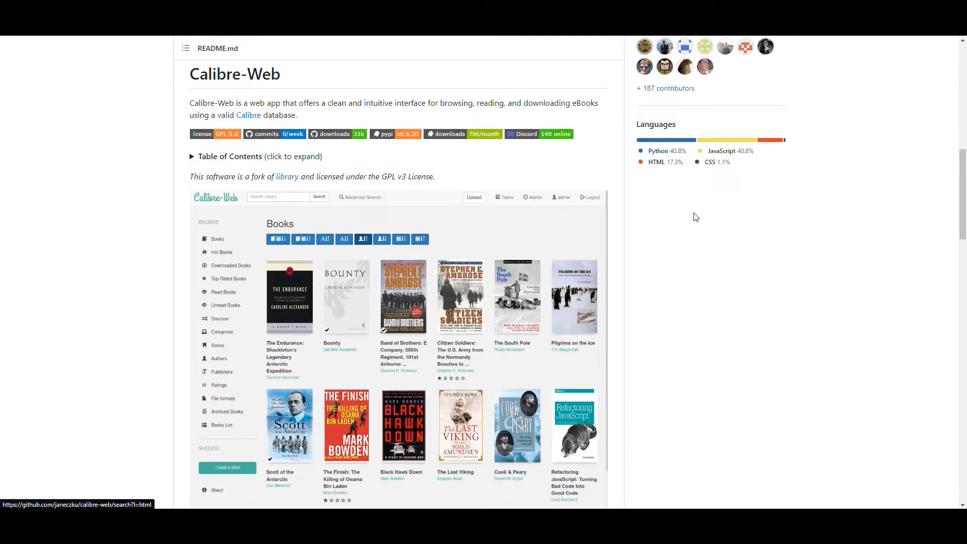
{"action": "mouse_move", "coordinate": [656, 163]}
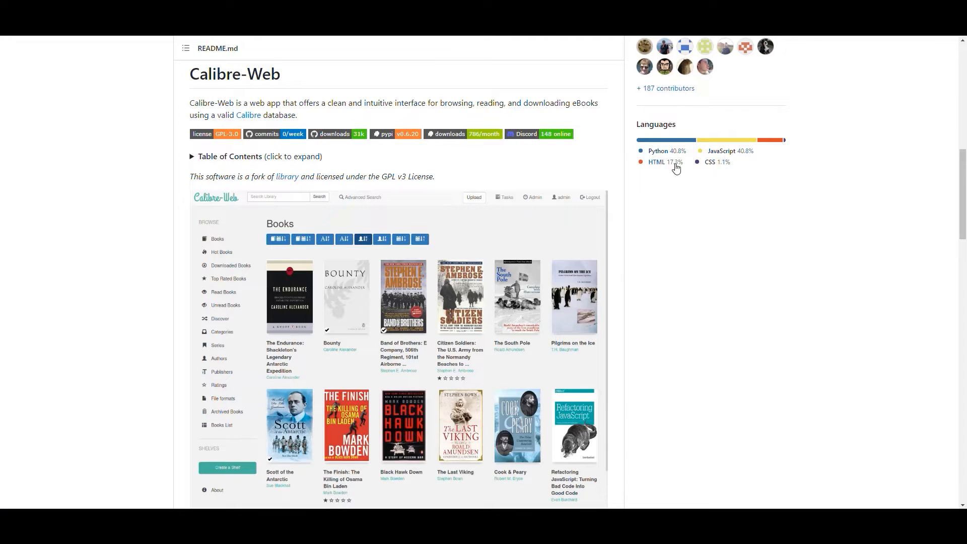
{"action": "scroll", "scroll_direction": "down", "scroll_amount": 3}
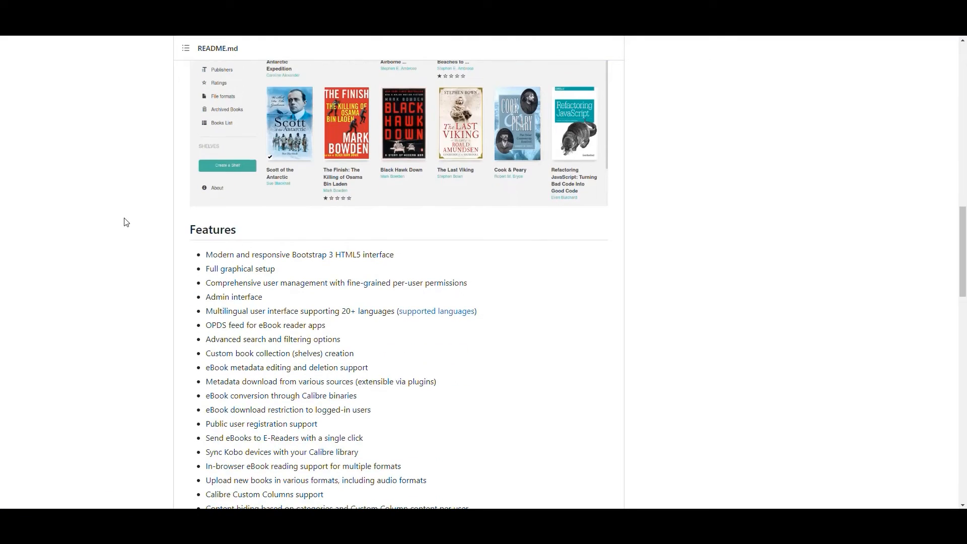
{"action": "scroll", "scroll_direction": "down", "scroll_amount": 3}
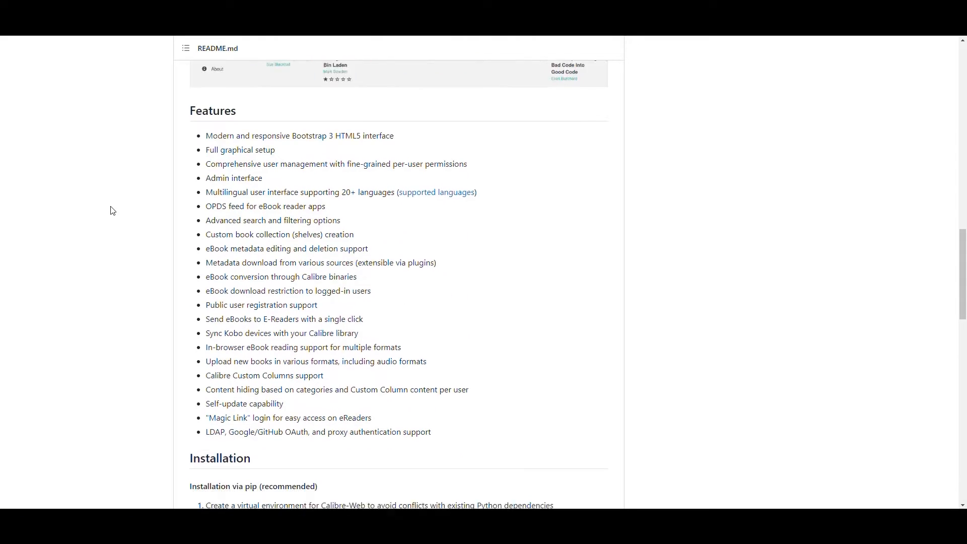
{"action": "scroll", "scroll_direction": "up", "scroll_amount": 3}
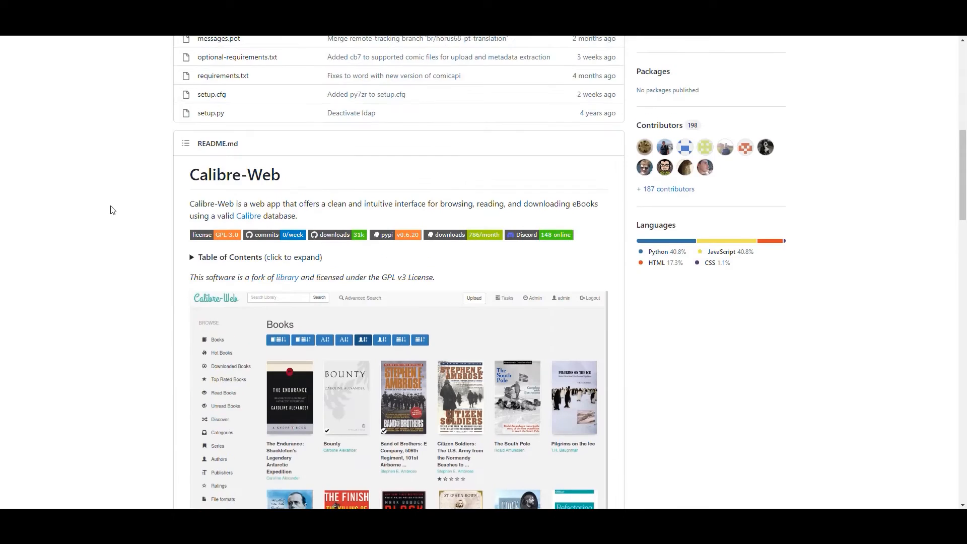
{"action": "scroll", "scroll_direction": "down", "scroll_amount": 3}
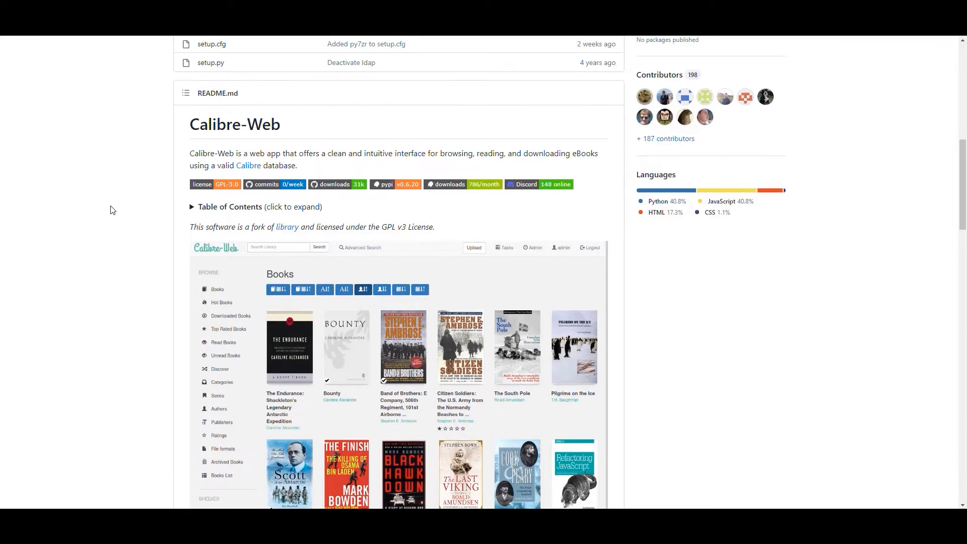
{"action": "mouse_move", "coordinate": [681, 327]}
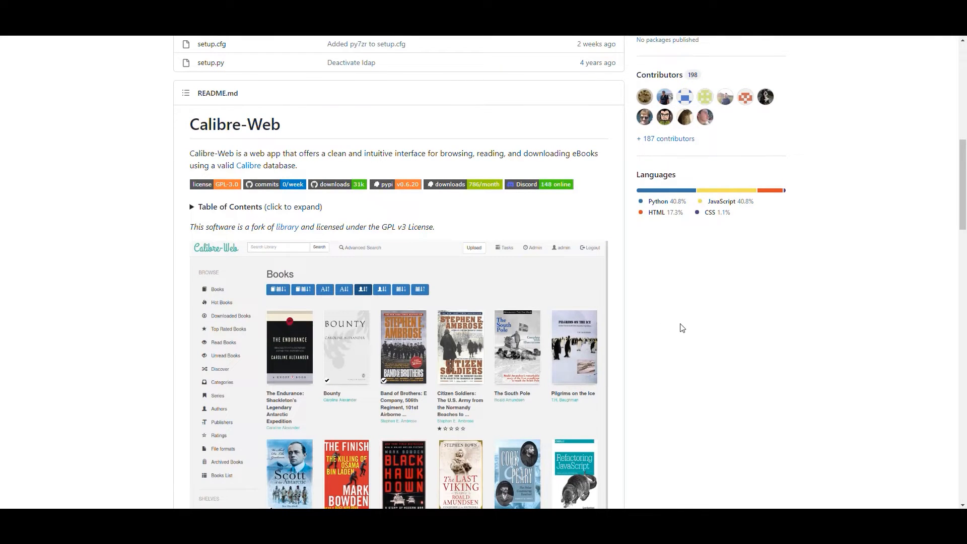
{"action": "mouse_move", "coordinate": [683, 325]}
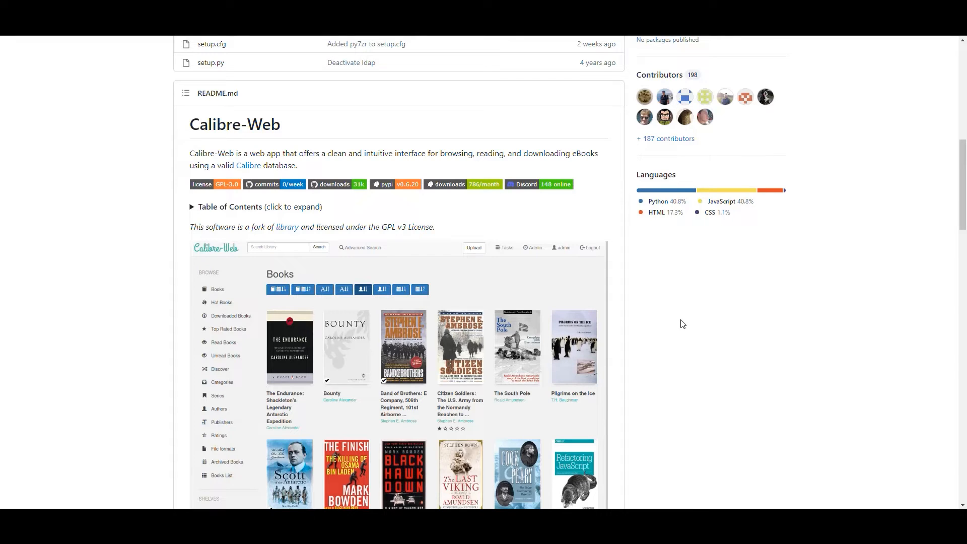
{"action": "mouse_move", "coordinate": [662, 289]}
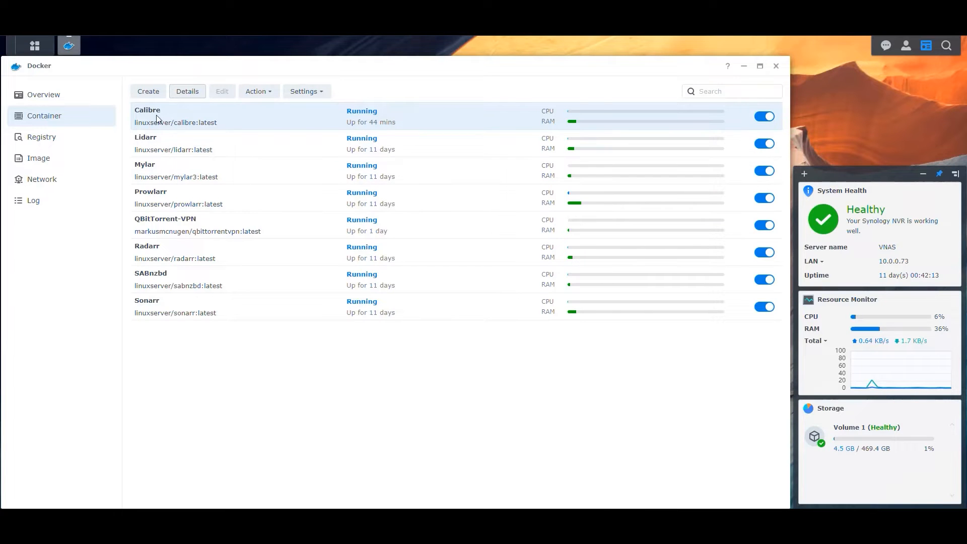
Download the linuxserver/calibre-web latest image, confirm it in Image, and clear notifications.
{"action": "left_click", "coordinate": [41, 137]}
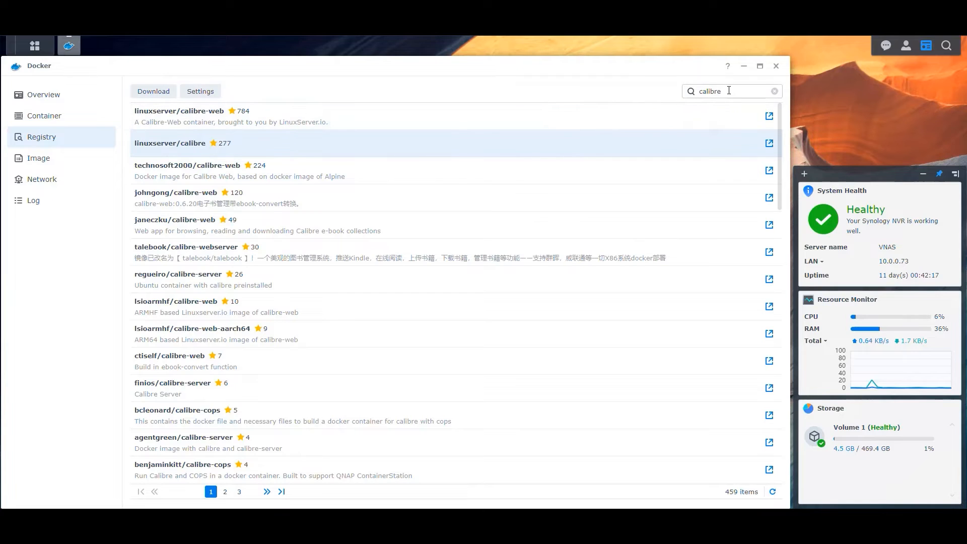
{"action": "mouse_move", "coordinate": [157, 116]}
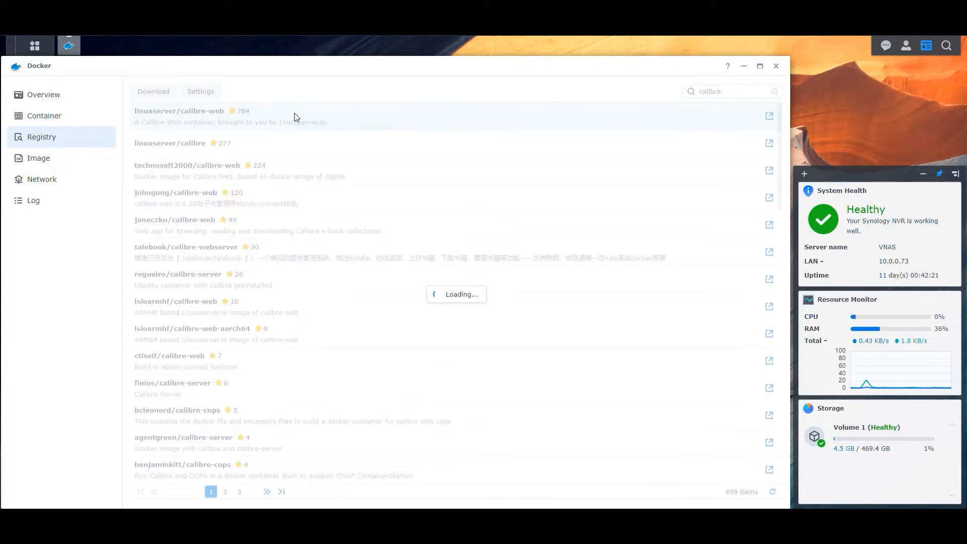
{"action": "mouse_move", "coordinate": [352, 236]}
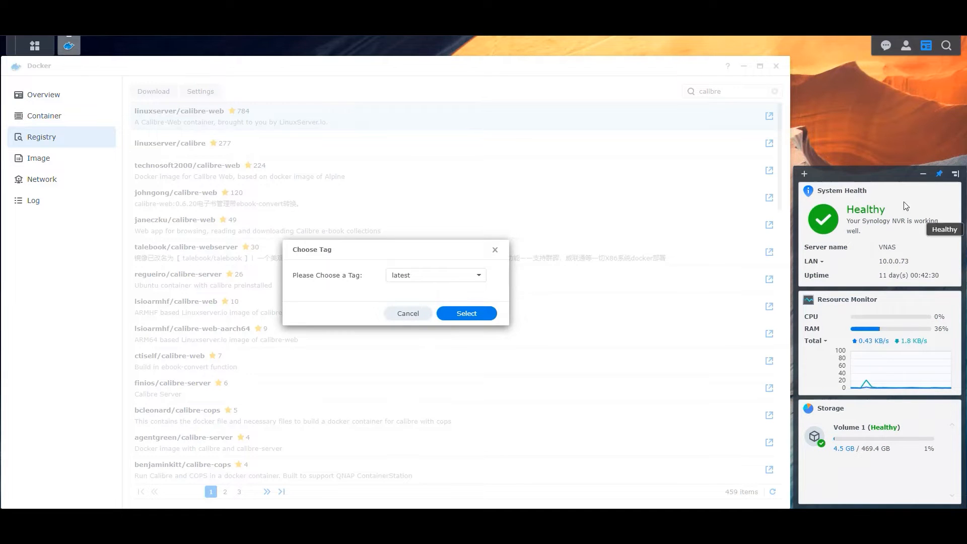
{"action": "left_click", "coordinate": [466, 313]}
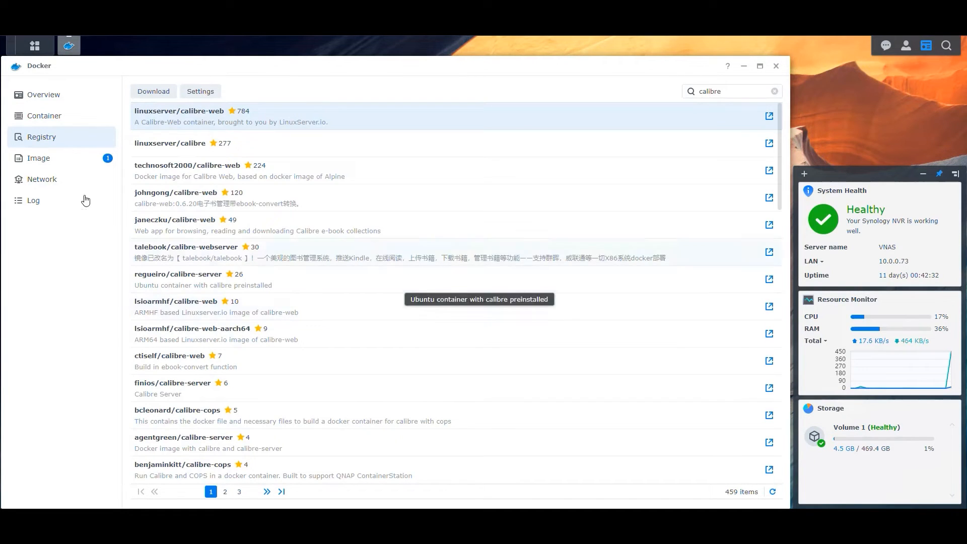
{"action": "left_click", "coordinate": [38, 157]}
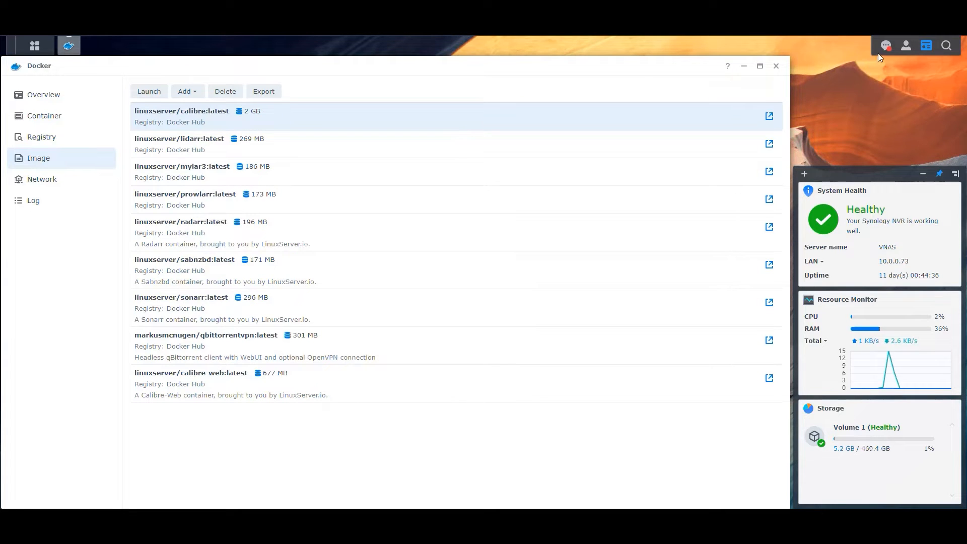
{"action": "left_click", "coordinate": [815, 494]}
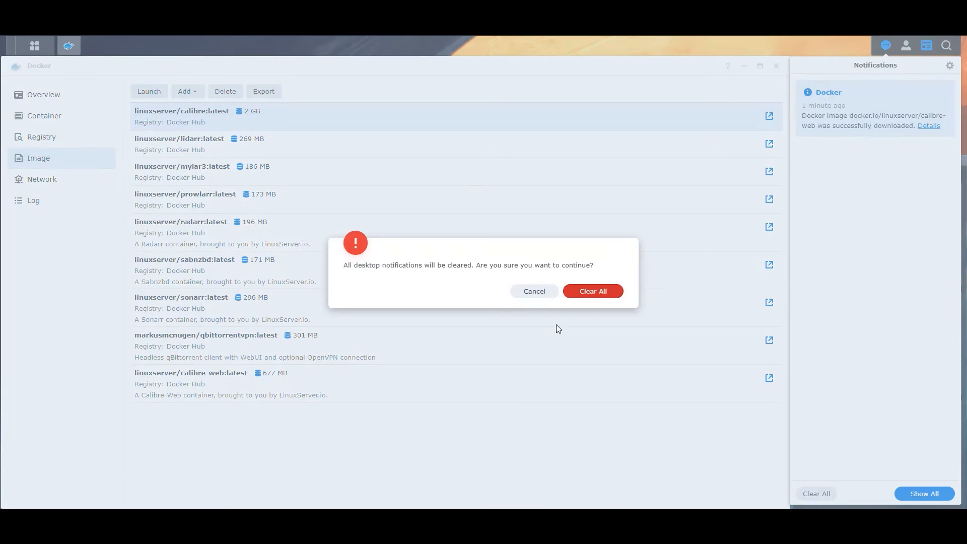
{"action": "left_click", "coordinate": [591, 290]}
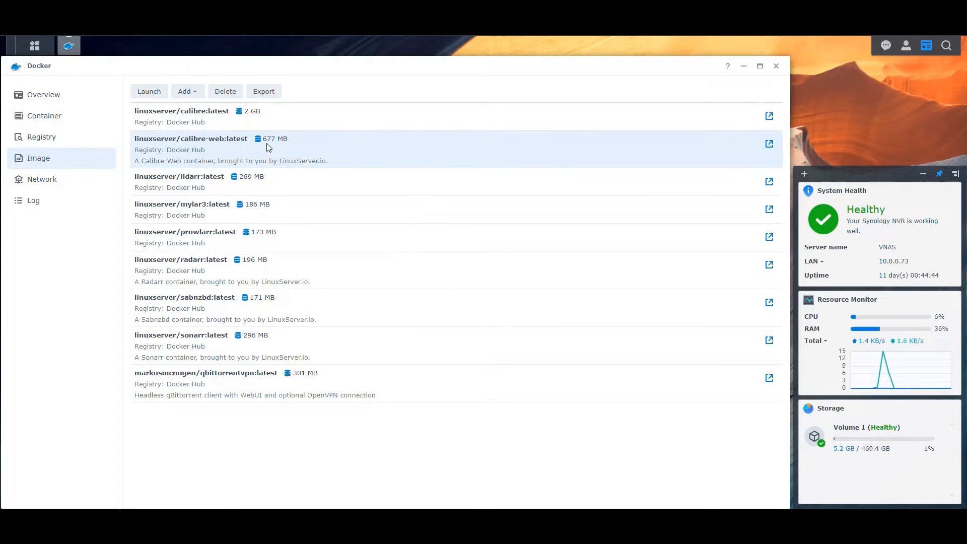
{"action": "mouse_move", "coordinate": [217, 152]}
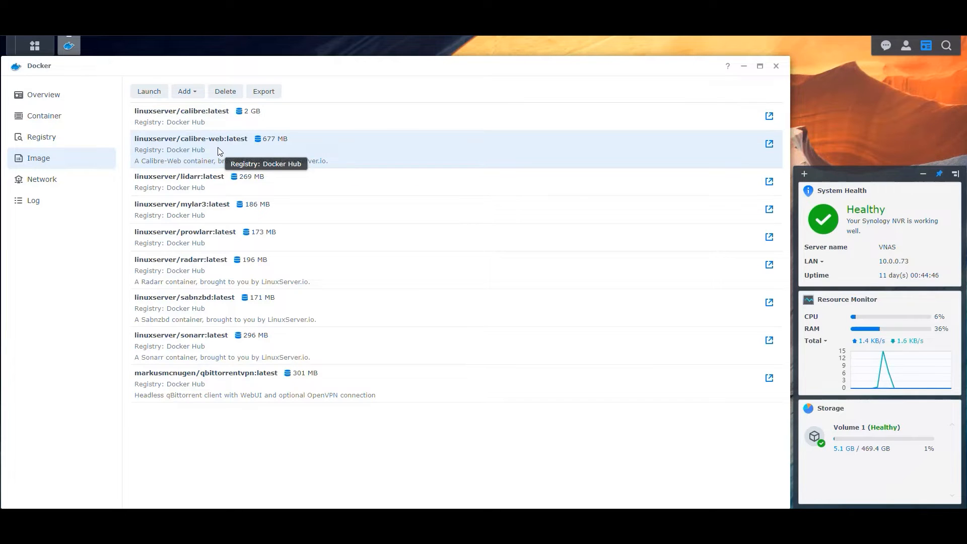
Start a 'Calibre-web' container on the bridge network with resource limits and auto-restart enabled.
{"action": "left_click", "coordinate": [148, 91]}
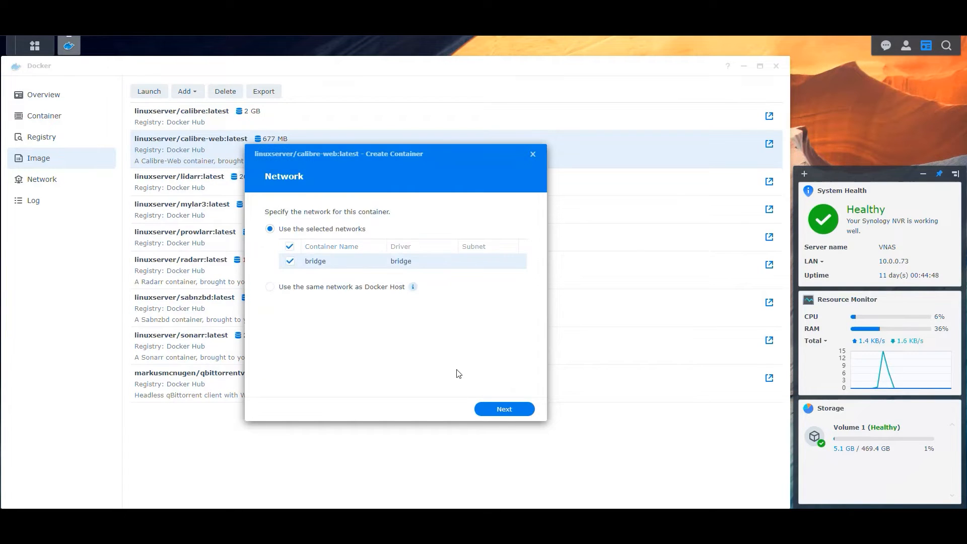
{"action": "left_click", "coordinate": [503, 409]}
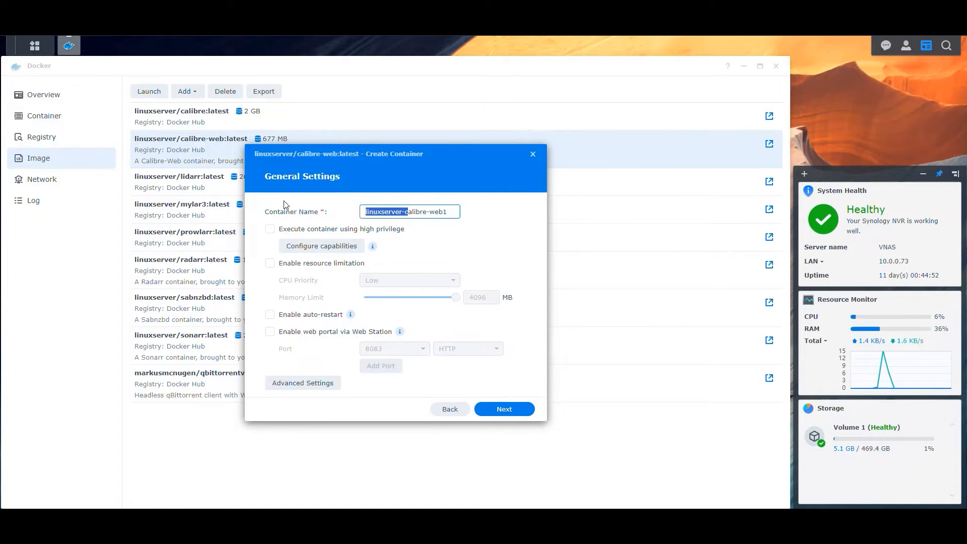
{"action": "type", "text": "Calibre-web"}
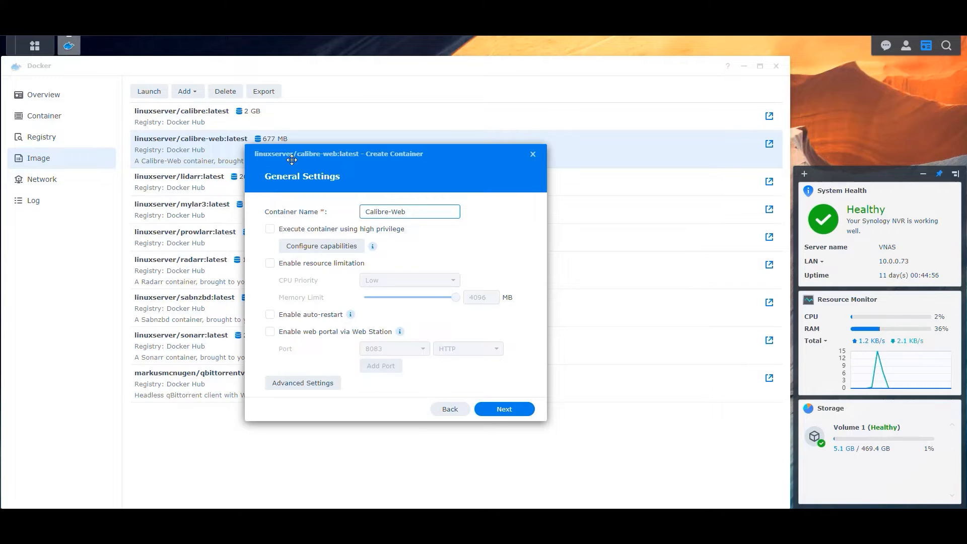
{"action": "left_click", "coordinate": [269, 263]}
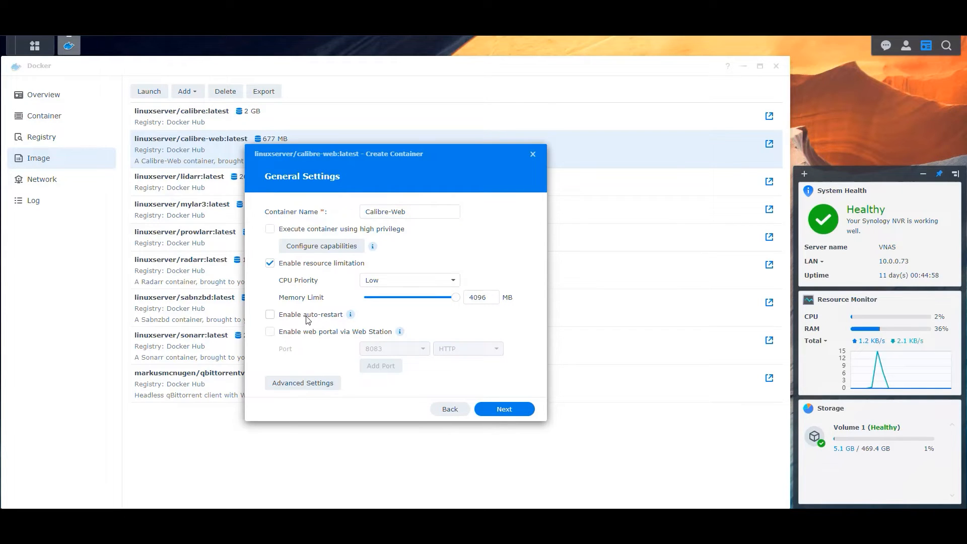
{"action": "left_click", "coordinate": [270, 314]}
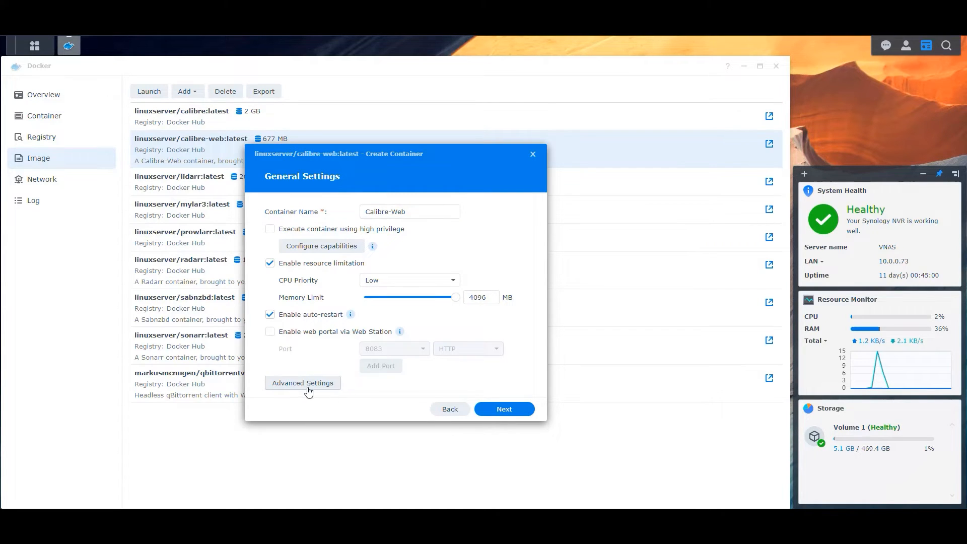
{"action": "left_click", "coordinate": [303, 382]}
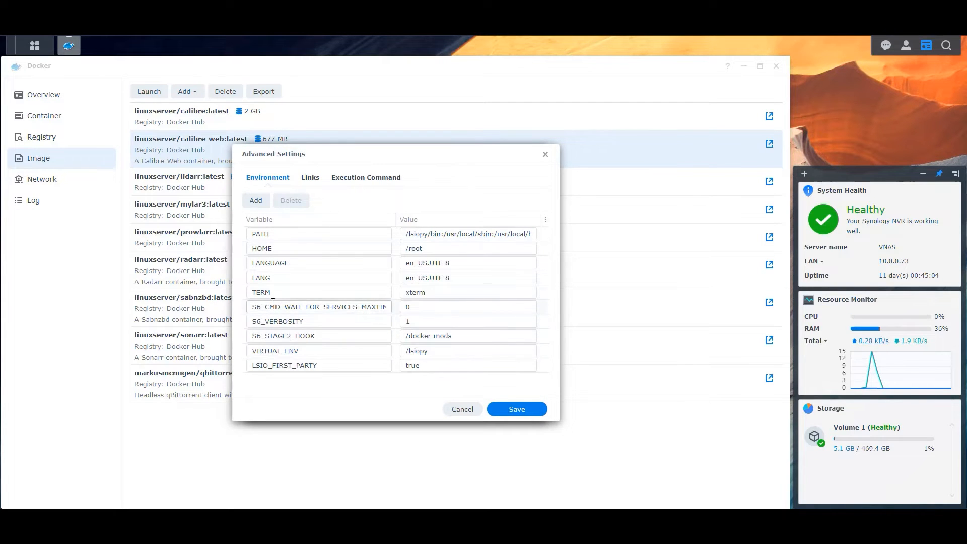
Add environment variables TZ=America/New_York, PUID=1026 and PGID=100, then save.
{"action": "left_click", "coordinate": [318, 233]}
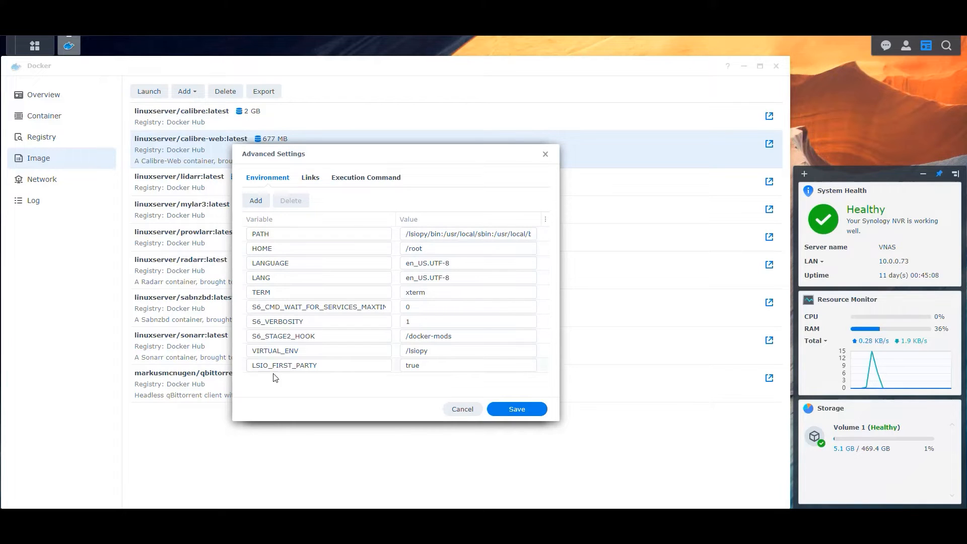
{"action": "left_click", "coordinate": [319, 321]}
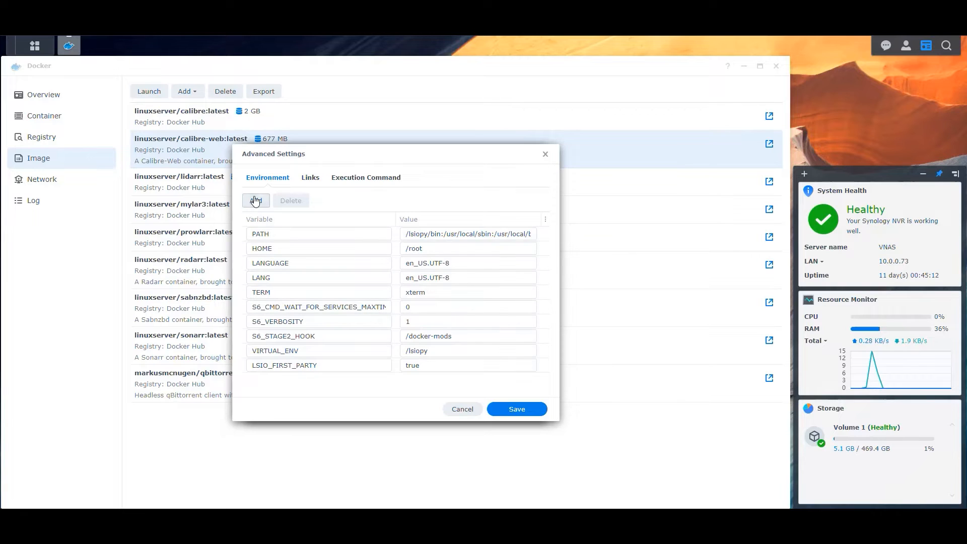
{"action": "left_click", "coordinate": [255, 201]}
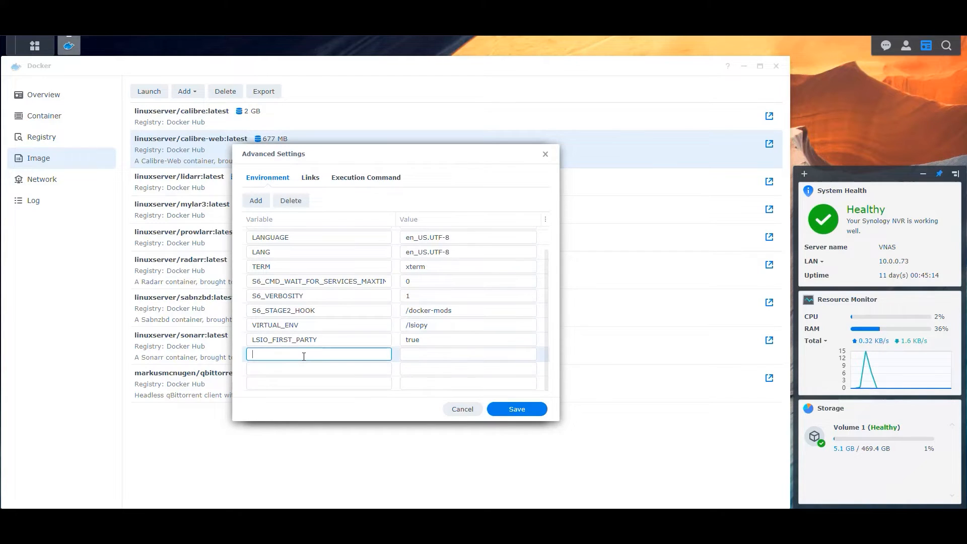
{"action": "type", "text": "America/New_York"}
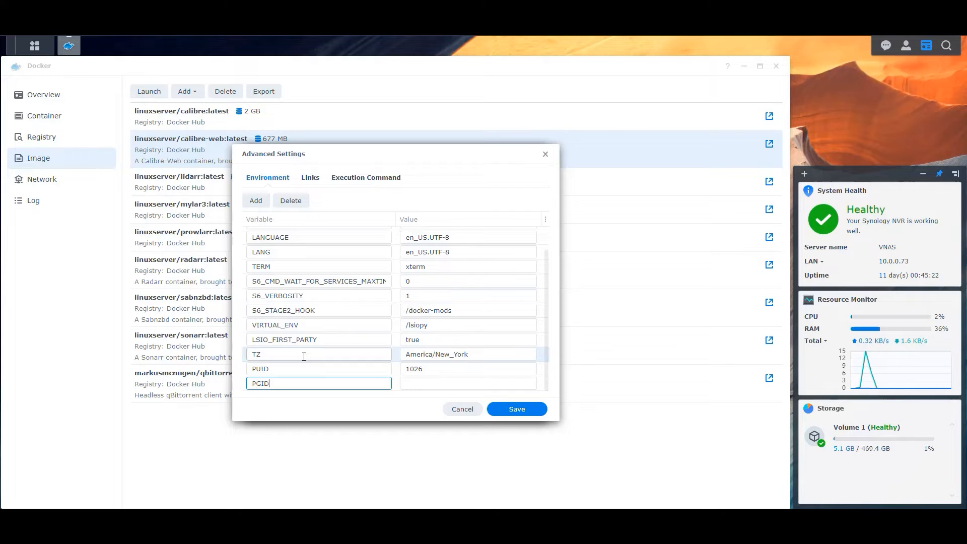
{"action": "type", "text": "100"}
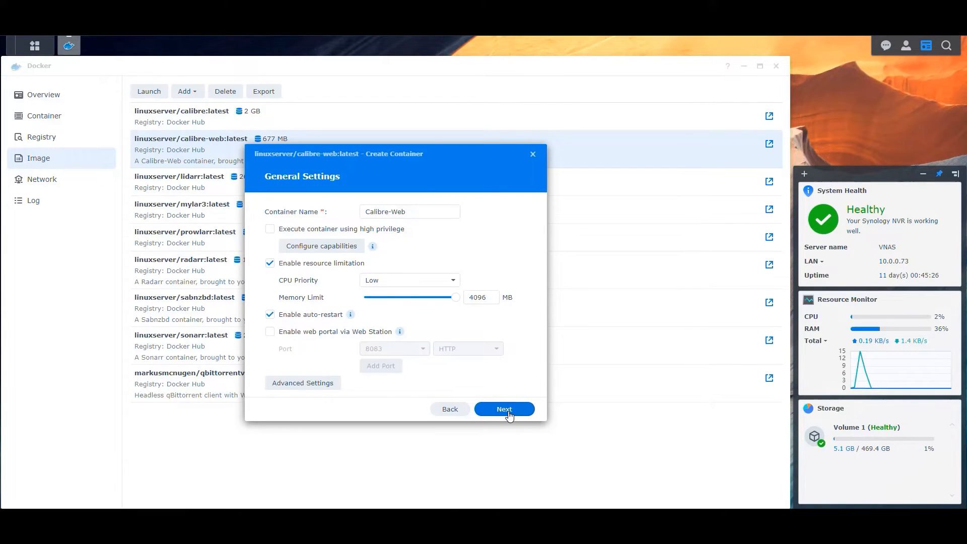
{"action": "mouse_move", "coordinate": [486, 362]}
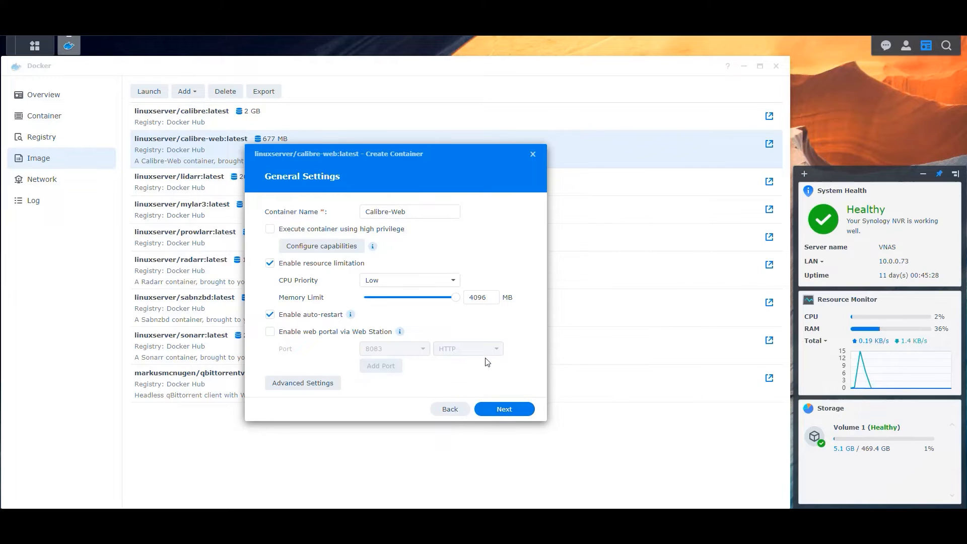
Map local port 8091 to the container's port 8083.
{"action": "left_click", "coordinate": [503, 409]}
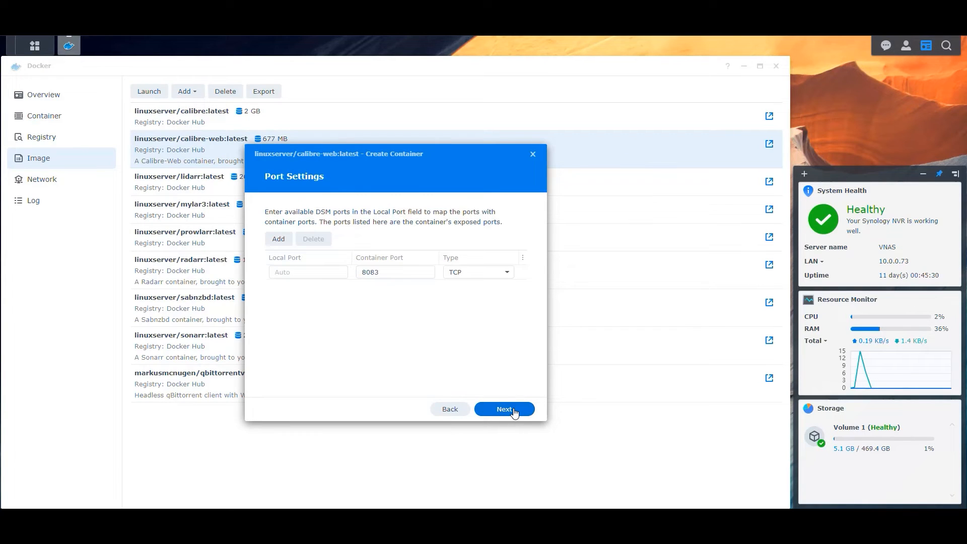
{"action": "left_click", "coordinate": [395, 272]}
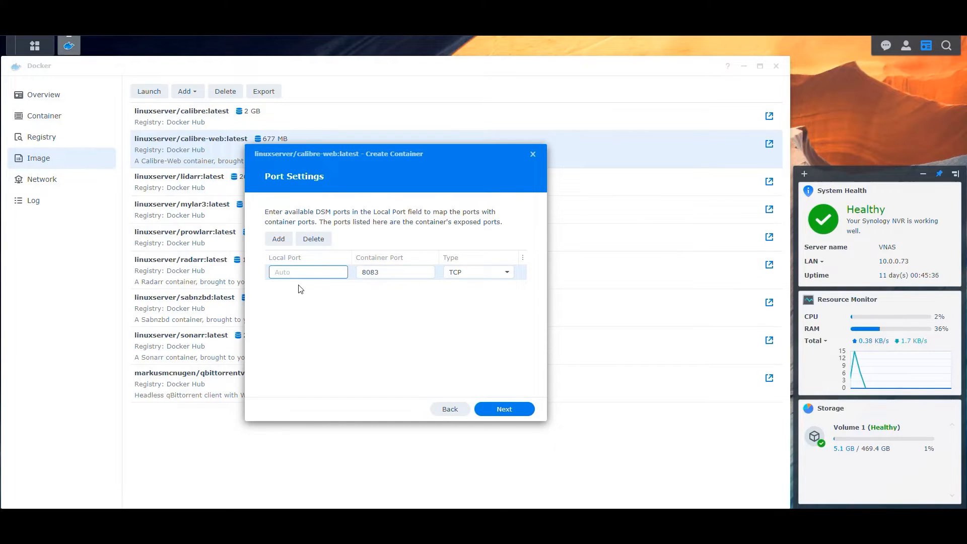
{"action": "type", "text": "8091"}
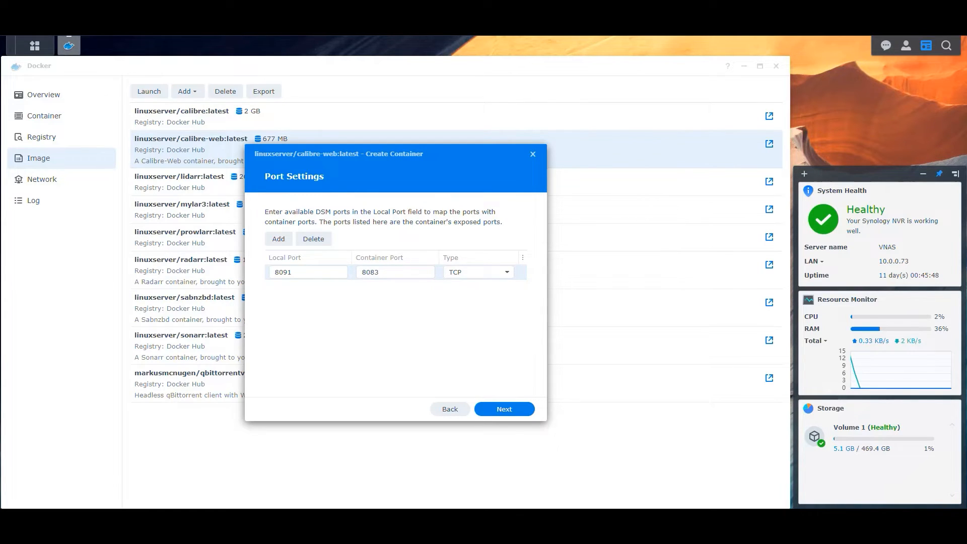
{"action": "mouse_move", "coordinate": [505, 395]}
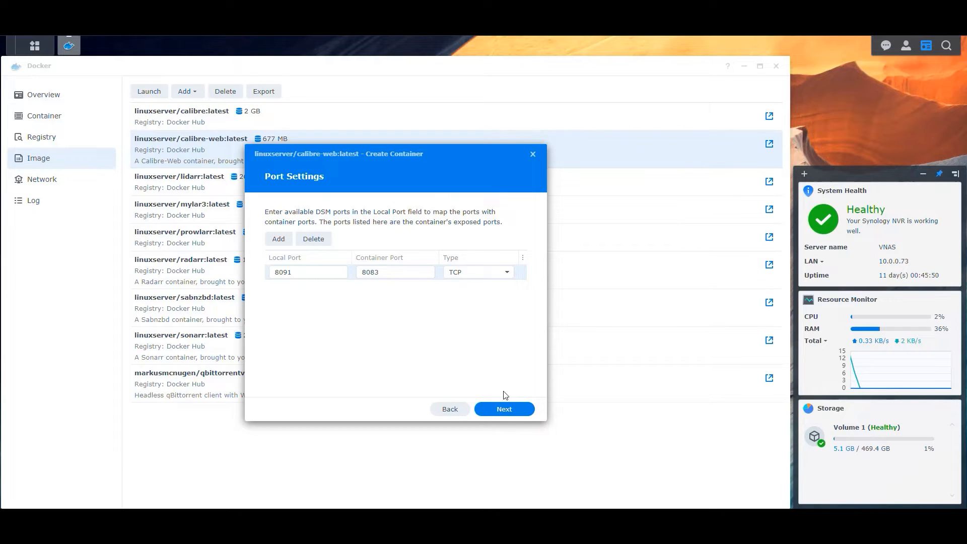
{"action": "left_click", "coordinate": [503, 409]}
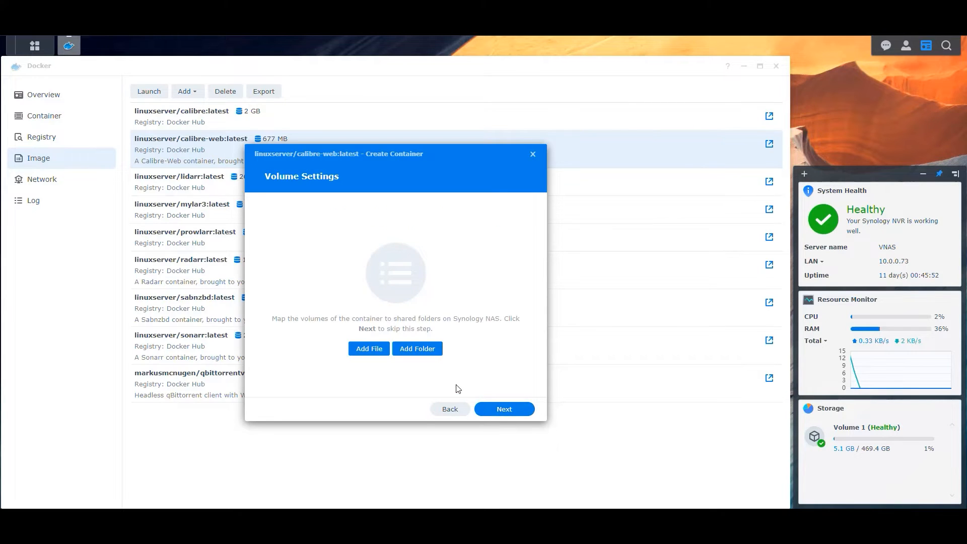
Create docker/Configs/Calibre-Web and add it and Media/Books as volume folders.
{"action": "left_click", "coordinate": [417, 349]}
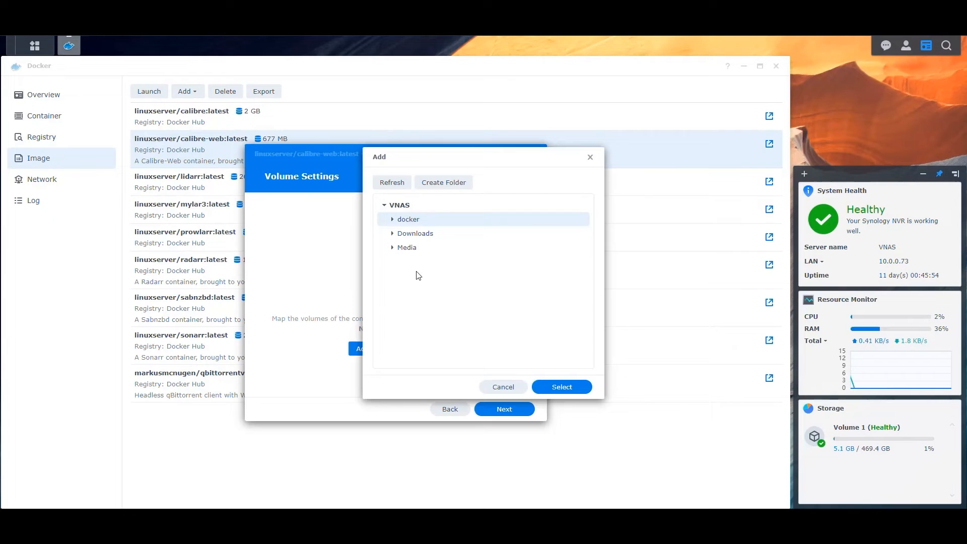
{"action": "left_click", "coordinate": [407, 219]}
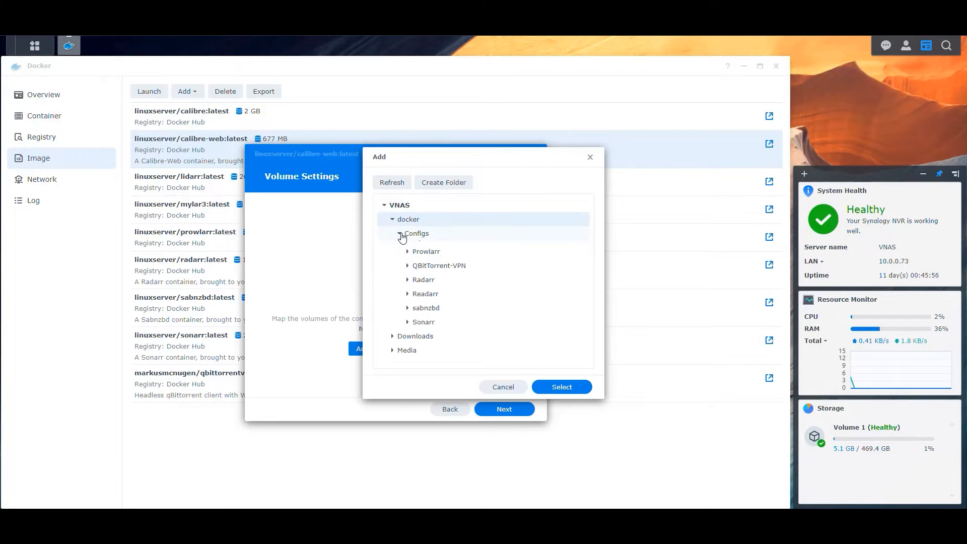
{"action": "left_click", "coordinate": [400, 233]}
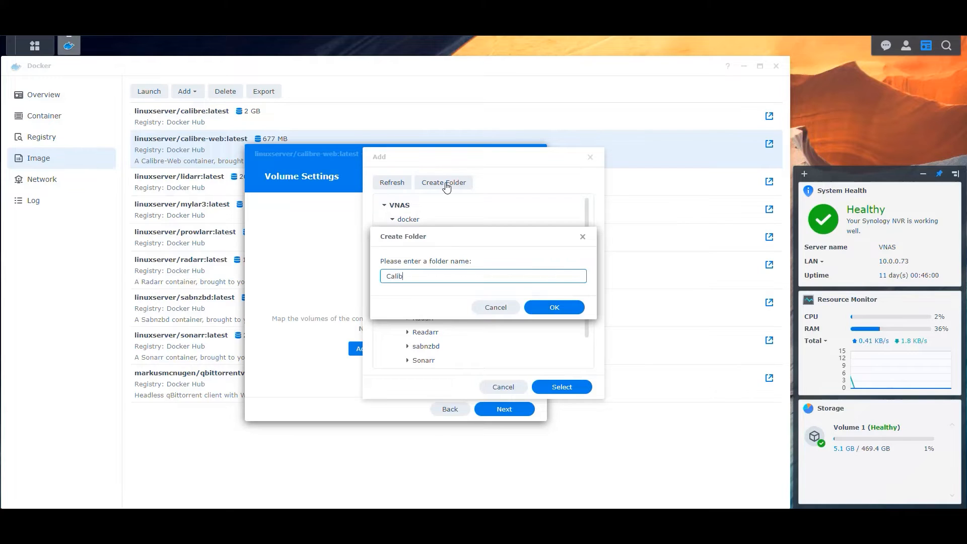
{"action": "left_click", "coordinate": [552, 307]}
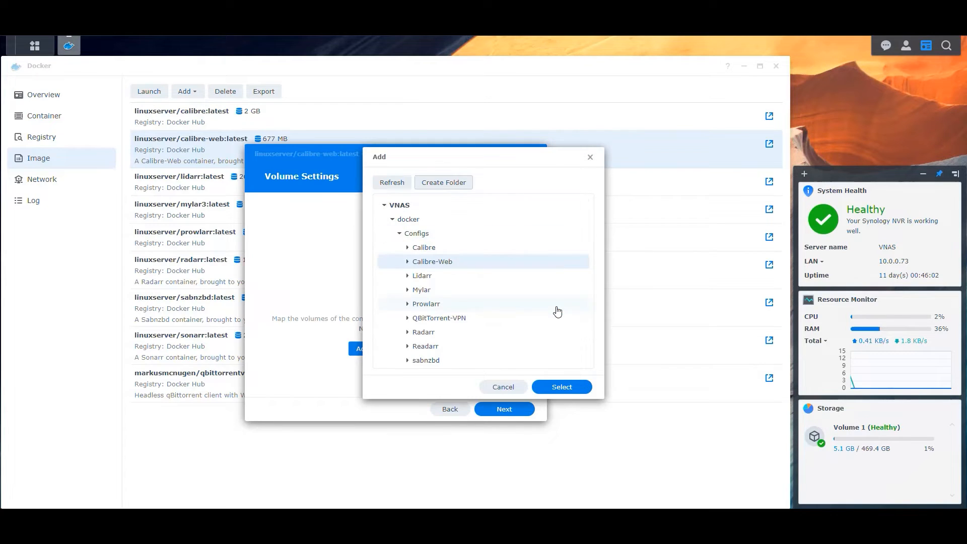
{"action": "left_click", "coordinate": [560, 387]}
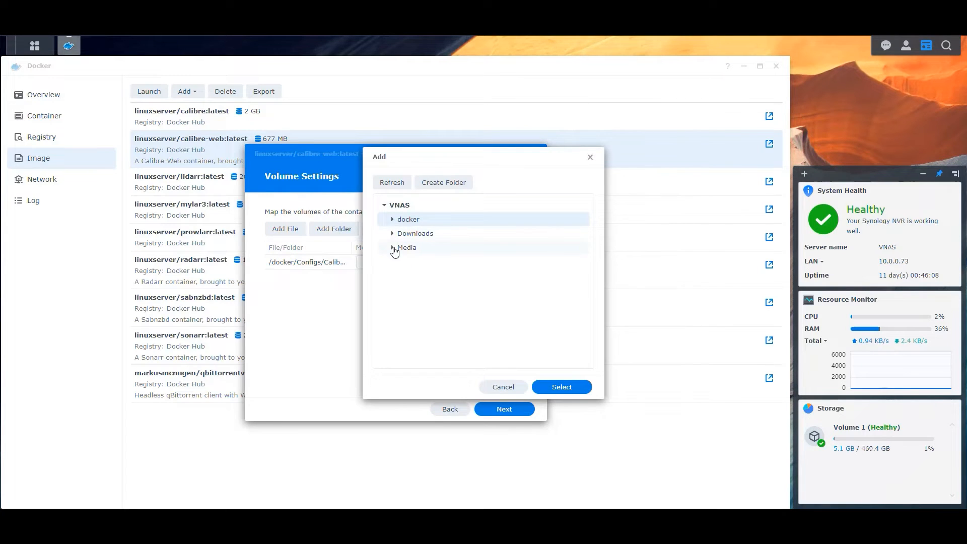
{"action": "left_click", "coordinate": [393, 247]}
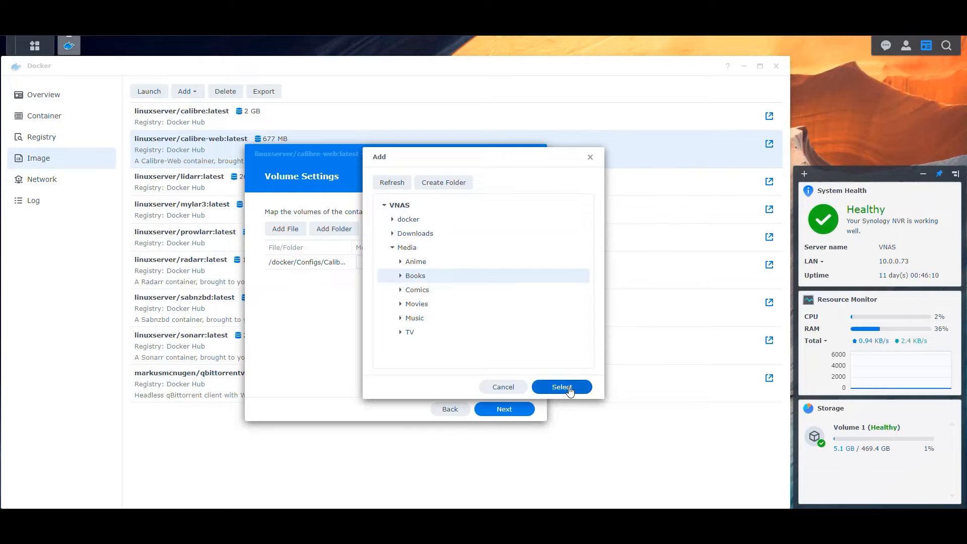
{"action": "left_click", "coordinate": [560, 386]}
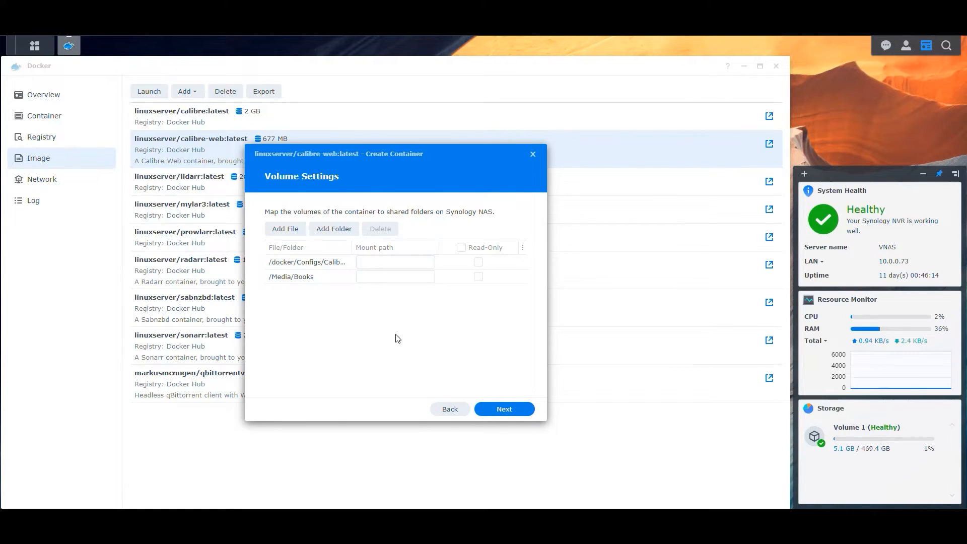
Set the volume mount paths to /config and /books.
{"action": "left_click", "coordinate": [395, 261]}
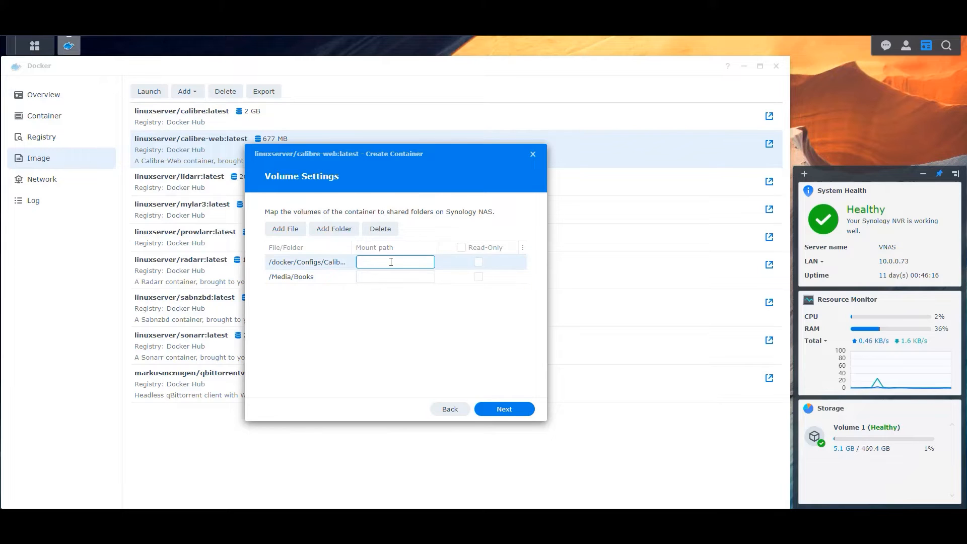
{"action": "type", "text": "/config"}
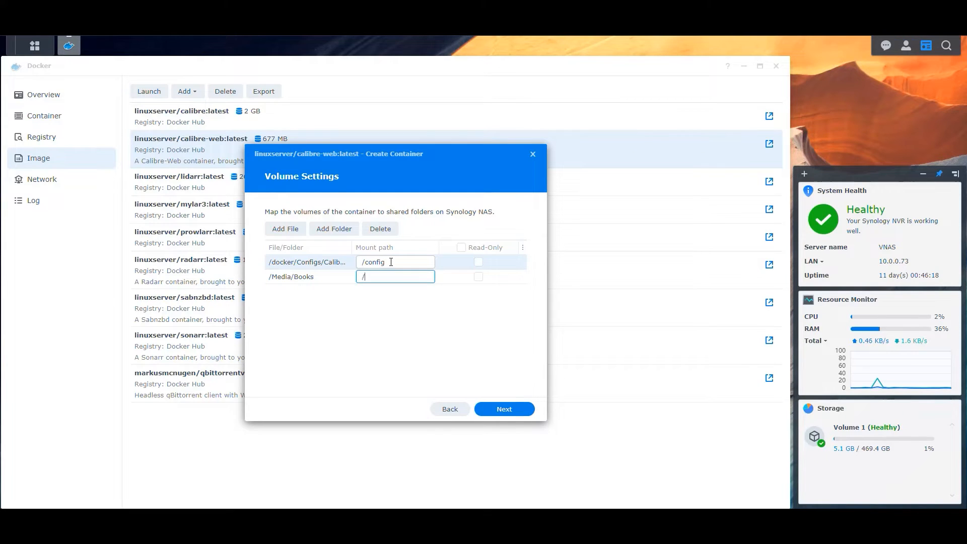
{"action": "type", "text": "books"}
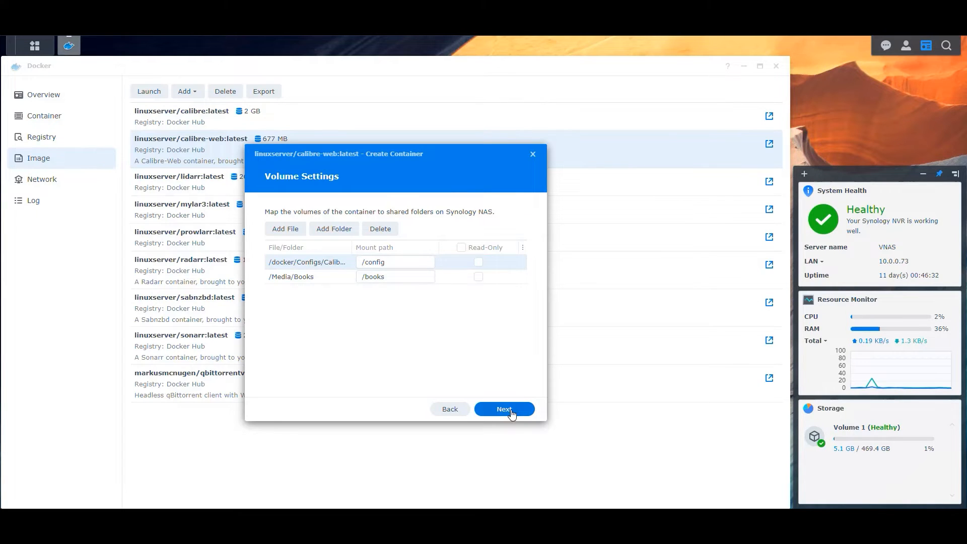
{"action": "left_click", "coordinate": [504, 409]}
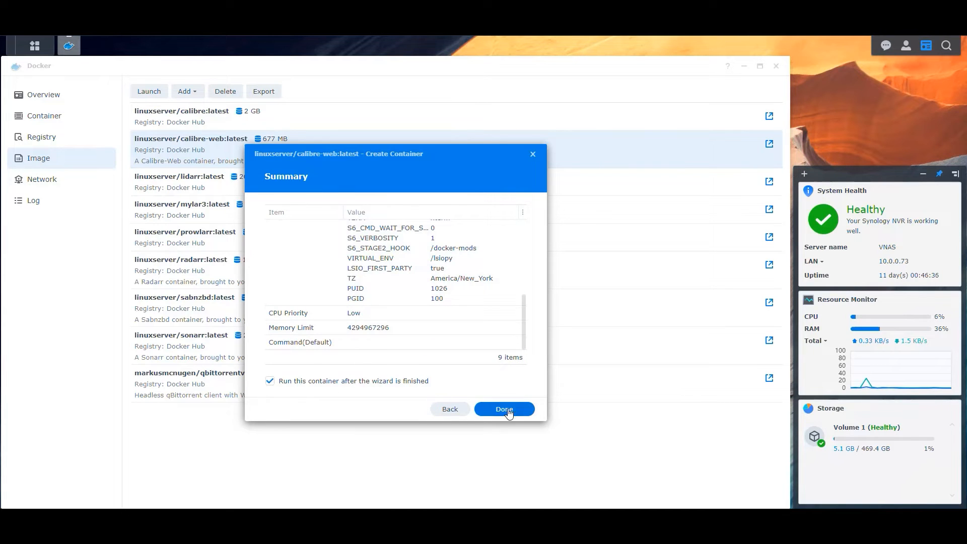
Finish the wizard so the Calibre-Web container is created and running, then view containers.
{"action": "left_click", "coordinate": [504, 409]}
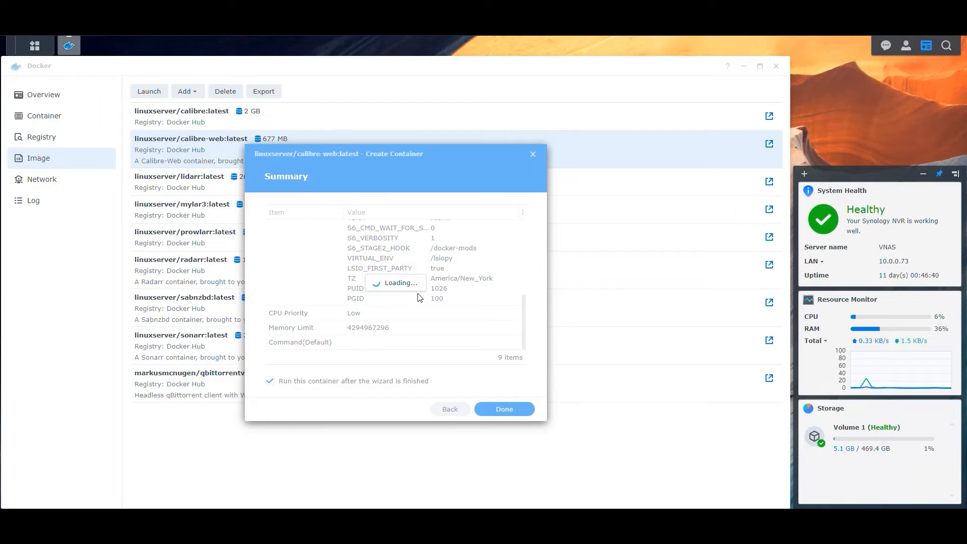
{"action": "left_click", "coordinate": [503, 408]}
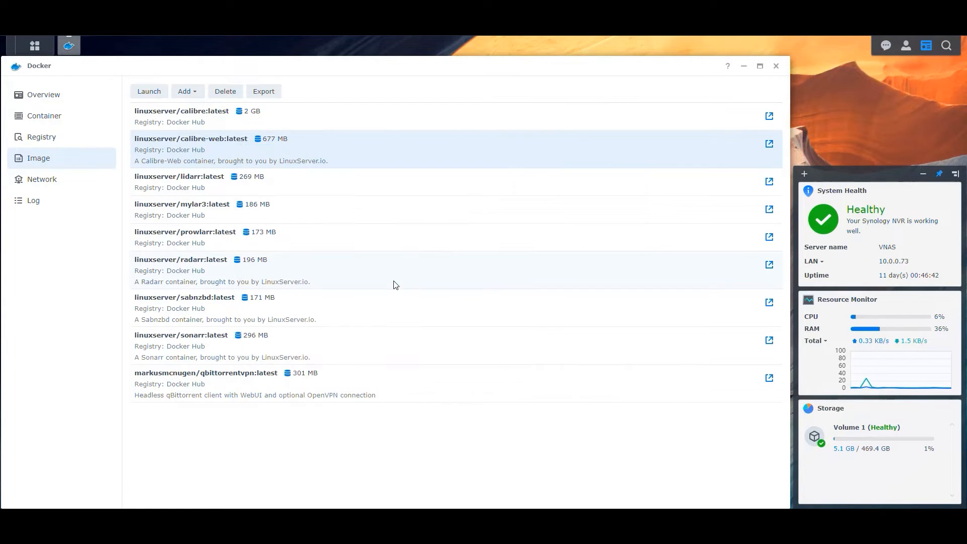
{"action": "left_click", "coordinate": [44, 115]}
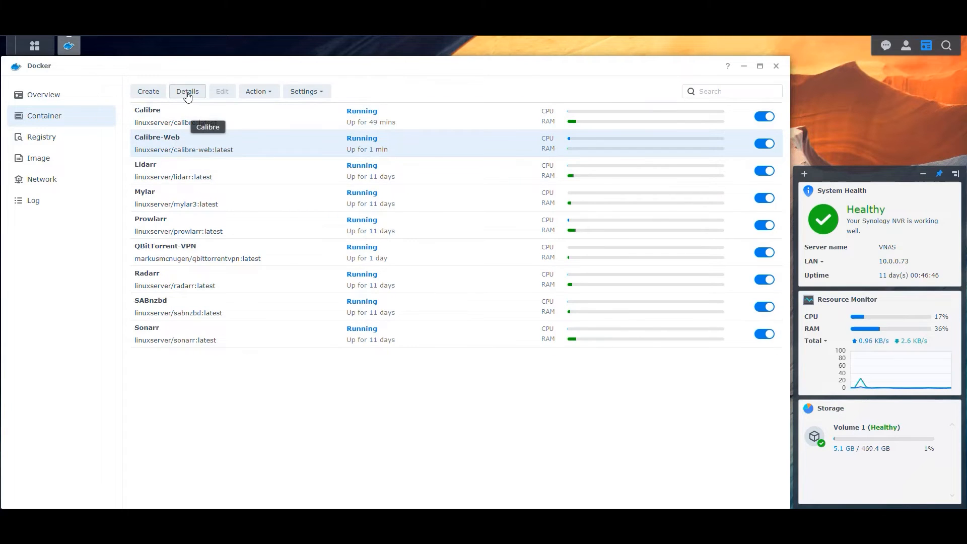
Open the Calibre-Web container's log and refresh it until startup messages appear.
{"action": "left_click", "coordinate": [186, 91]}
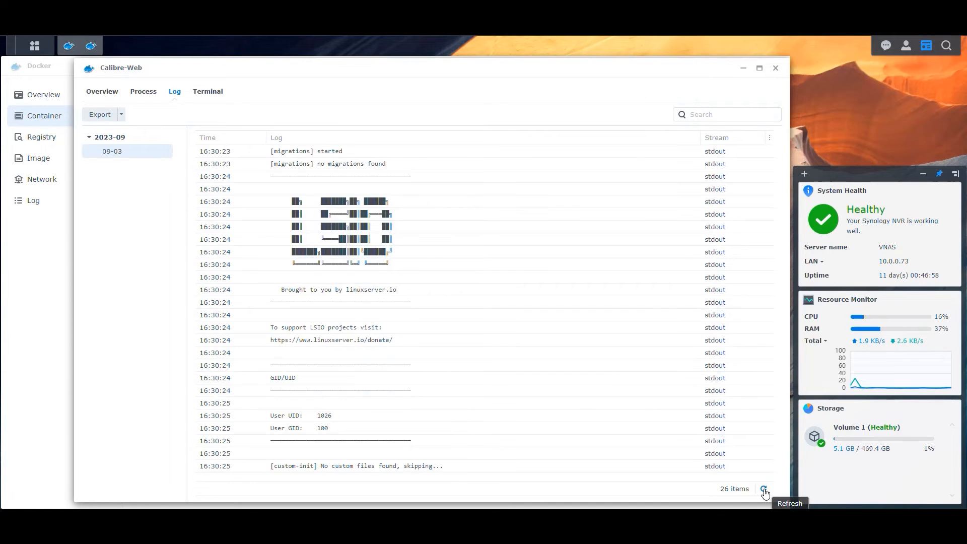
{"action": "left_click", "coordinate": [764, 488]}
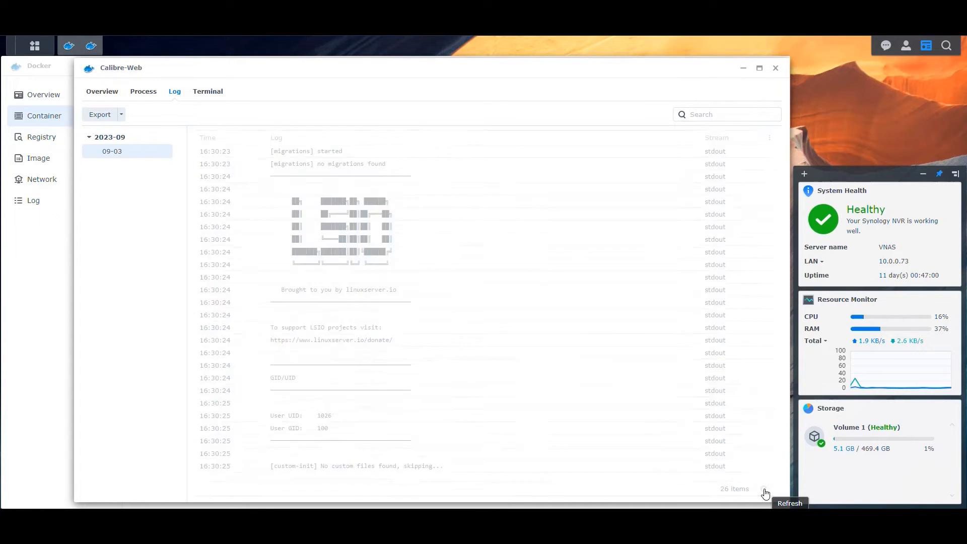
{"action": "left_click", "coordinate": [764, 489]}
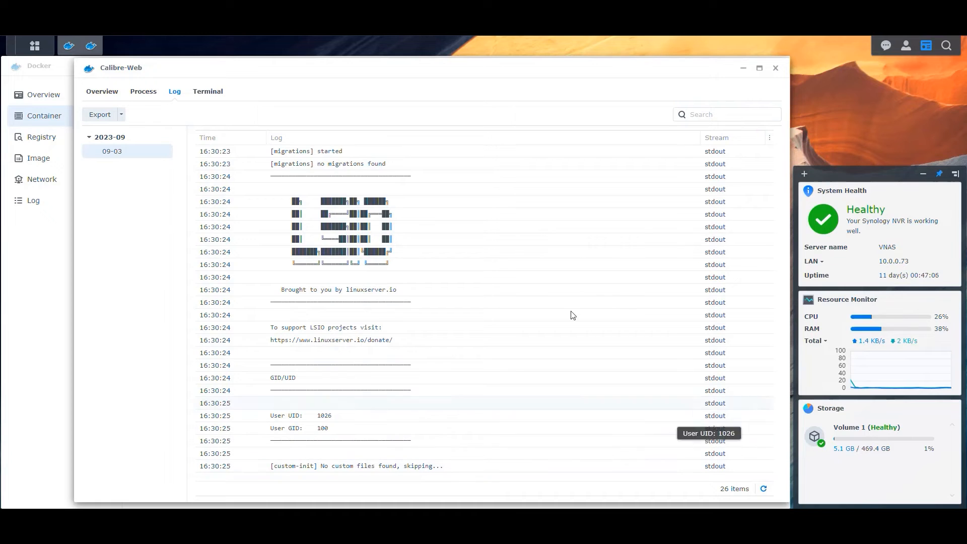
{"action": "mouse_move", "coordinate": [648, 474]}
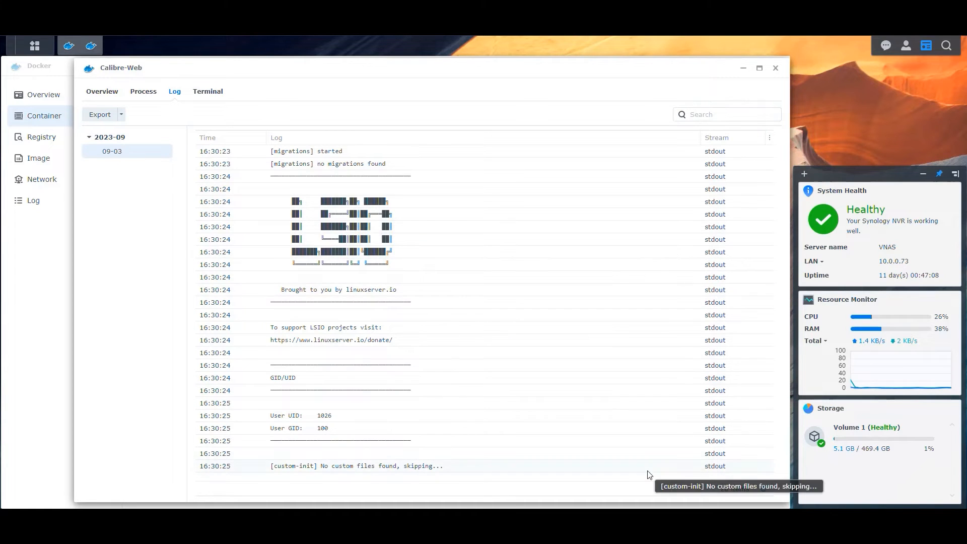
{"action": "left_click", "coordinate": [764, 488]}
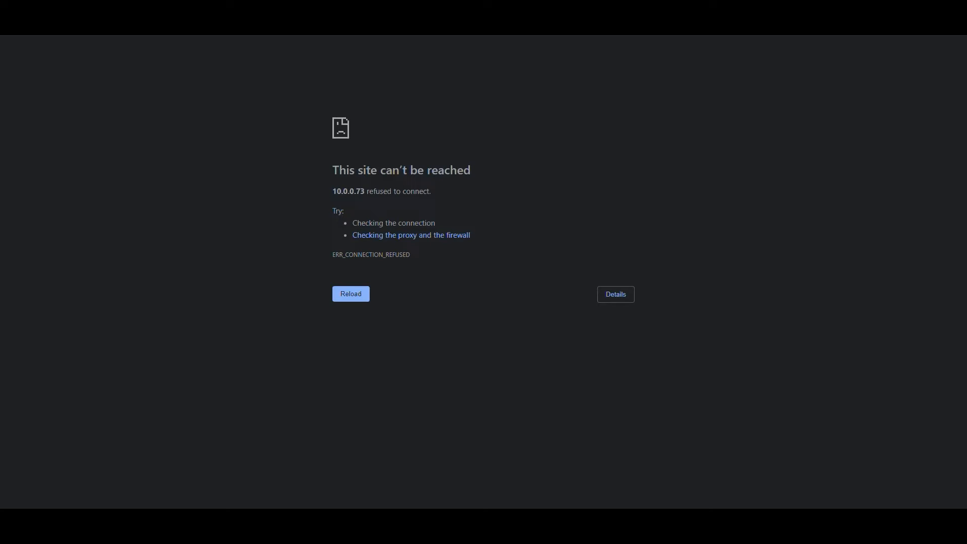
Reload the NAS page until the Calibre-Web login form loads, then select Username.
{"action": "left_click", "coordinate": [349, 293]}
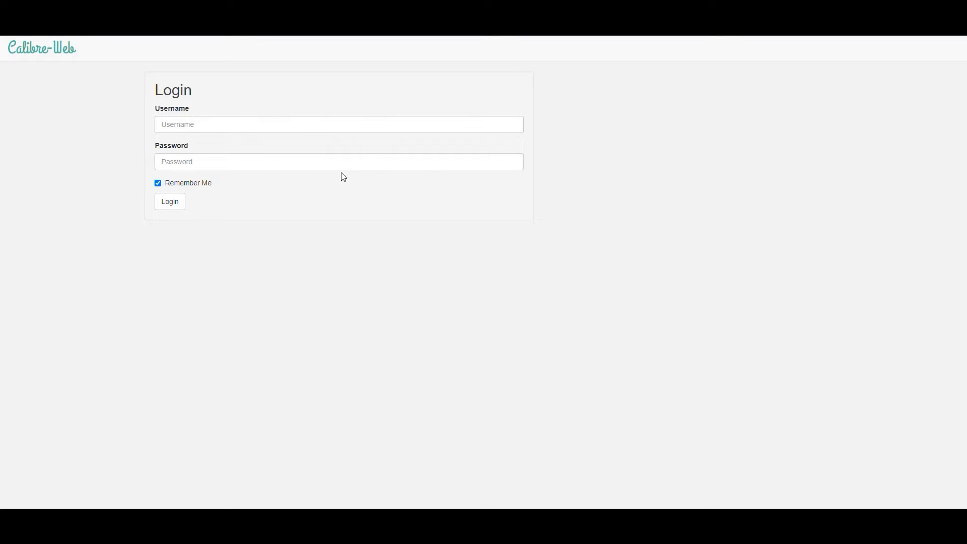
{"action": "left_click", "coordinate": [338, 124]}
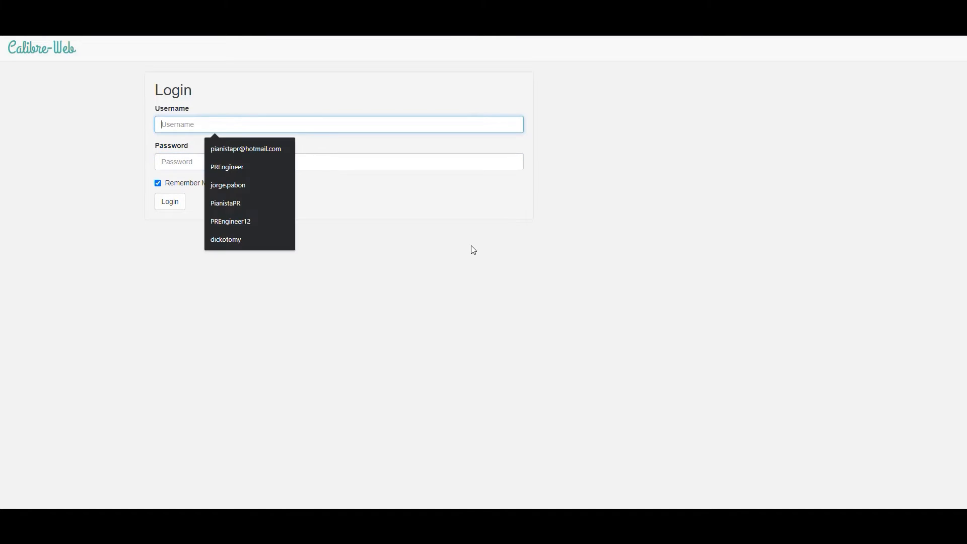
{"action": "left_click", "coordinate": [391, 176]}
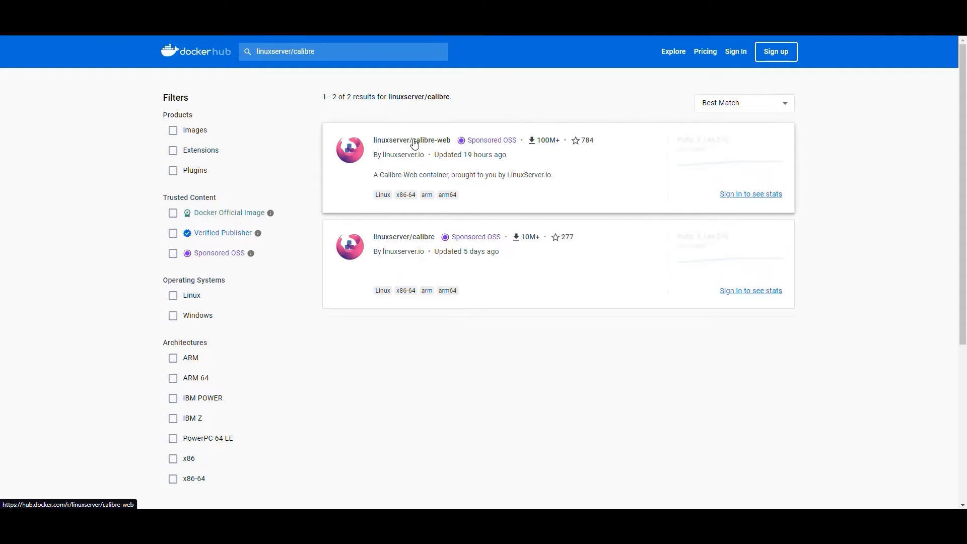
Open the linuxserver/calibre-web Docker Hub page and scroll to Supported Architectures.
{"action": "left_click", "coordinate": [411, 140]}
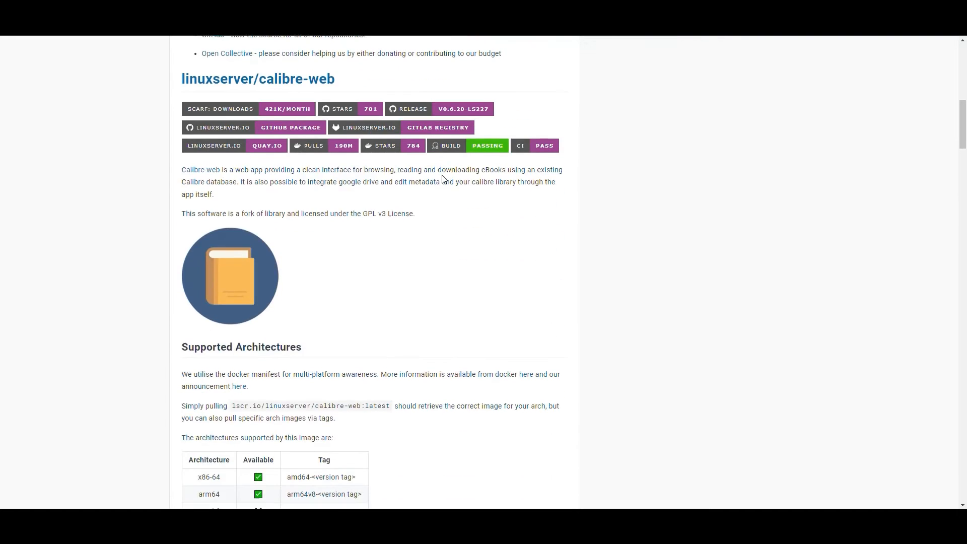
{"action": "scroll", "scroll_direction": "down", "scroll_amount": 3}
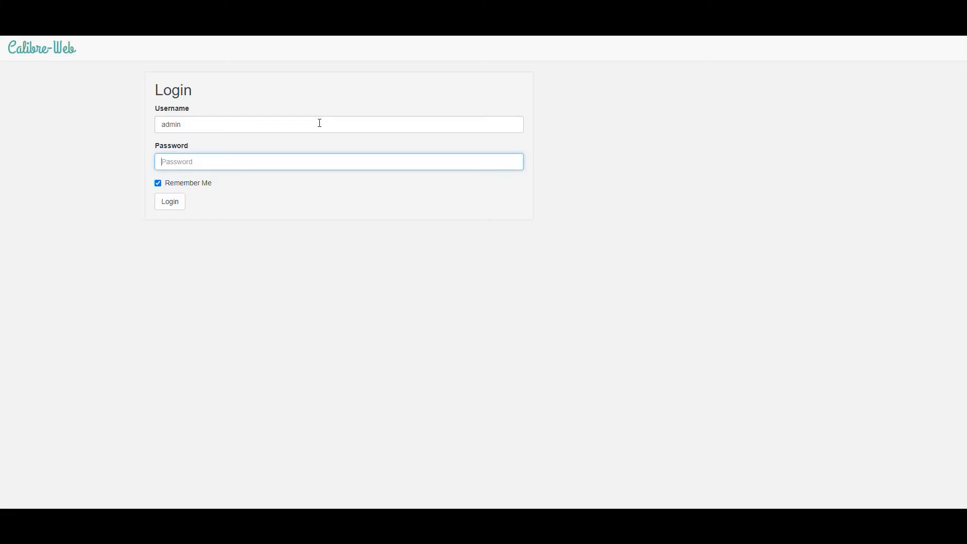
Log in as admin, decline saving the password, and select the Calibre database location field.
{"action": "type", "text": "password"}
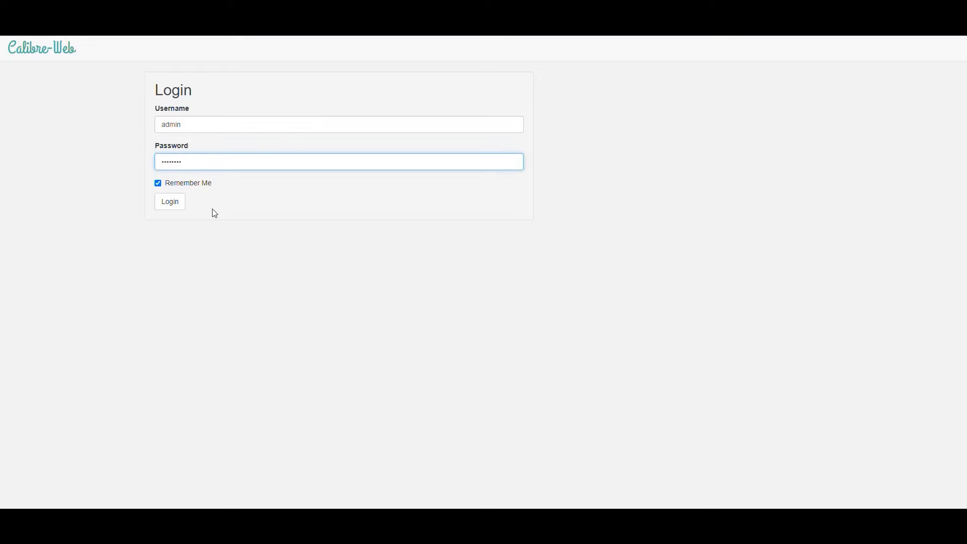
{"action": "left_click", "coordinate": [170, 202]}
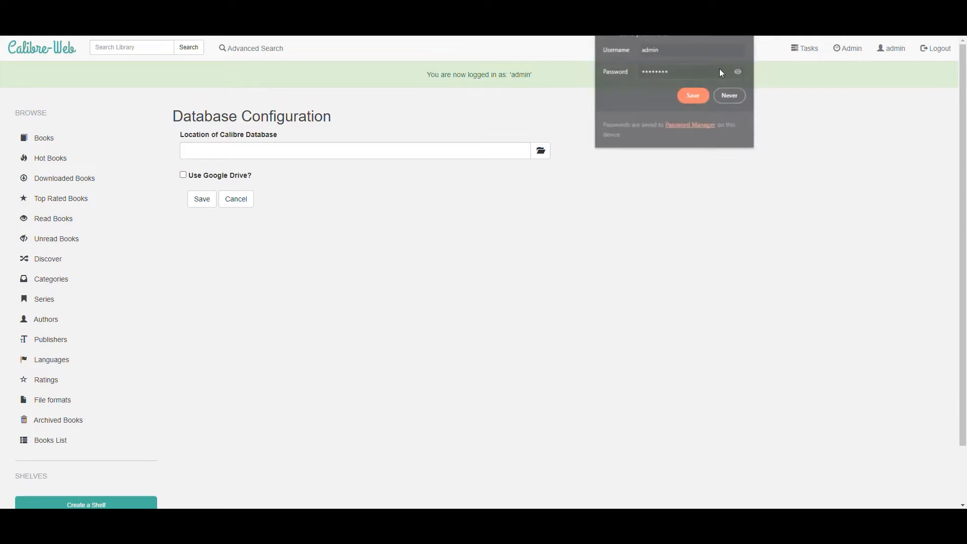
{"action": "left_click", "coordinate": [728, 96]}
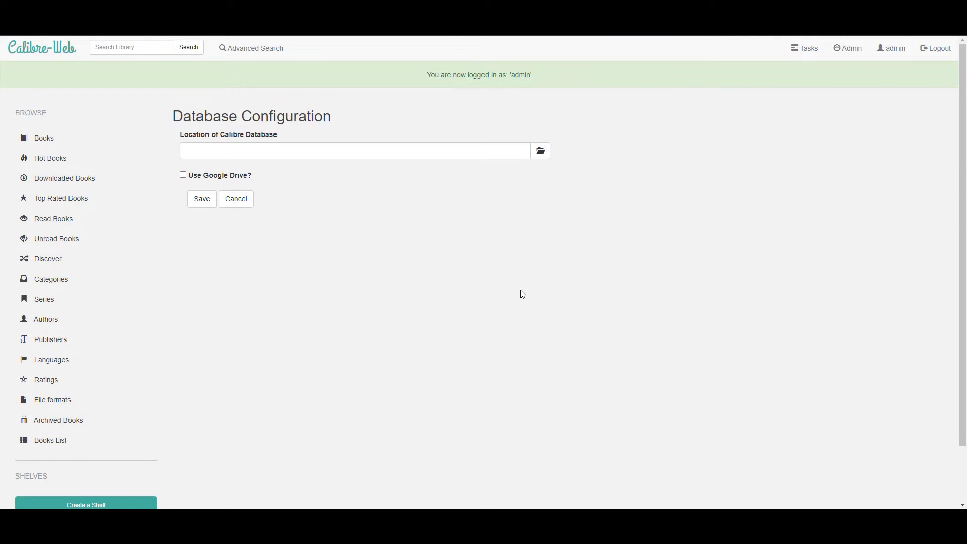
{"action": "mouse_move", "coordinate": [528, 224]}
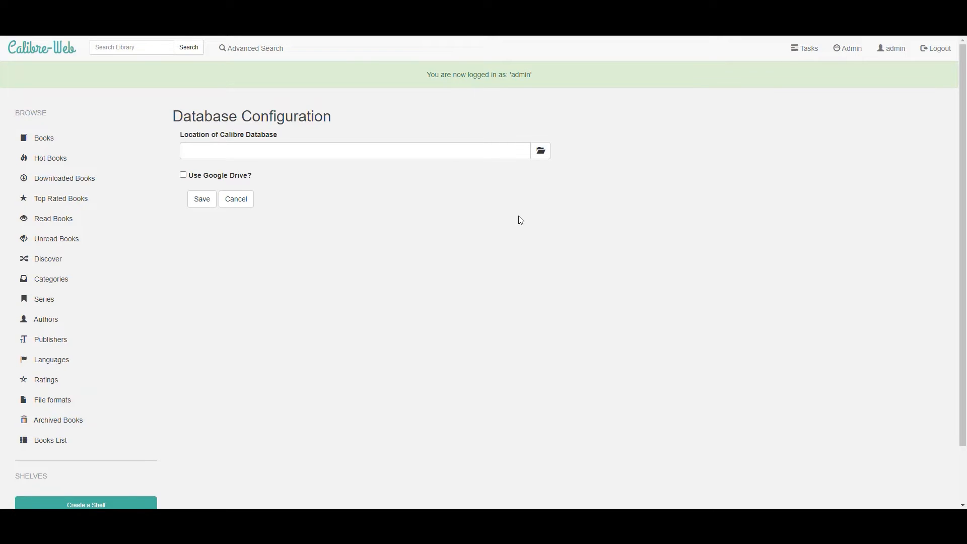
{"action": "mouse_move", "coordinate": [604, 242]}
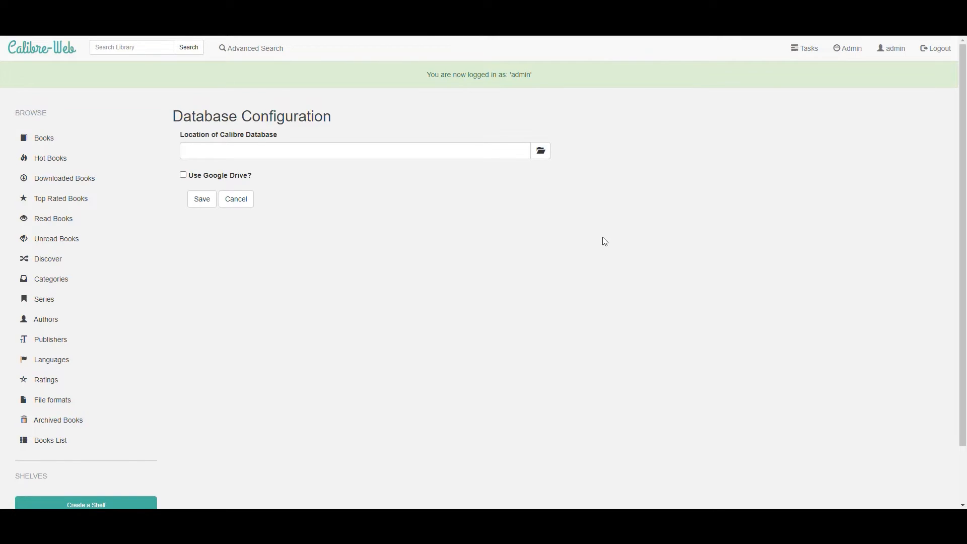
{"action": "mouse_move", "coordinate": [514, 209]}
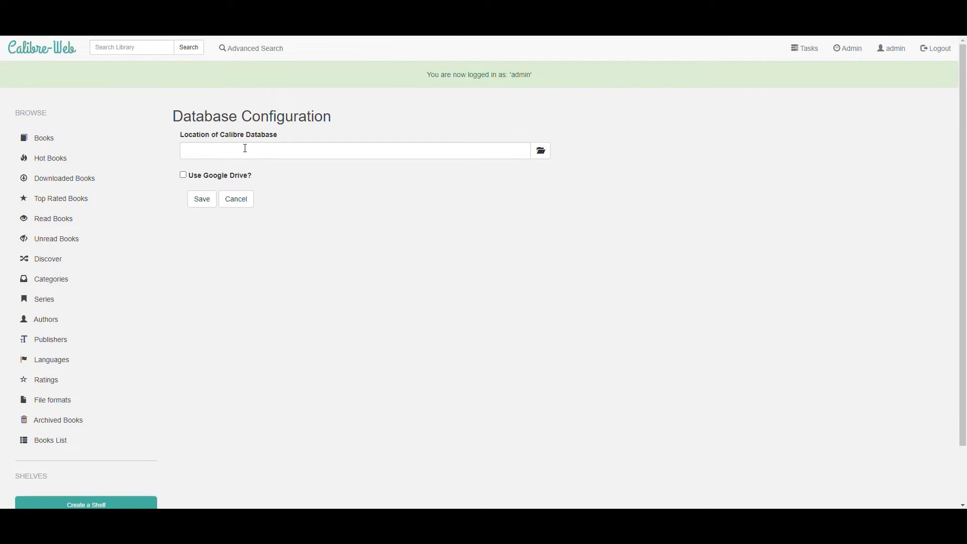
{"action": "left_click", "coordinate": [354, 150]}
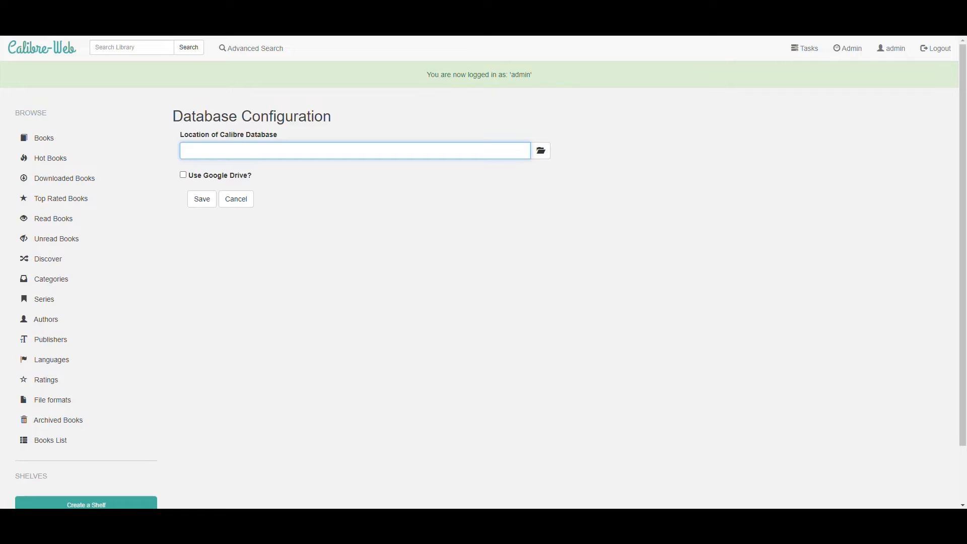
{"action": "left_click", "coordinate": [355, 150]}
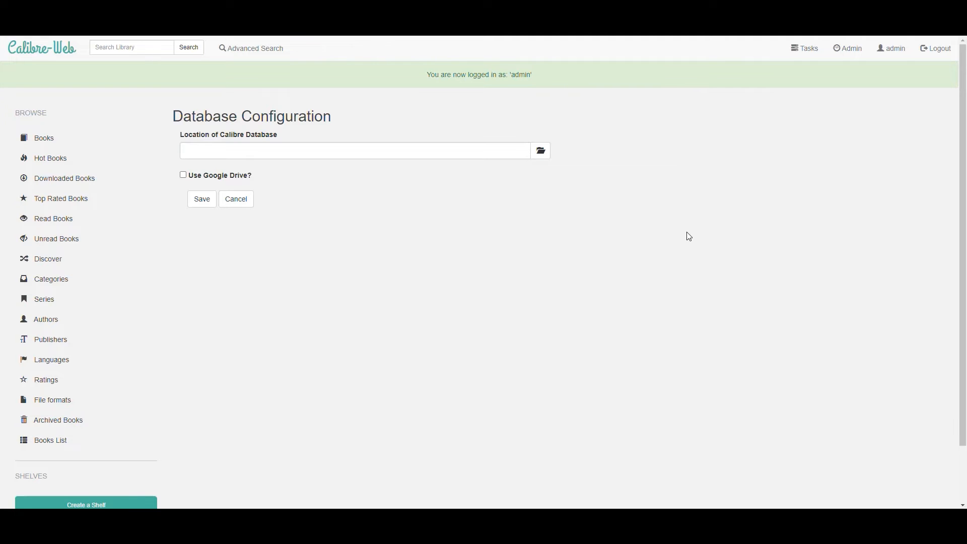
{"action": "mouse_move", "coordinate": [321, 37]}
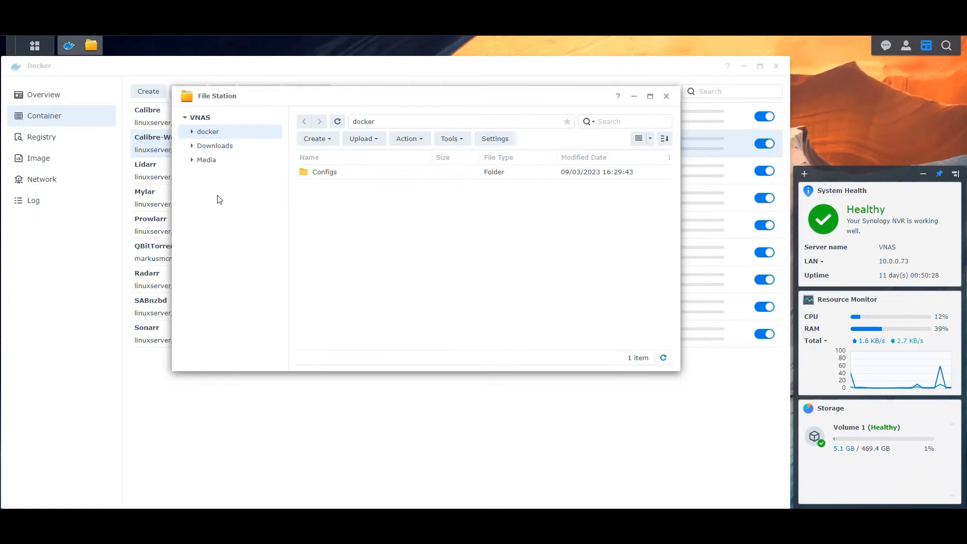
Find metadata.db in File Station's Media > Books, then check the Calibre-Web container's port mapping.
{"action": "left_click", "coordinate": [206, 160]}
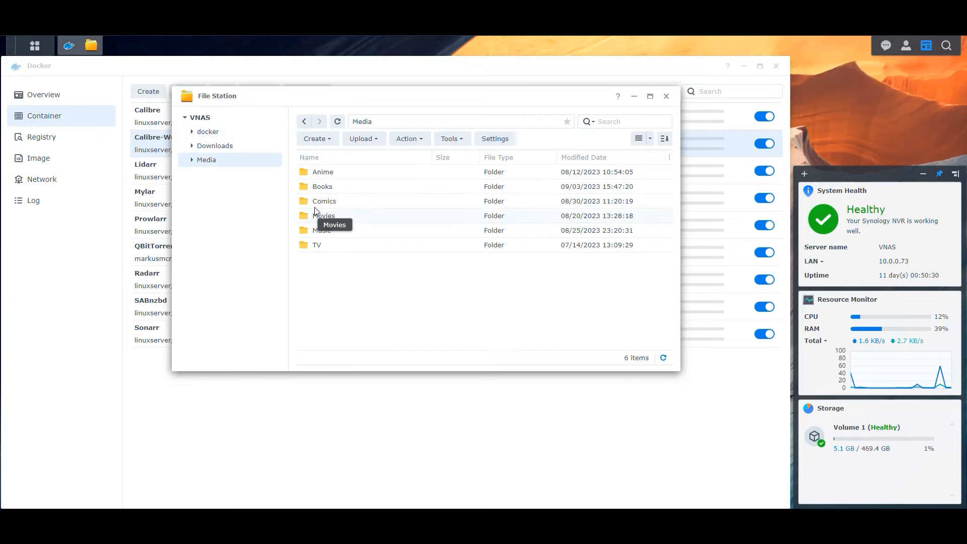
{"action": "double_click", "coordinate": [321, 187]}
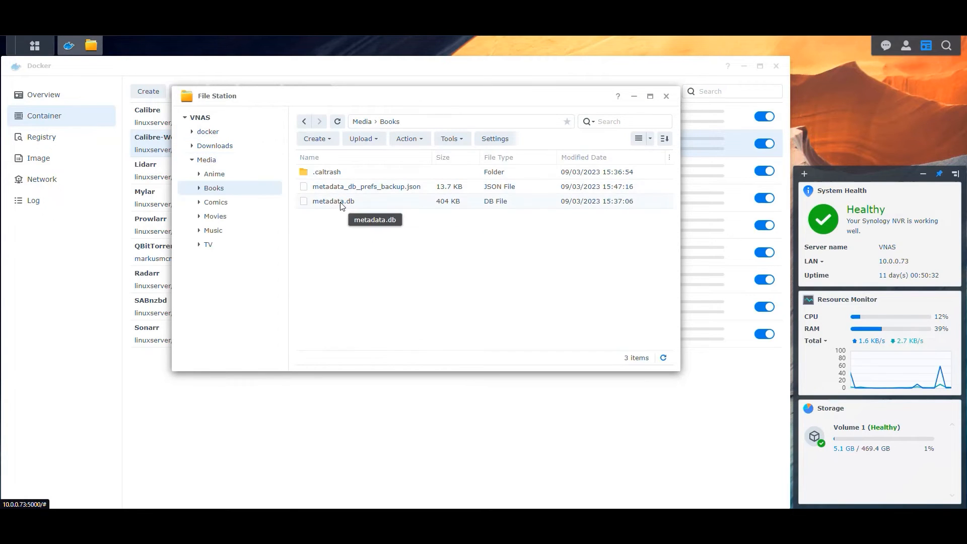
{"action": "left_click", "coordinate": [333, 201]}
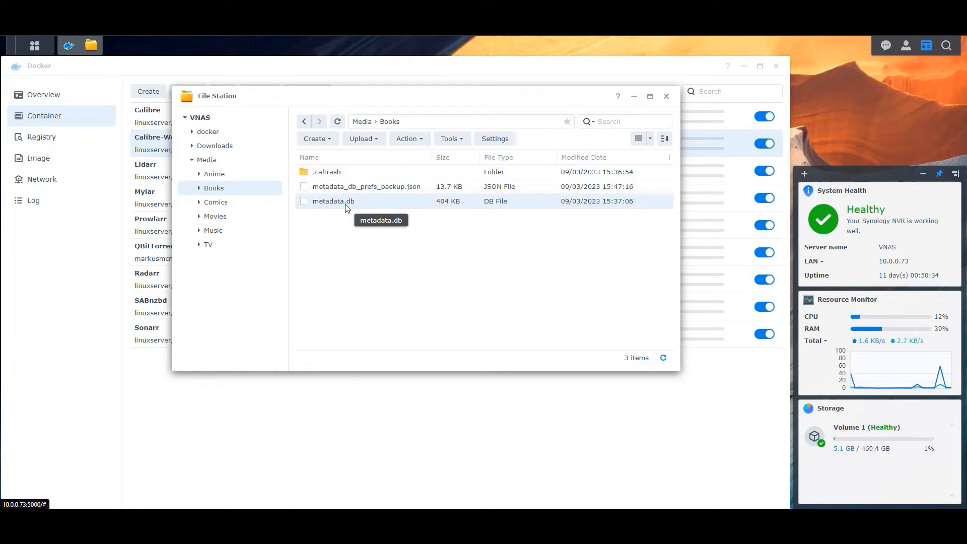
{"action": "mouse_move", "coordinate": [337, 204]}
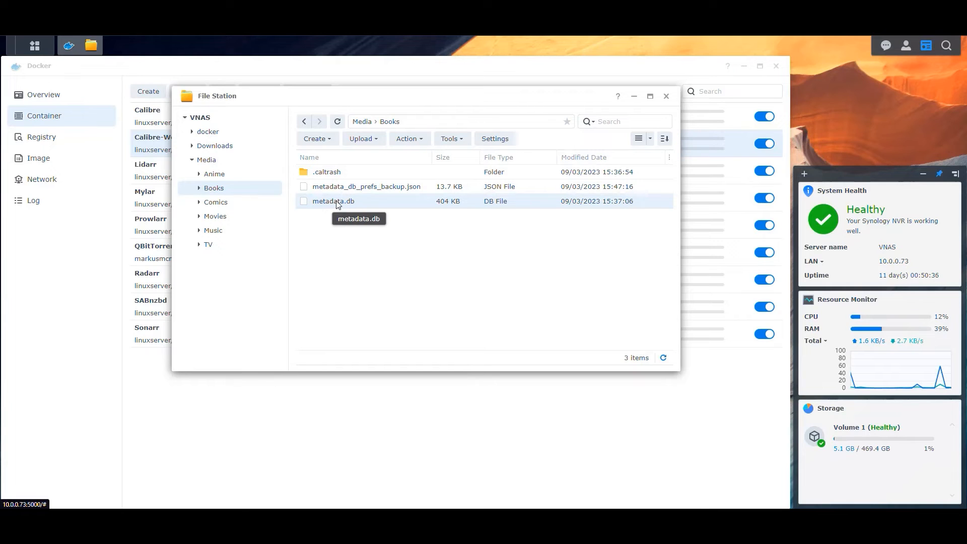
{"action": "mouse_move", "coordinate": [361, 122]}
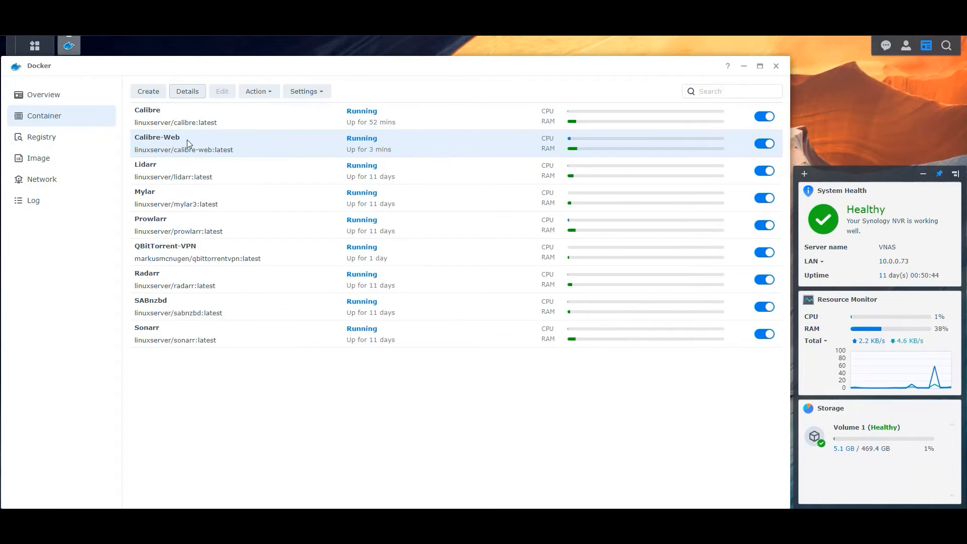
{"action": "double_click", "coordinate": [184, 143]}
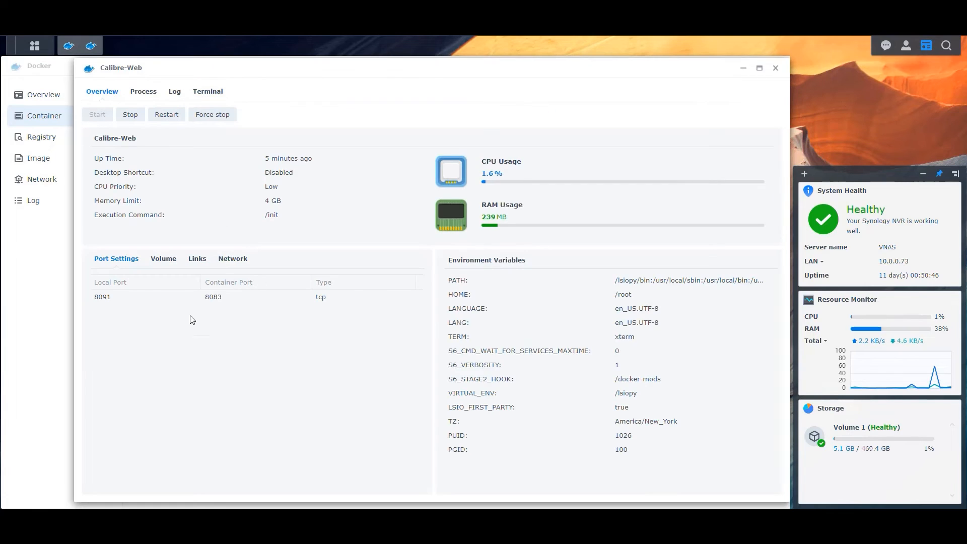
{"action": "left_click", "coordinate": [162, 258]}
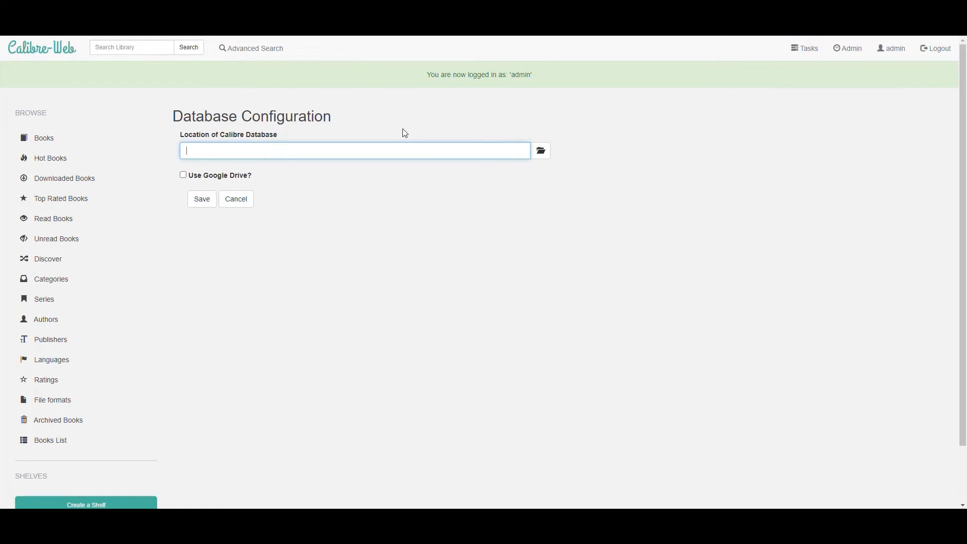
Browse to metadata.db, keep /books as the Calibre database location, and save.
{"action": "left_click", "coordinate": [538, 151]}
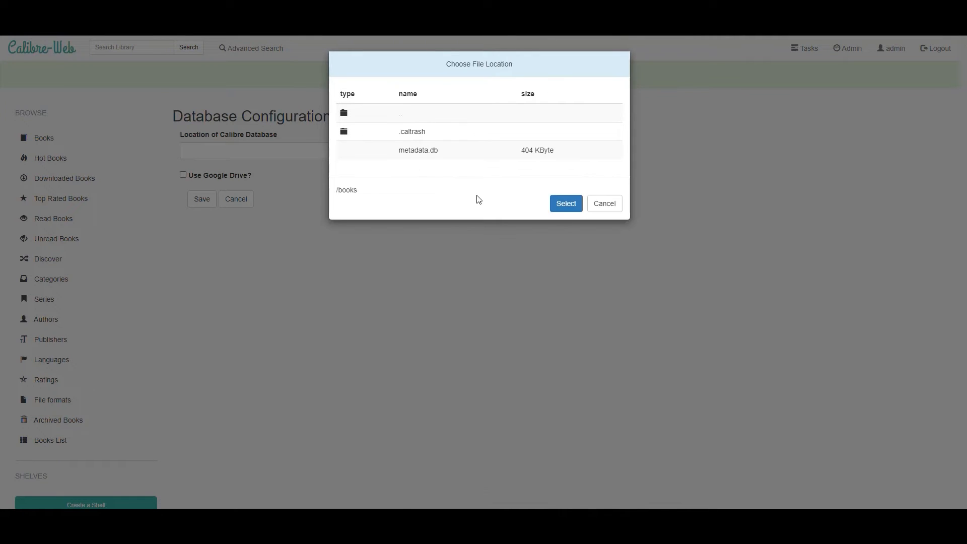
{"action": "left_click", "coordinate": [564, 203]}
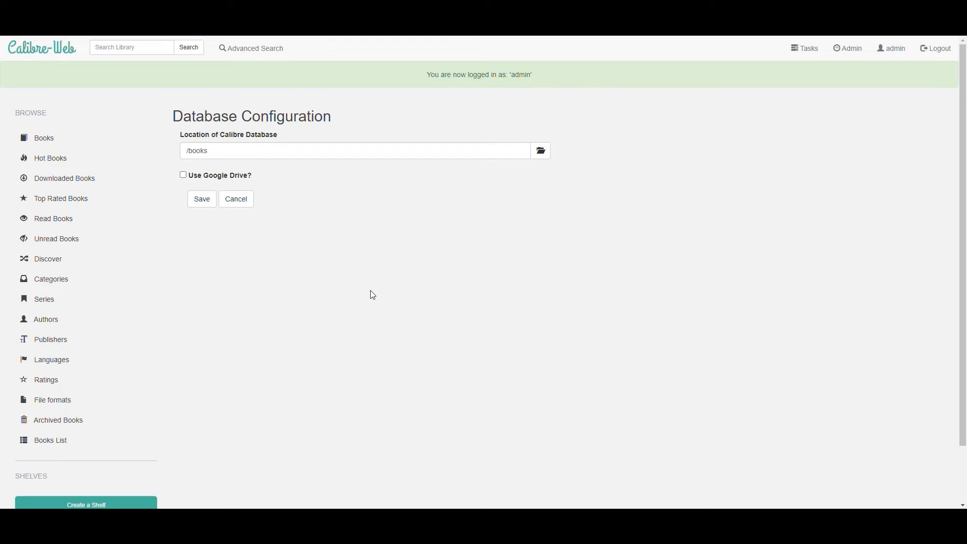
{"action": "left_click", "coordinate": [201, 199]}
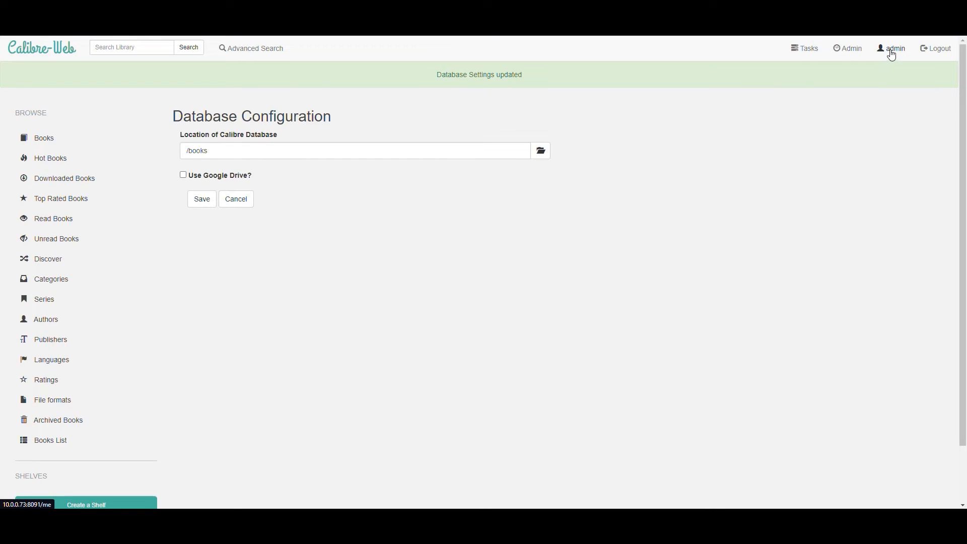
In the admin profile, change the username to calibre-web and enter a new password.
{"action": "left_click", "coordinate": [891, 49]}
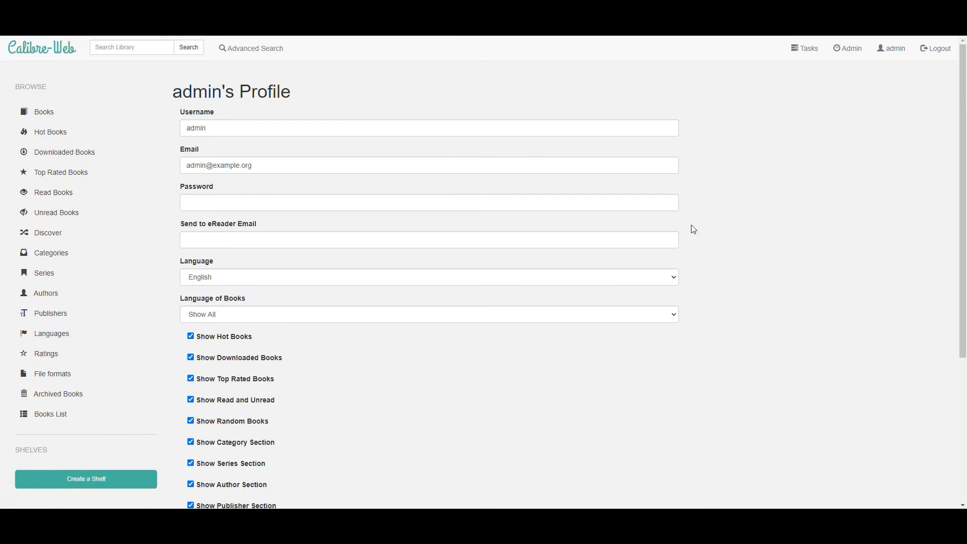
{"action": "mouse_move", "coordinate": [220, 173]}
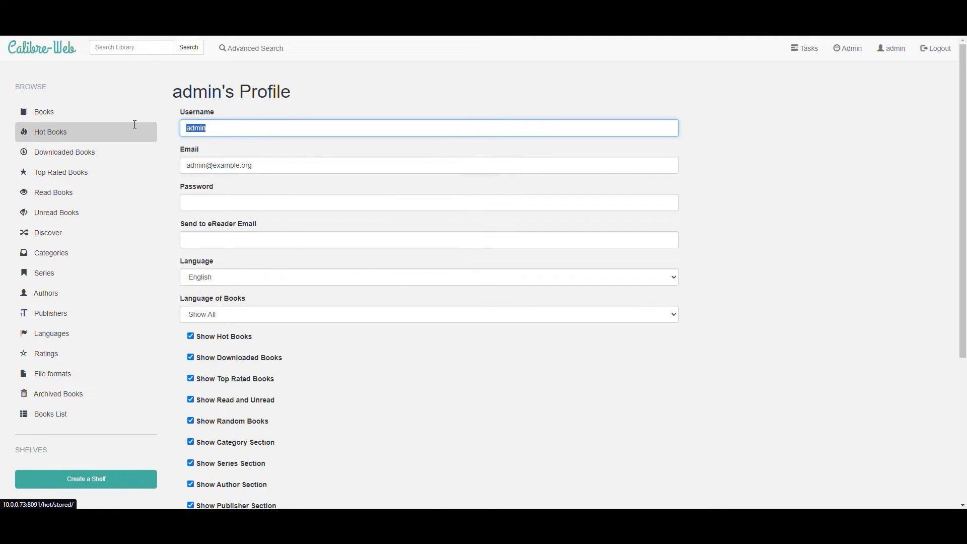
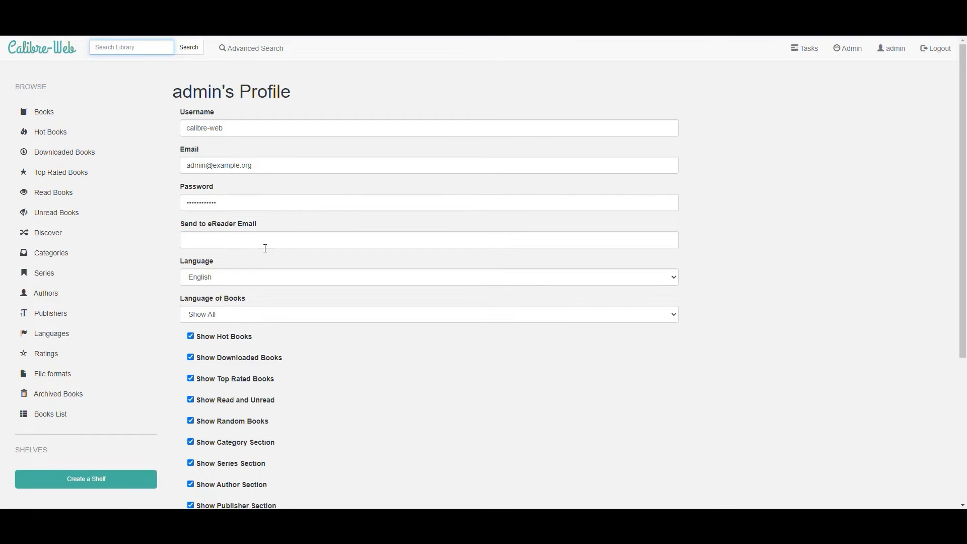
{"action": "scroll", "scroll_direction": "down", "scroll_amount": 3}
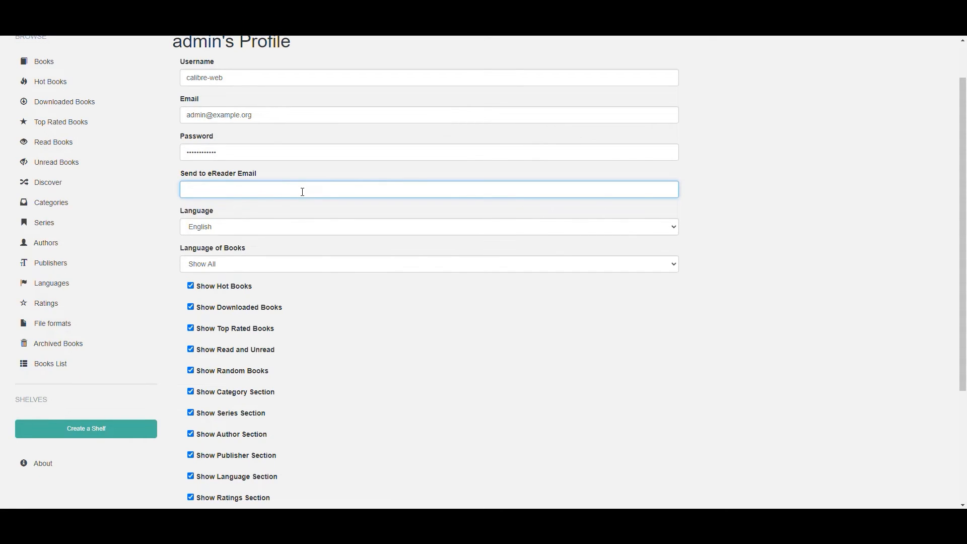
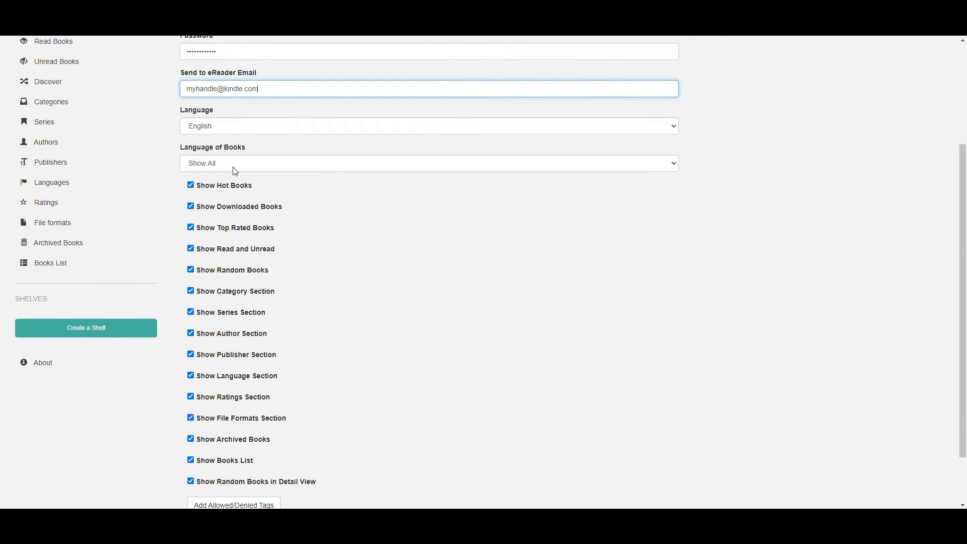
{"action": "left_click", "coordinate": [428, 162]}
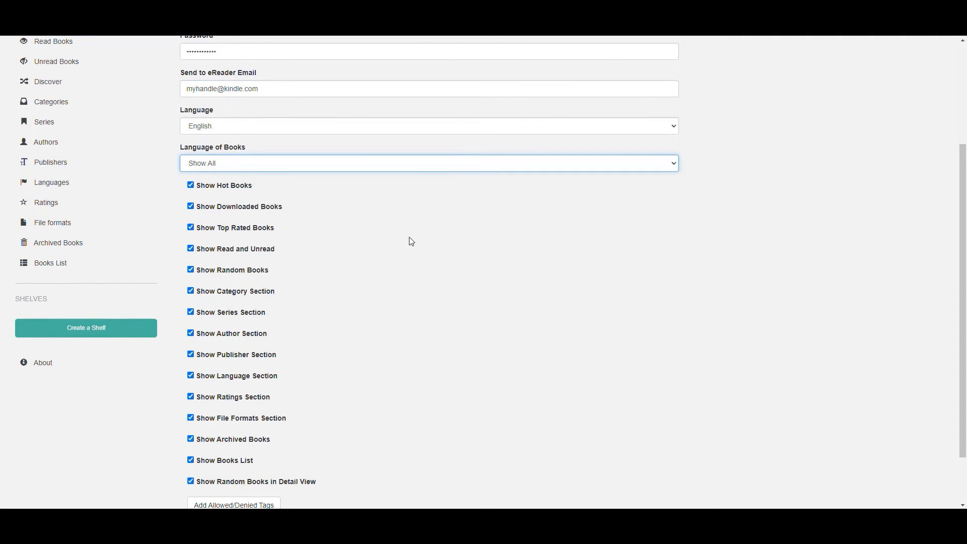
{"action": "scroll", "scroll_direction": "down", "scroll_amount": 3}
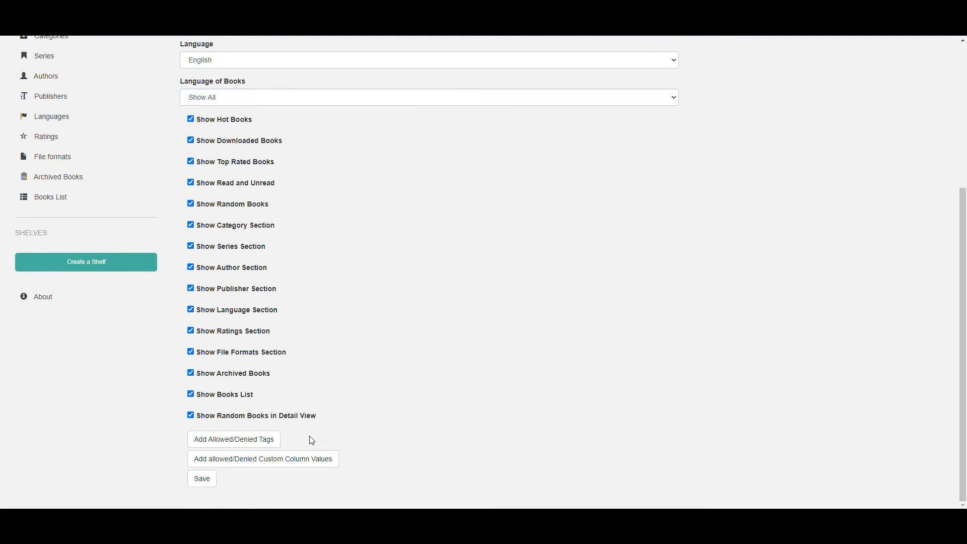
{"action": "left_click", "coordinate": [201, 478]}
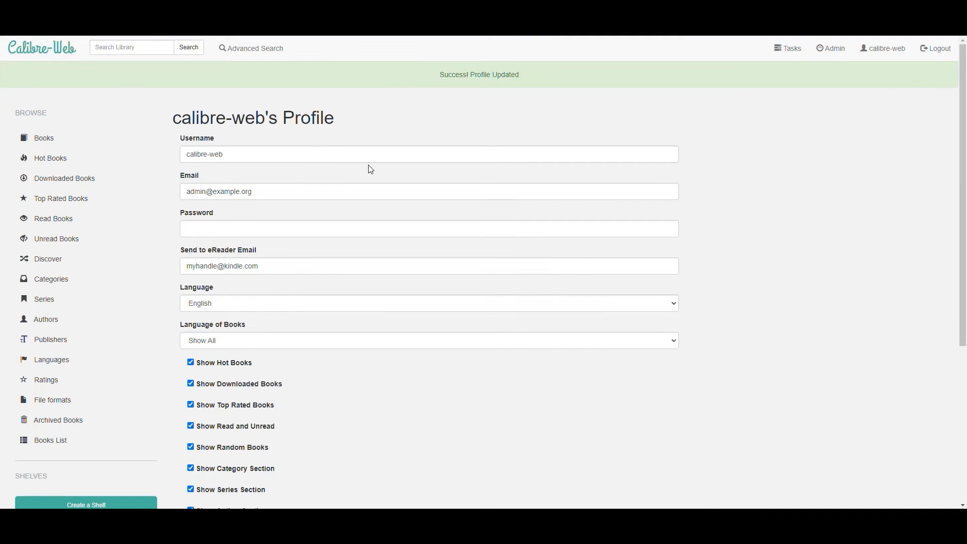
Return to the library home page, then go to the Admin overview.
{"action": "scroll", "scroll_direction": "down", "scroll_amount": 3}
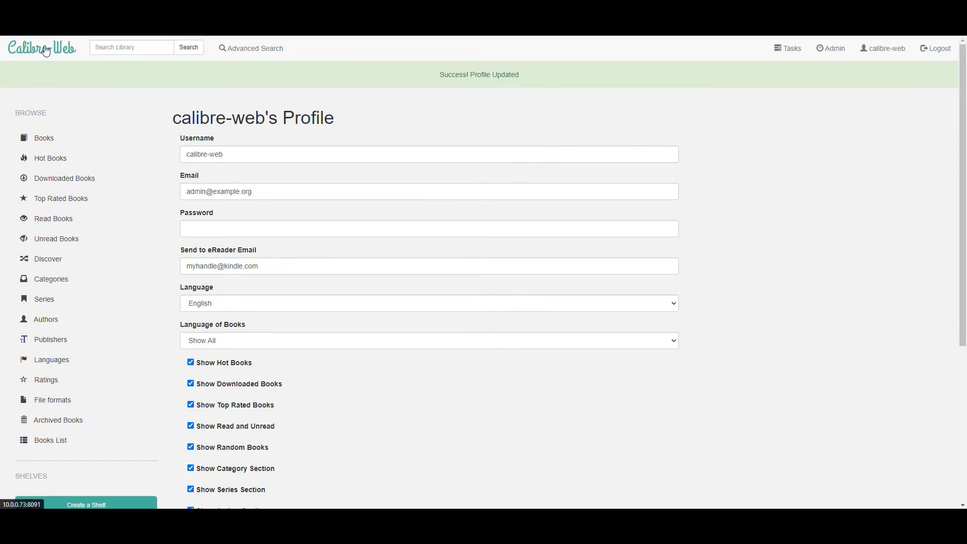
{"action": "left_click", "coordinate": [48, 234]}
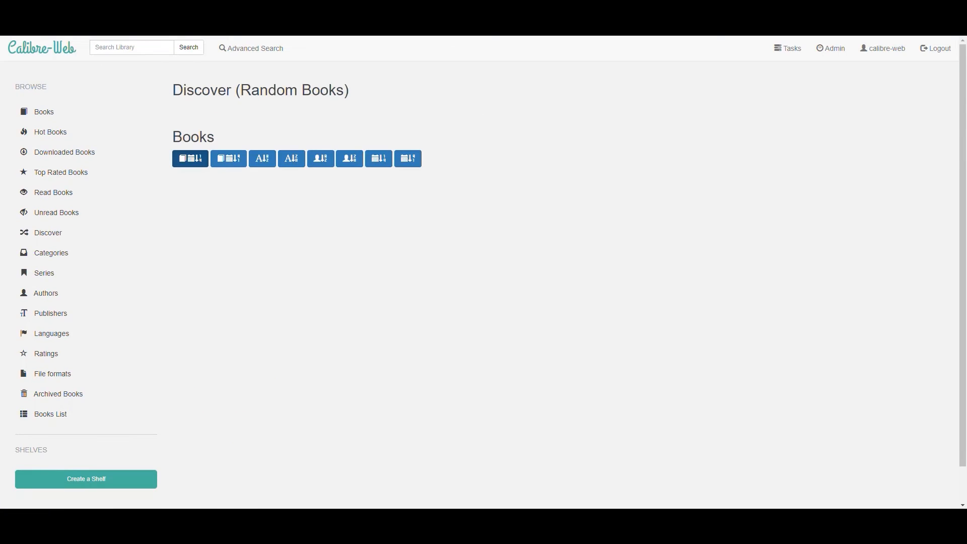
{"action": "mouse_move", "coordinate": [660, 213]}
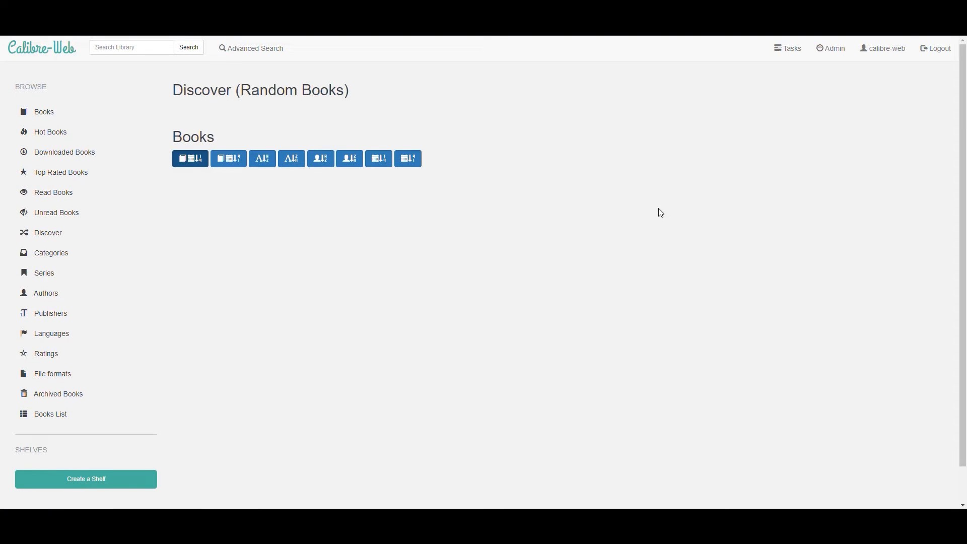
{"action": "mouse_move", "coordinate": [752, 93]}
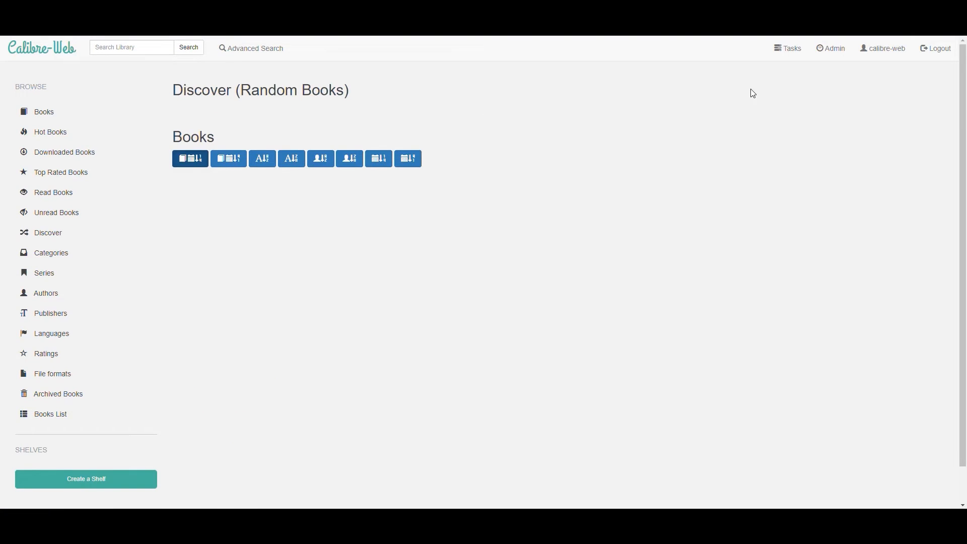
{"action": "left_click", "coordinate": [830, 48]}
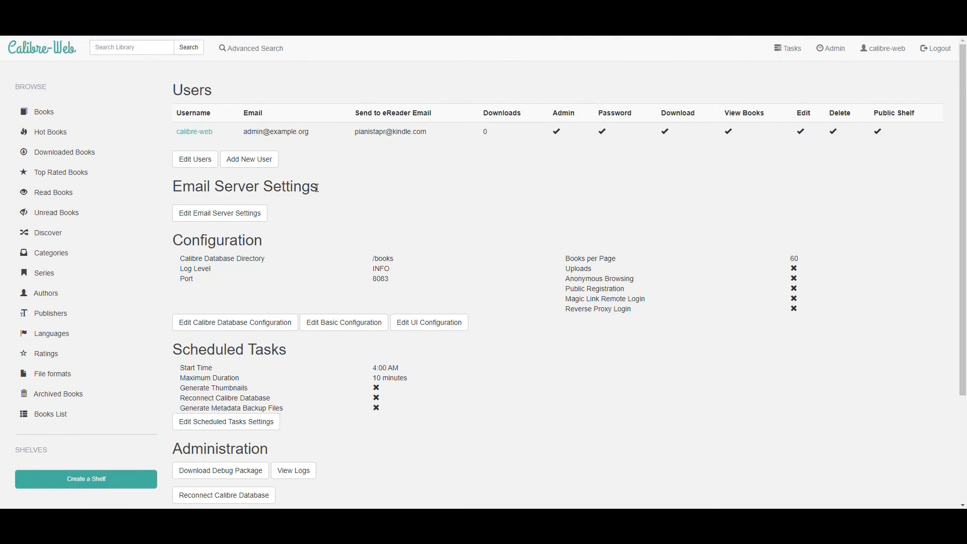
{"action": "mouse_move", "coordinate": [330, 191]}
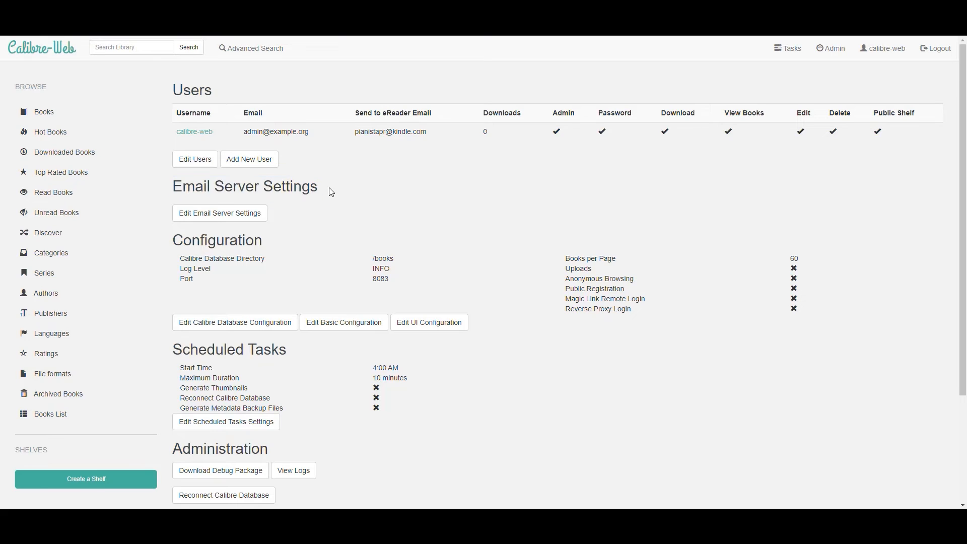
{"action": "mouse_move", "coordinate": [318, 189]}
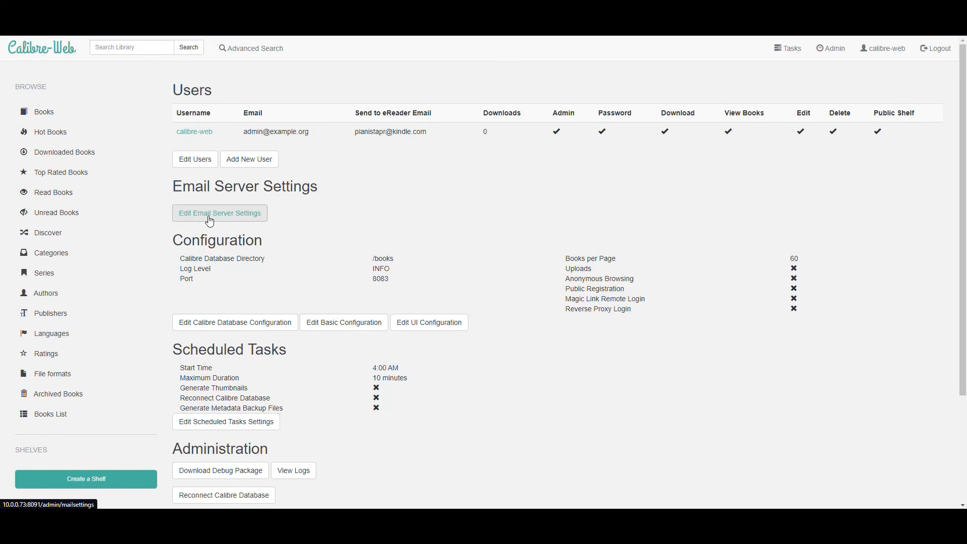
Keep the Standard Email Account type and set the Outlook SMTP port to 587.
{"action": "left_click", "coordinate": [219, 212]}
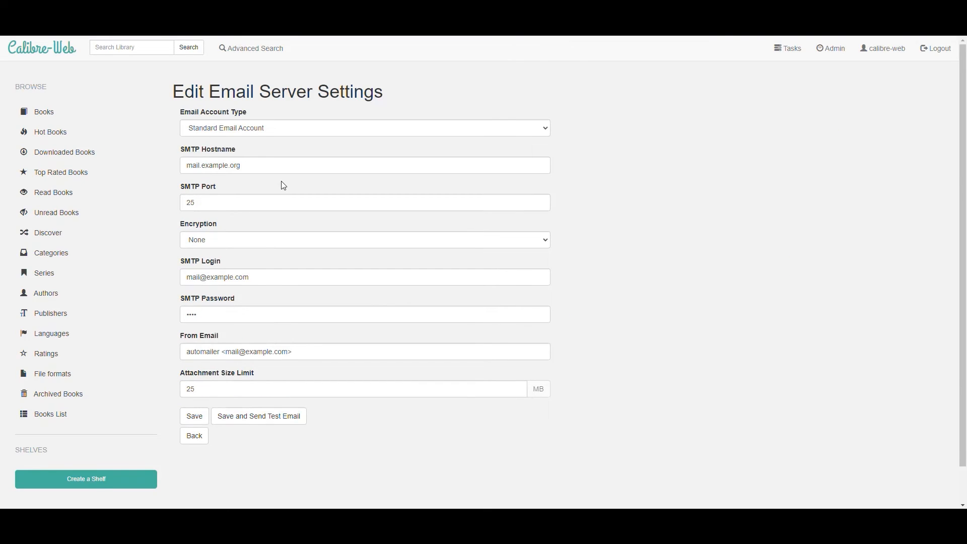
{"action": "left_click", "coordinate": [364, 127]}
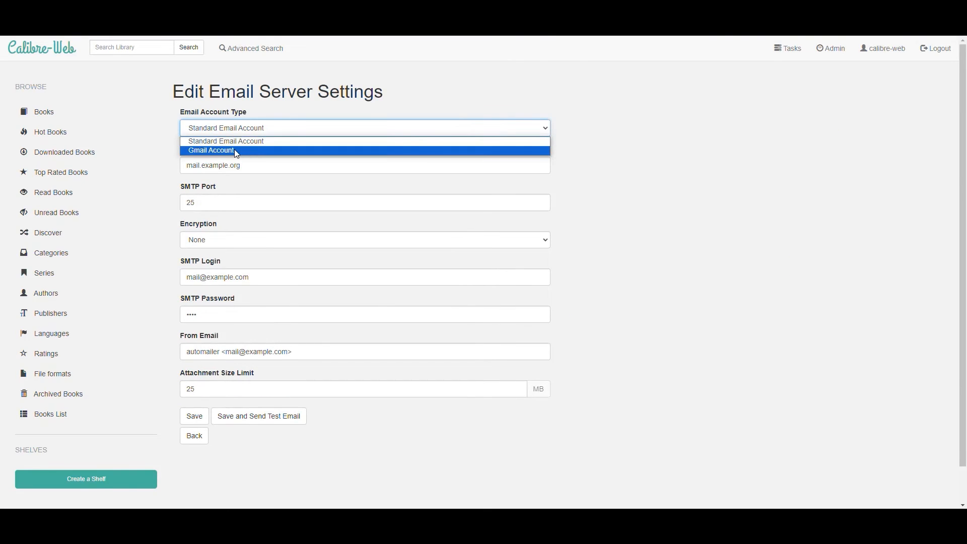
{"action": "left_click", "coordinate": [211, 150]}
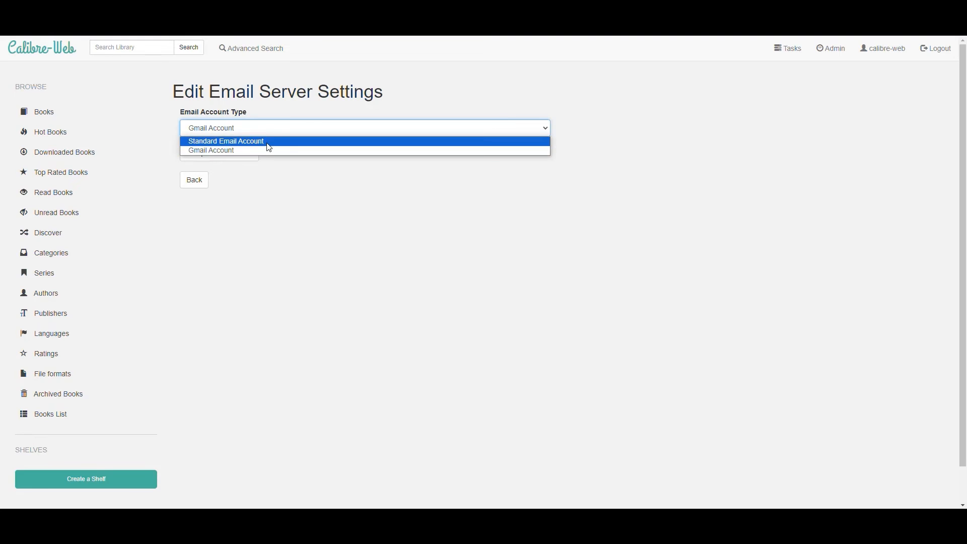
{"action": "left_click", "coordinate": [225, 141]}
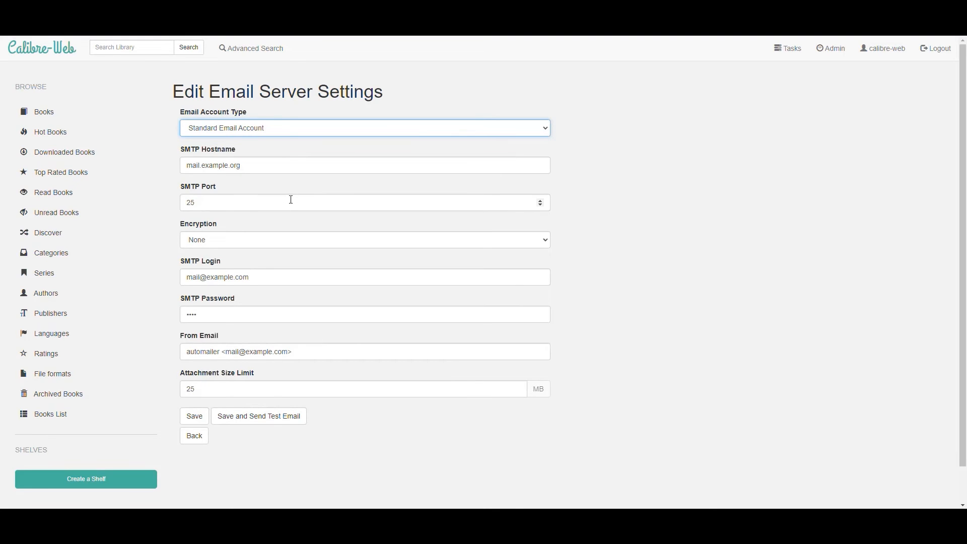
{"action": "mouse_move", "coordinate": [266, 187]}
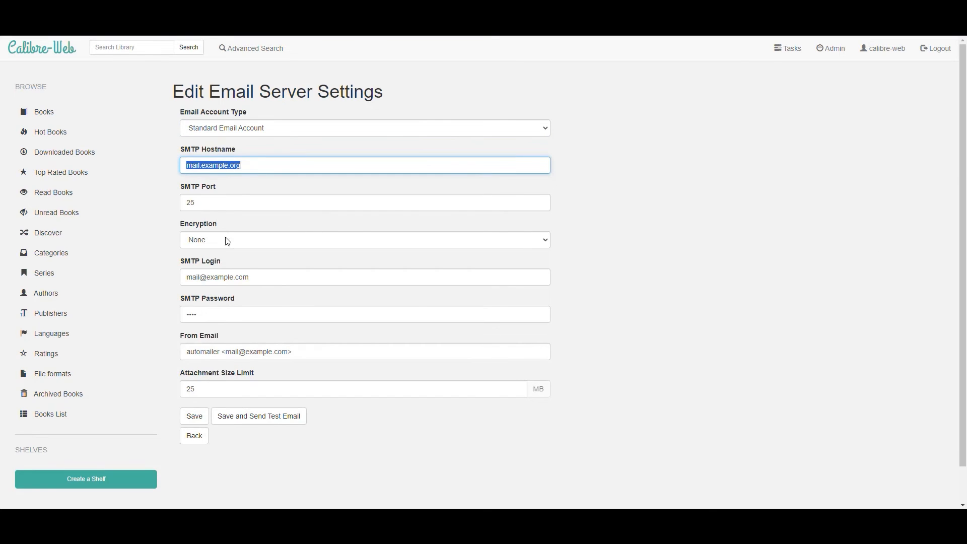
{"action": "type", "text": "587"}
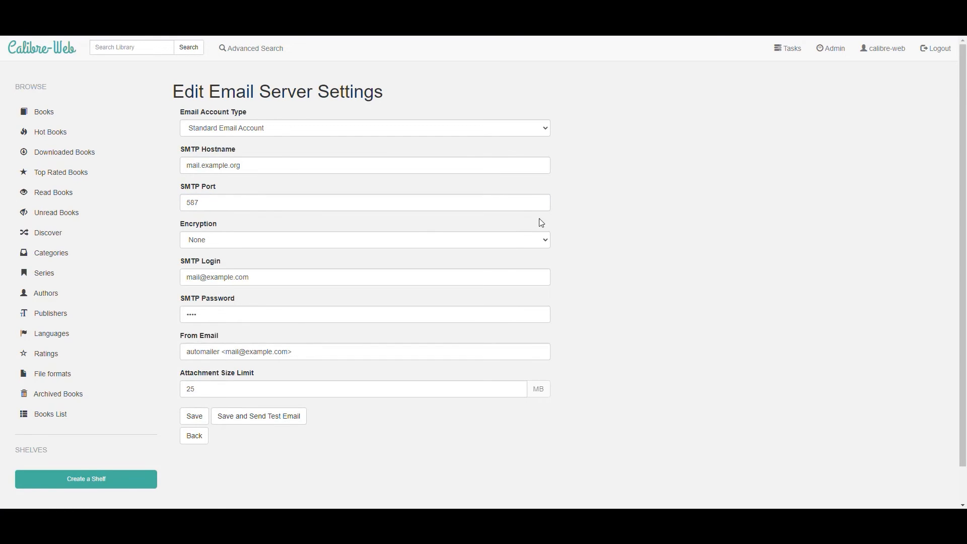
{"action": "mouse_move", "coordinate": [532, 136]}
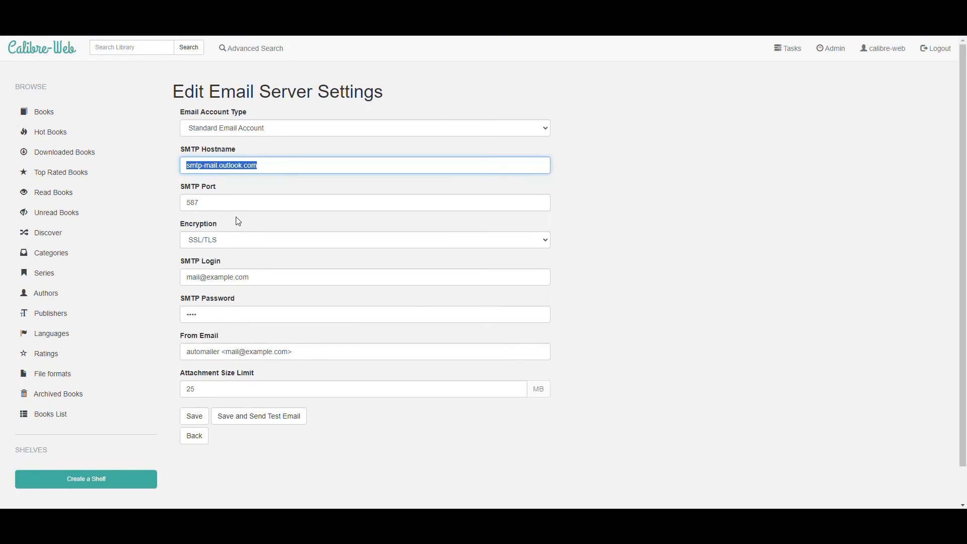
{"action": "left_click", "coordinate": [364, 203]}
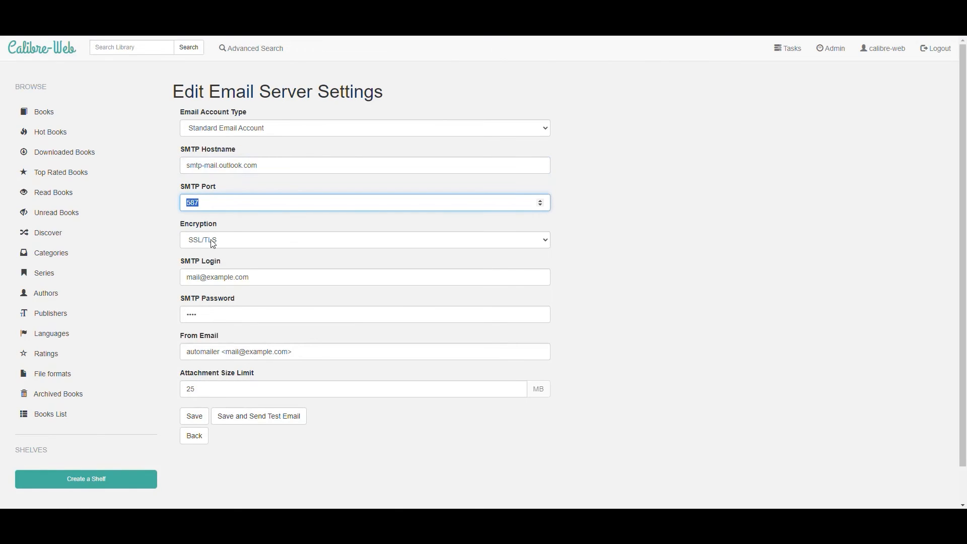
{"action": "left_click", "coordinate": [363, 277]}
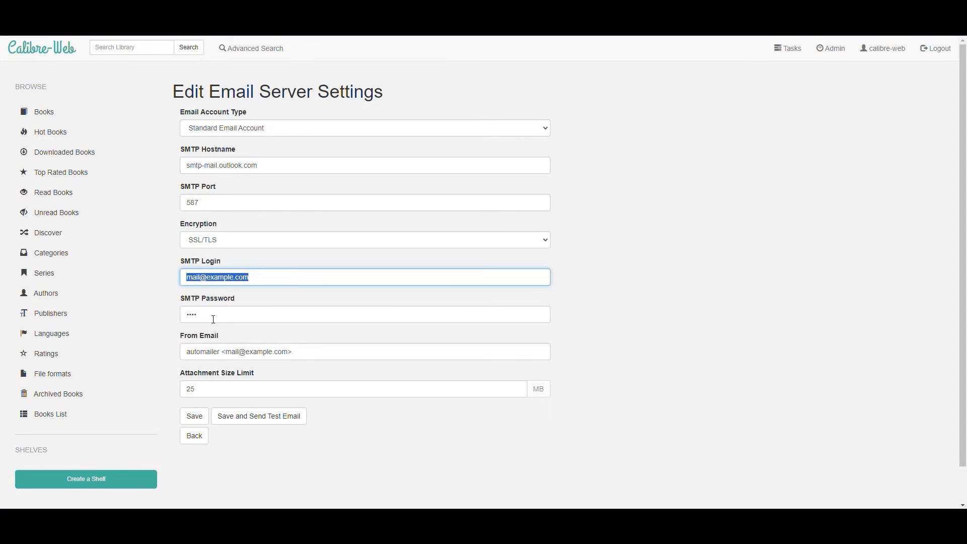
{"action": "mouse_move", "coordinate": [299, 354]}
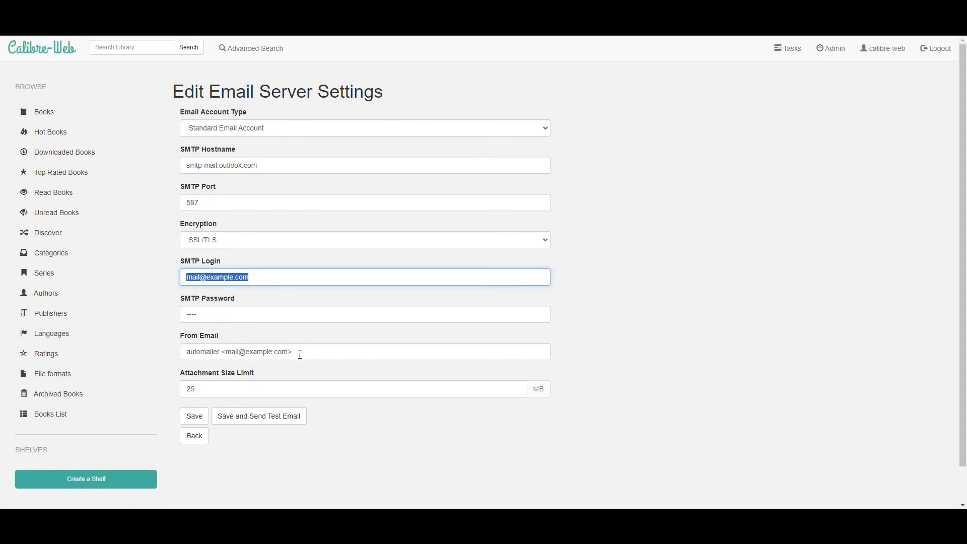
Change the sender name from automailer to Calibre-Web and save the email server settings.
{"action": "double_click", "coordinate": [202, 352]}
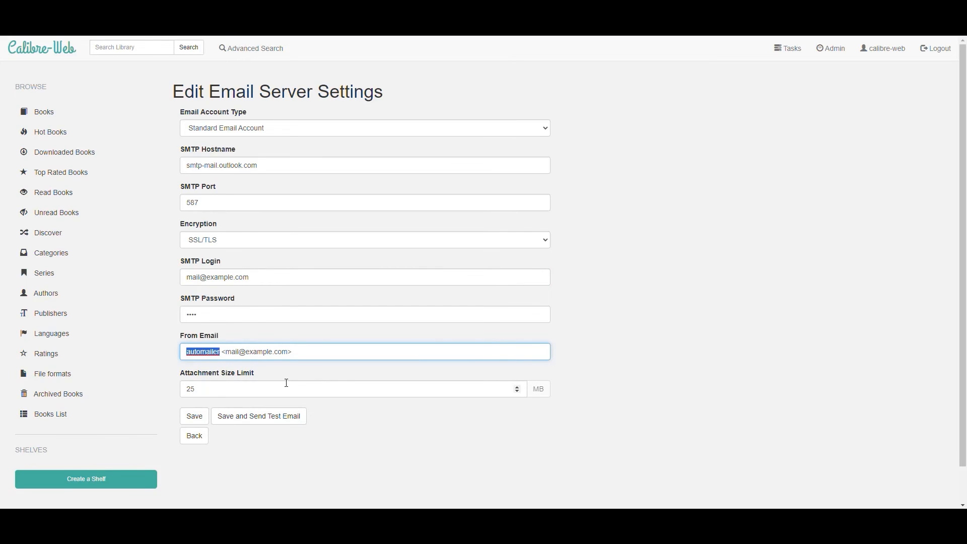
{"action": "type", "text": "Calibre-Web"}
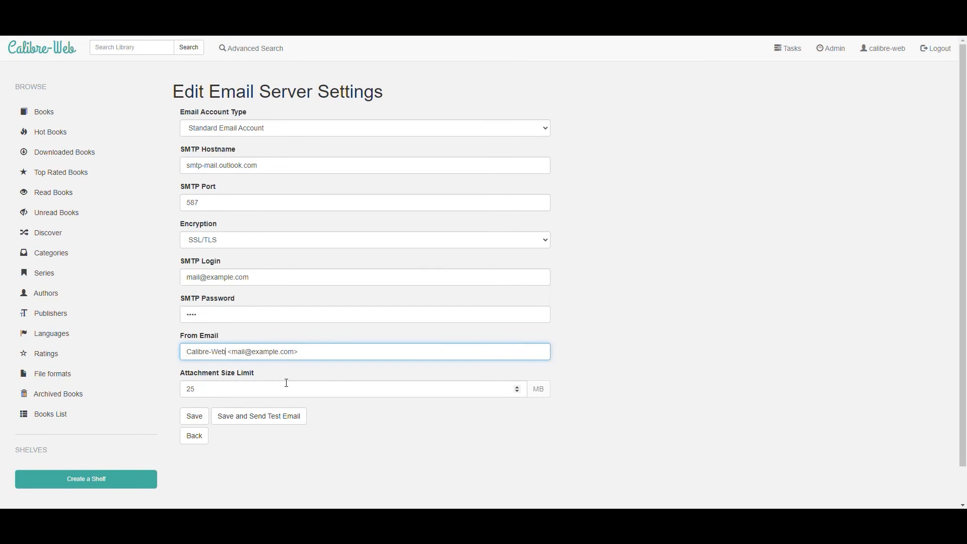
{"action": "double_click", "coordinate": [237, 352]}
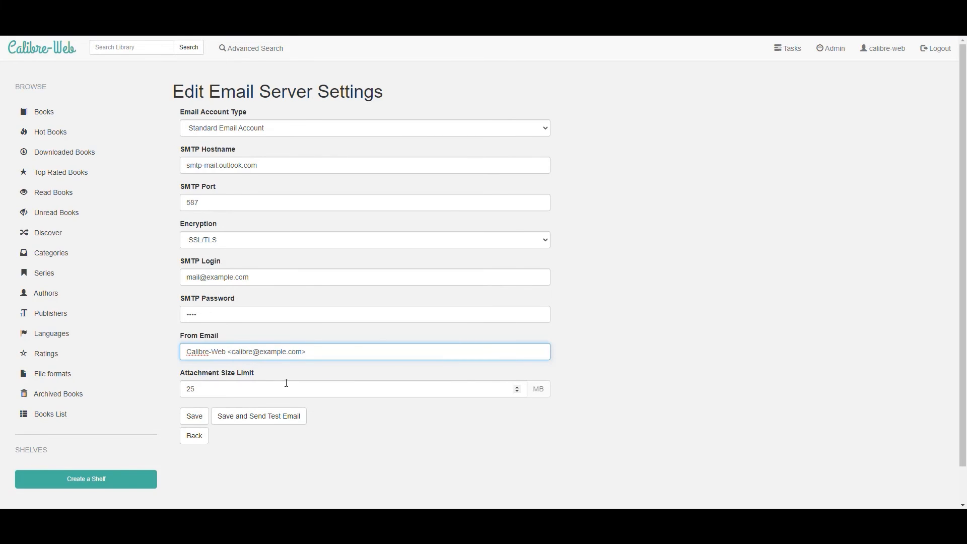
{"action": "double_click", "coordinate": [267, 351]}
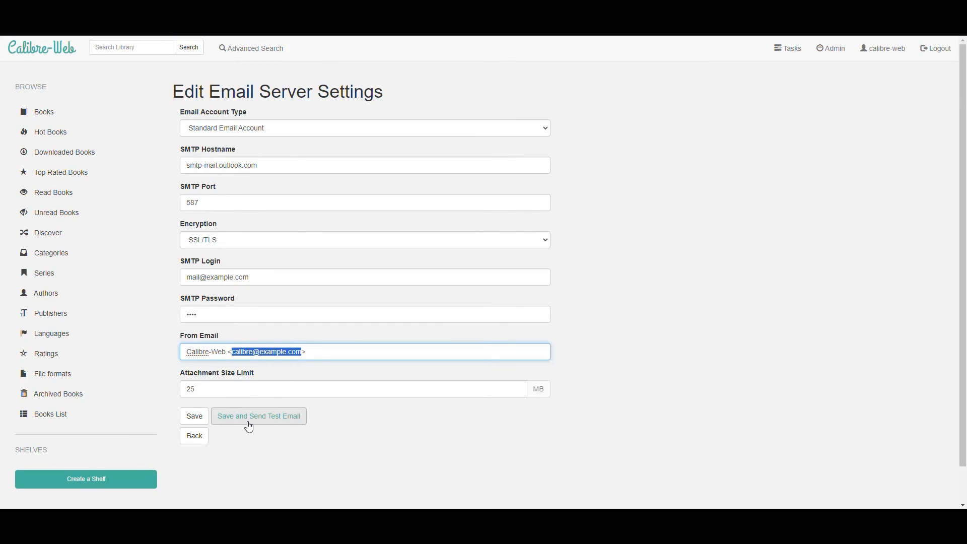
{"action": "mouse_move", "coordinate": [589, 293]}
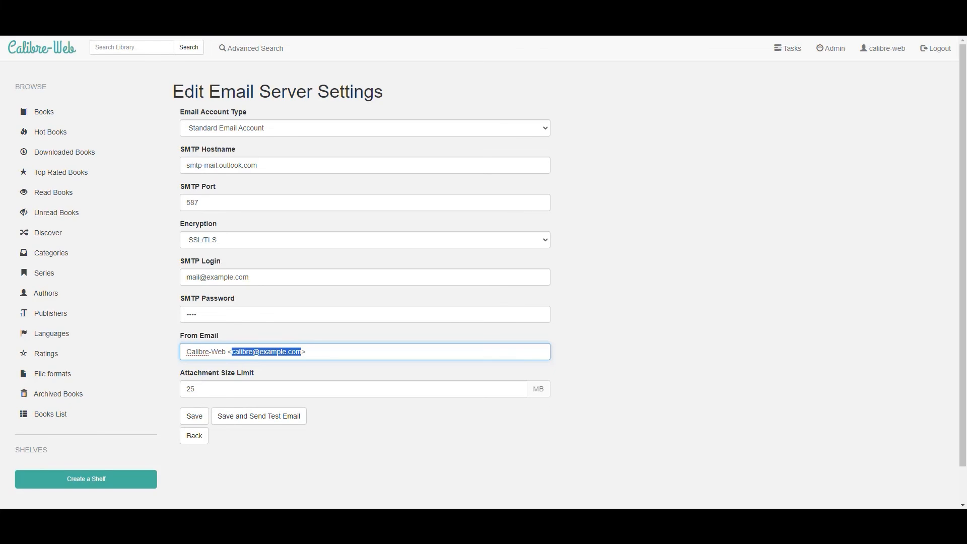
{"action": "left_click", "coordinate": [193, 416]}
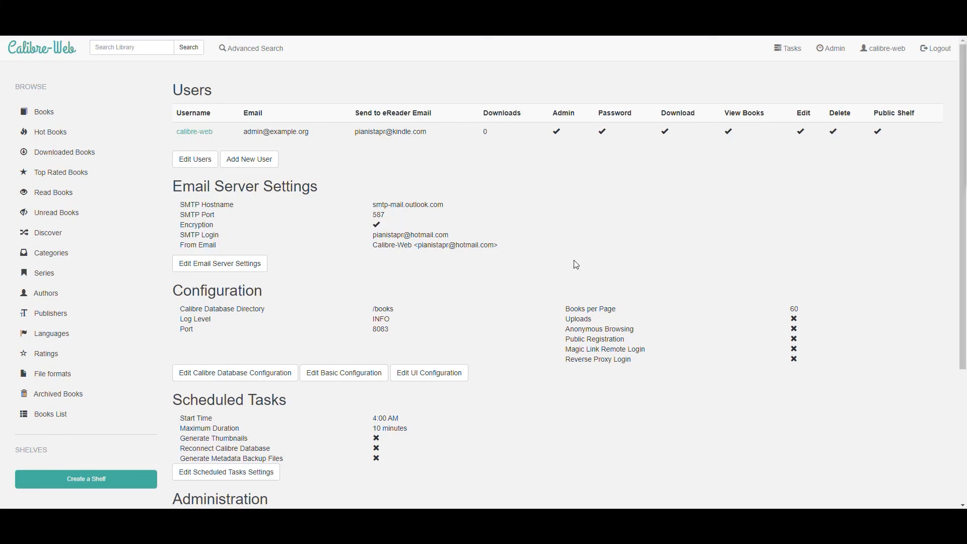
{"action": "mouse_move", "coordinate": [319, 244]}
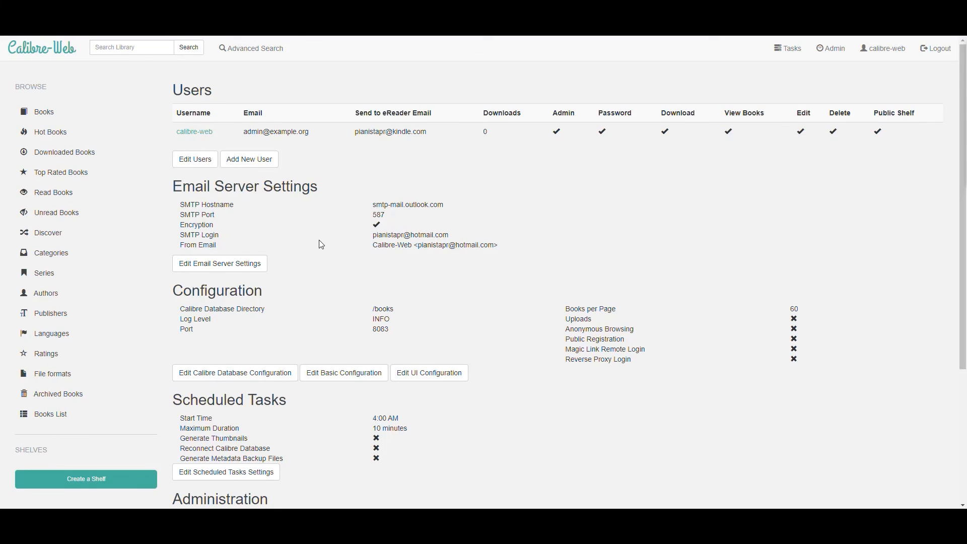
Scroll through the Admin settings, then return to the library's Discover page.
{"action": "scroll", "scroll_direction": "down", "scroll_amount": 3}
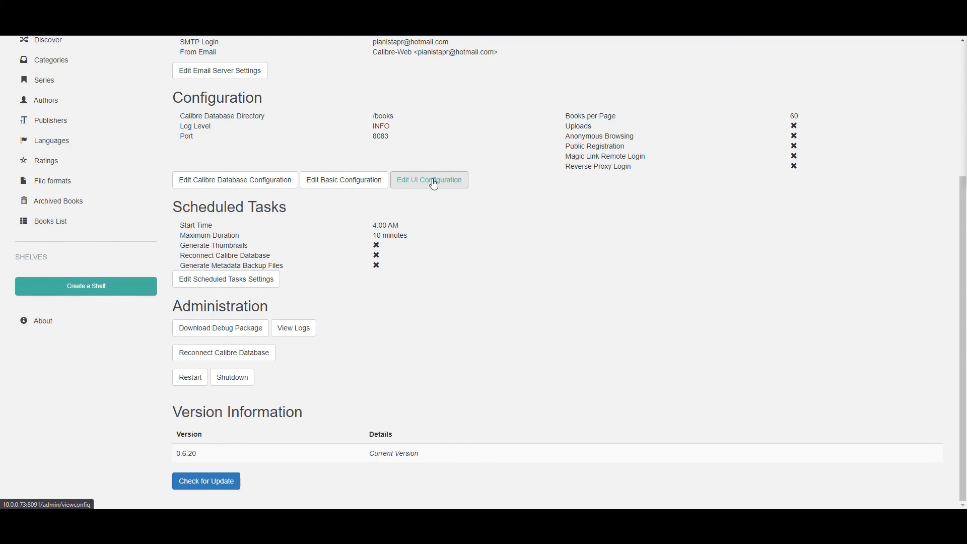
{"action": "mouse_move", "coordinate": [522, 252]}
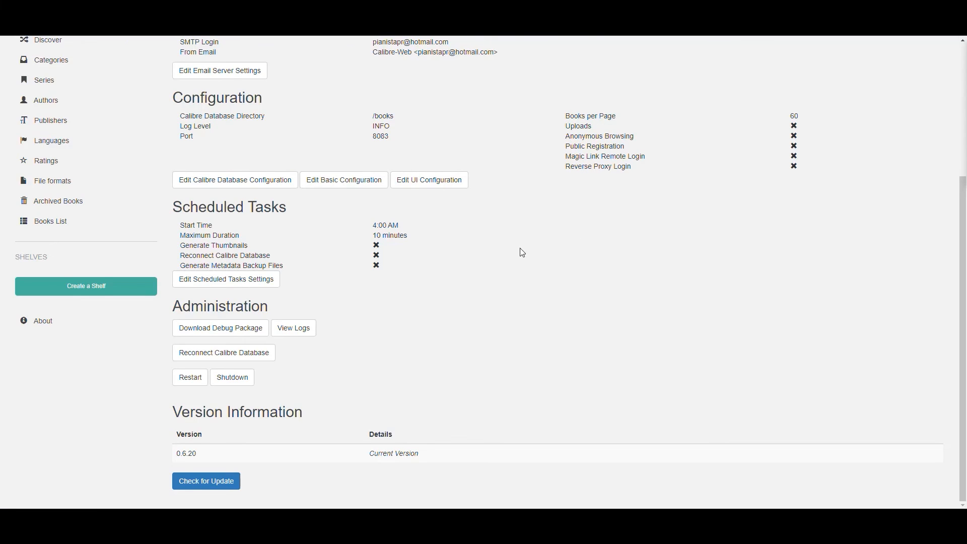
{"action": "mouse_move", "coordinate": [345, 275]}
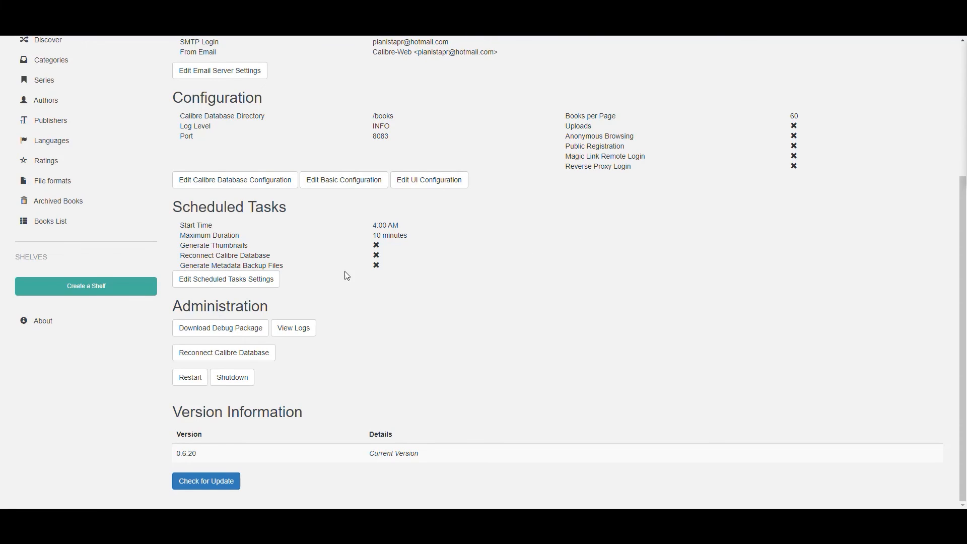
{"action": "mouse_move", "coordinate": [319, 262]}
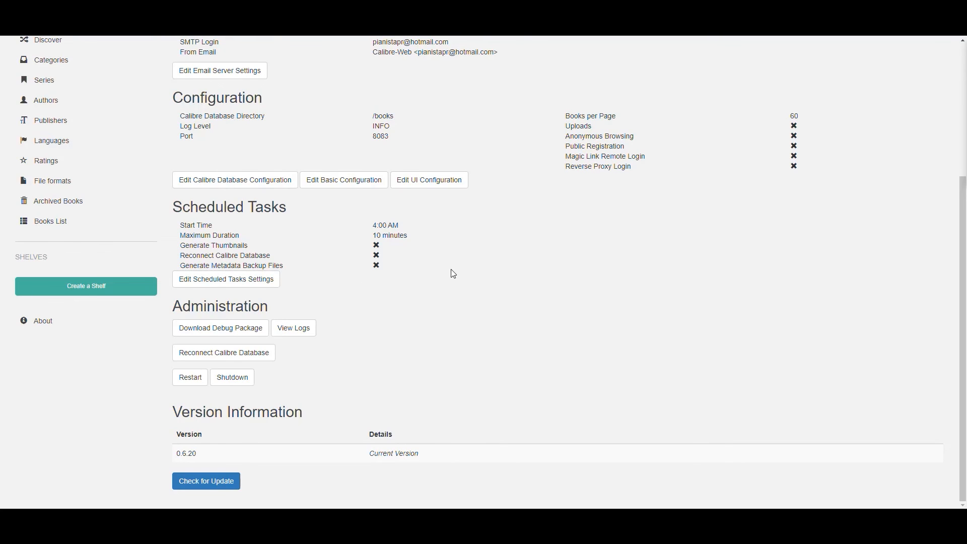
{"action": "mouse_move", "coordinate": [343, 380]}
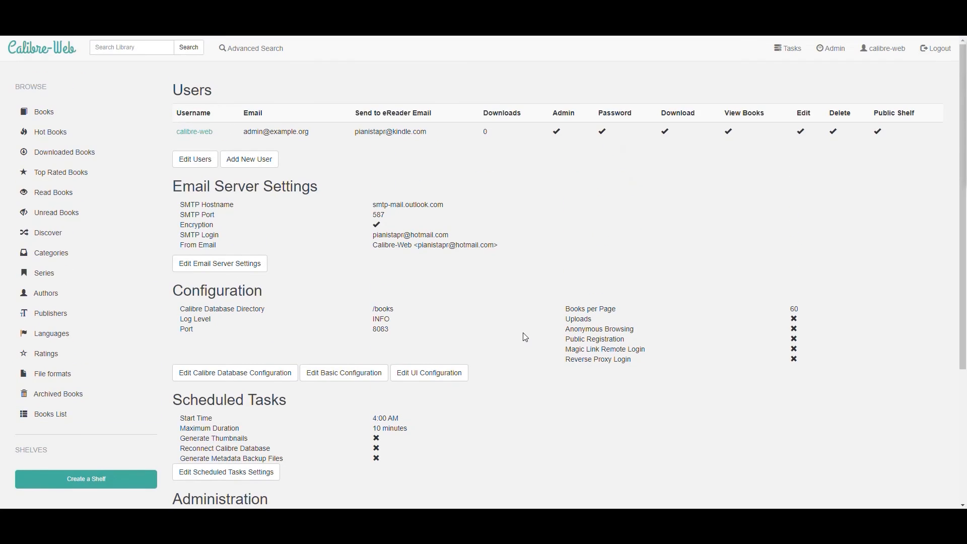
{"action": "mouse_move", "coordinate": [595, 214]}
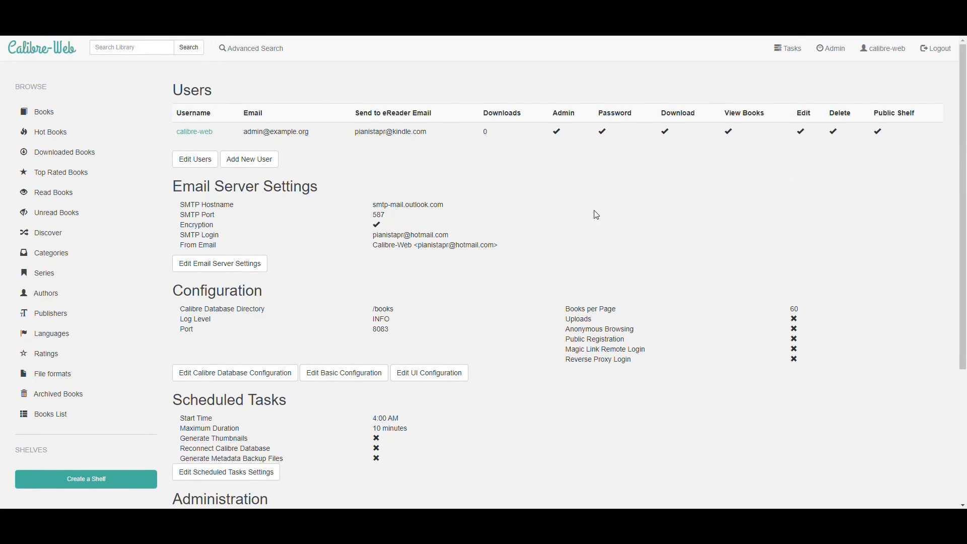
{"action": "mouse_move", "coordinate": [699, 231]}
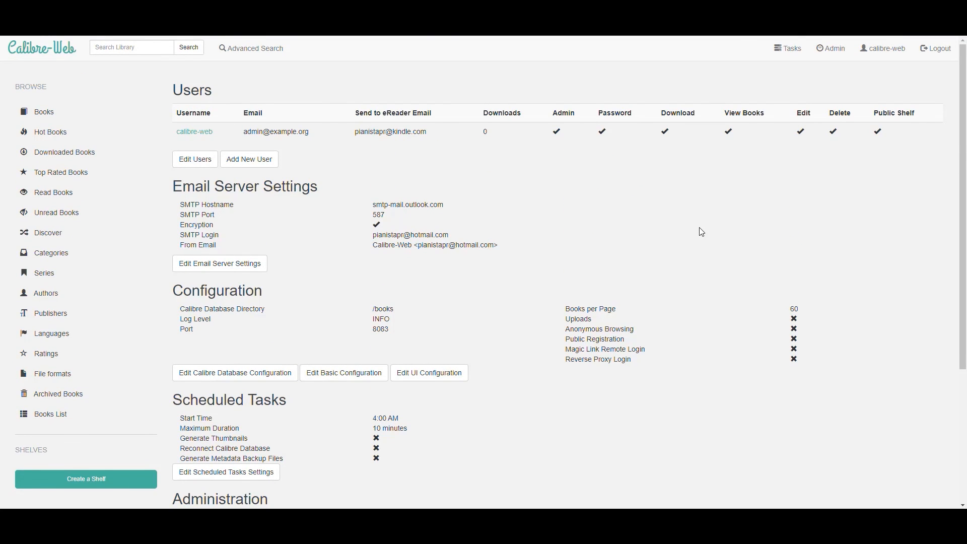
{"action": "mouse_move", "coordinate": [703, 233]}
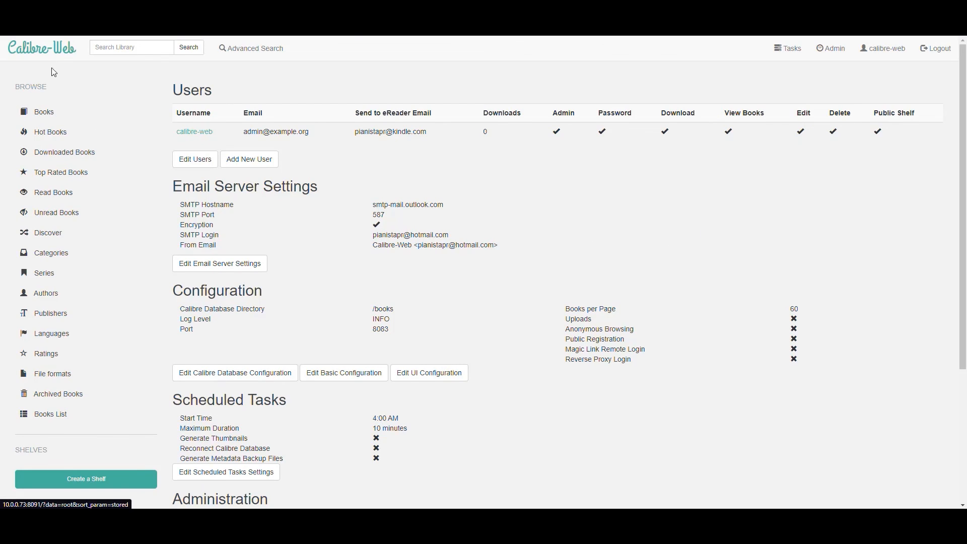
{"action": "left_click", "coordinate": [47, 233]}
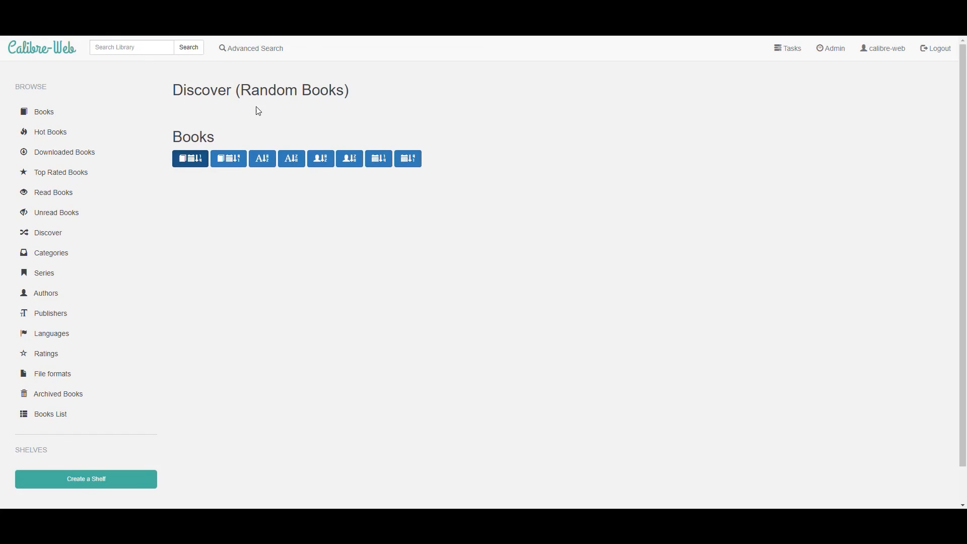
{"action": "mouse_move", "coordinate": [881, 110]}
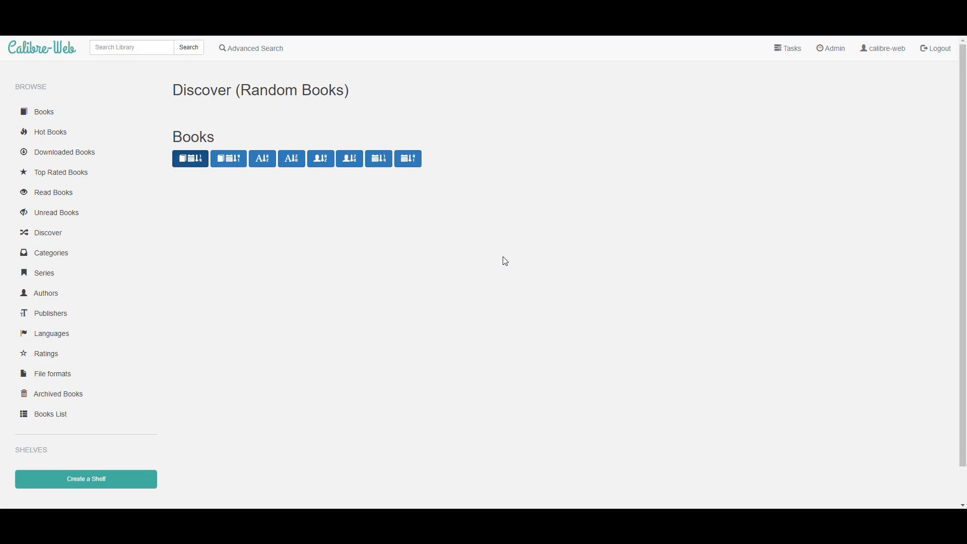
{"action": "mouse_move", "coordinate": [531, 255]}
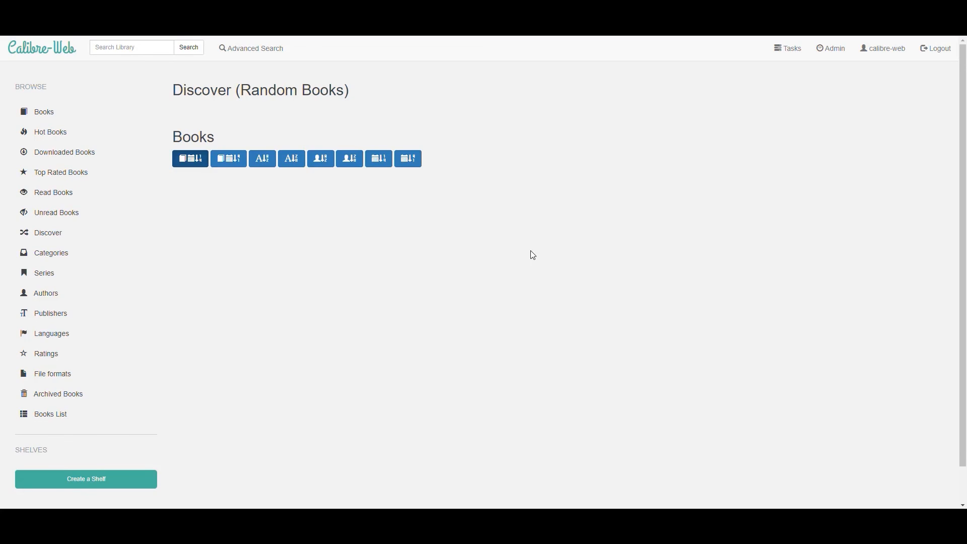
{"action": "mouse_move", "coordinate": [546, 273]}
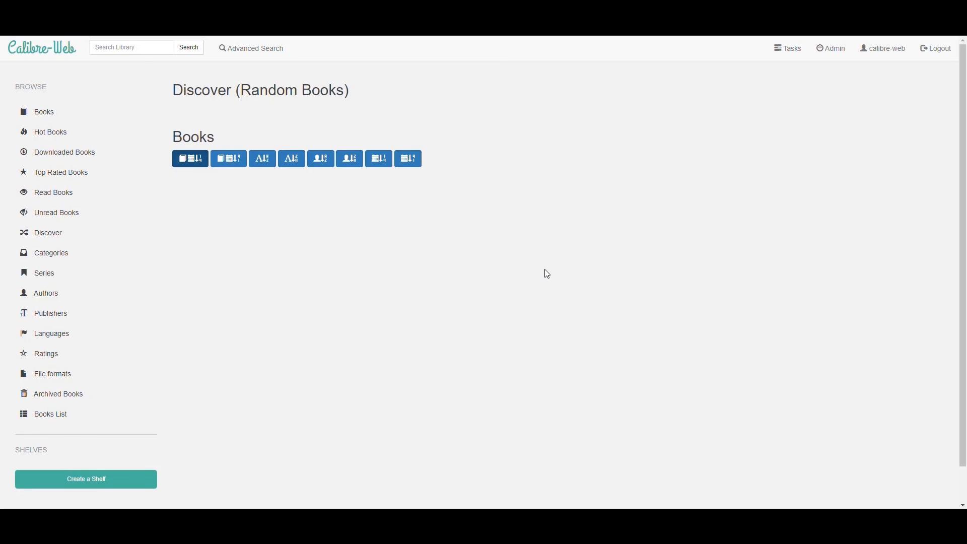
{"action": "mouse_move", "coordinate": [555, 278]}
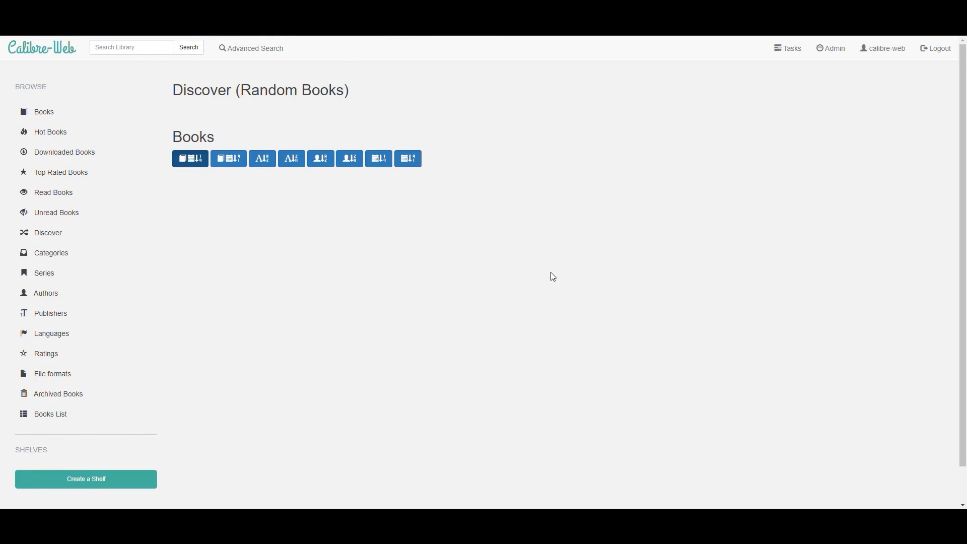
{"action": "mouse_move", "coordinate": [543, 273]}
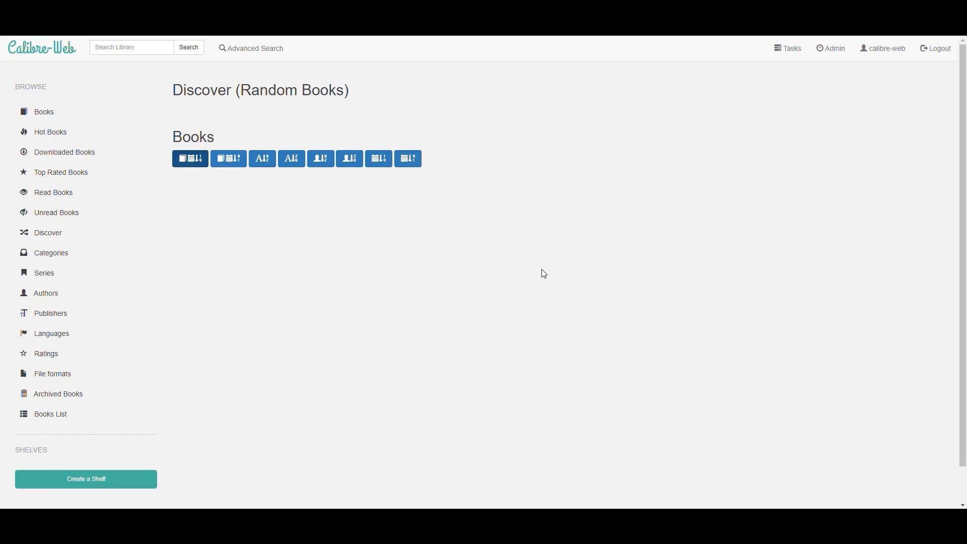
{"action": "mouse_move", "coordinate": [570, 269]}
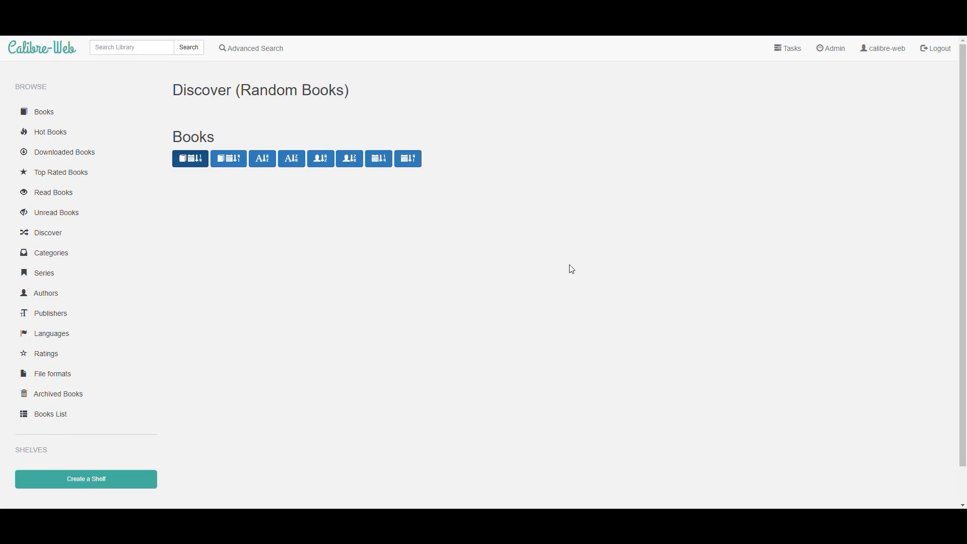